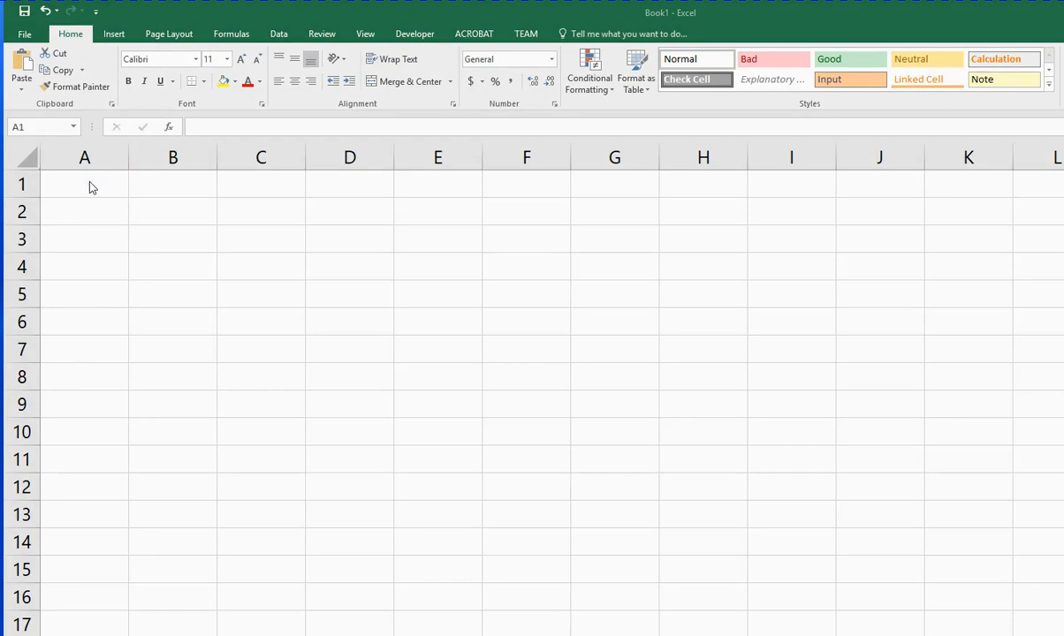
{"action": "mouse_move", "coordinate": [85, 219]}
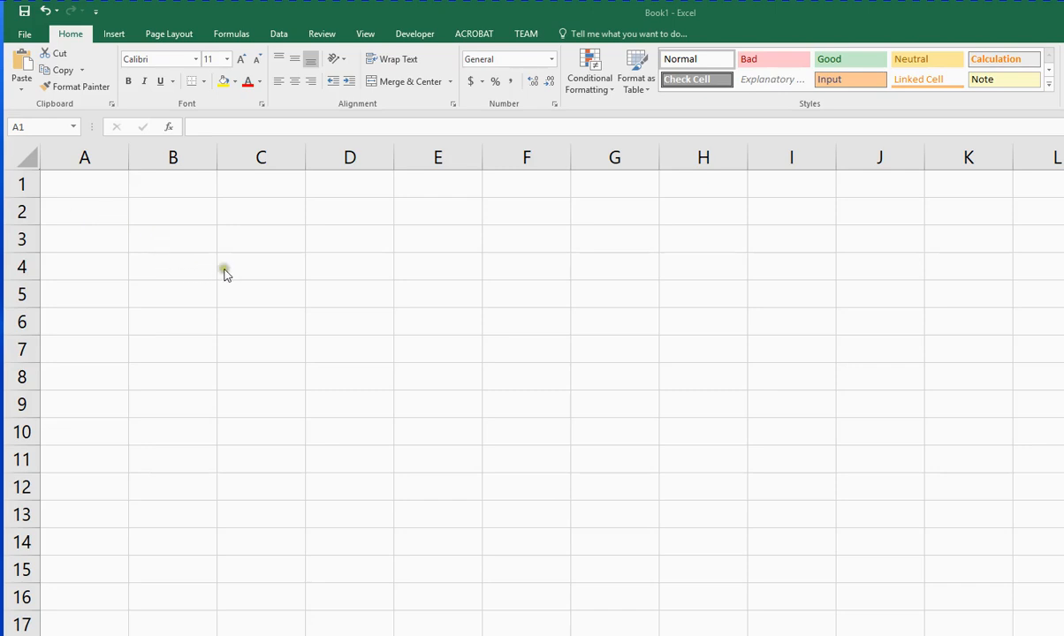
{"action": "mouse_move", "coordinate": [176, 196]}
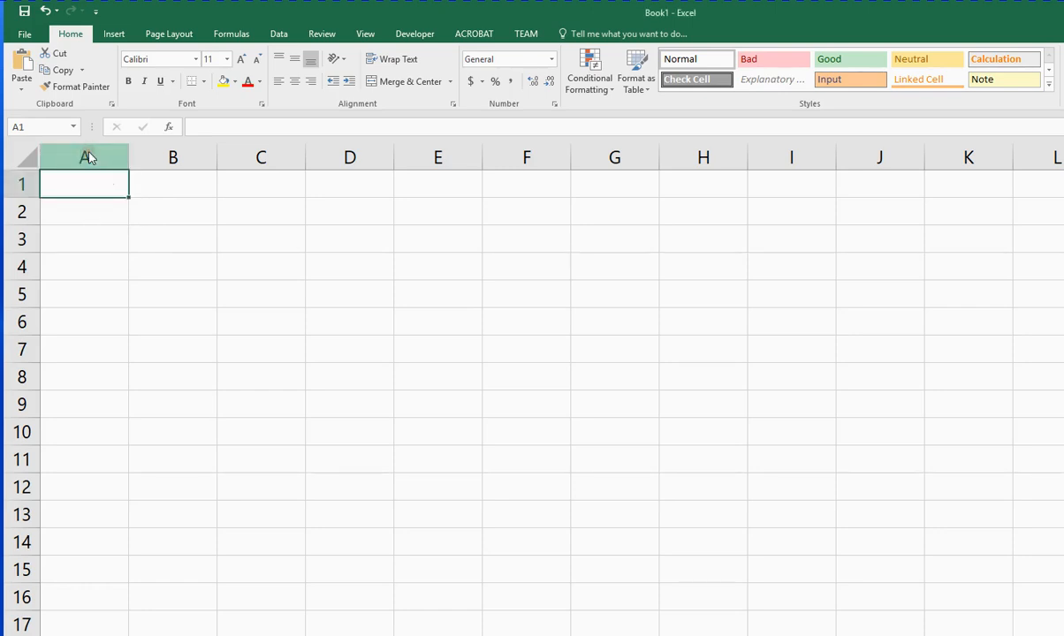
Widen columns A and B by dragging their header borders
{"action": "left_click_drag", "start_coordinate": [85, 157], "coordinate": [350, 157]}
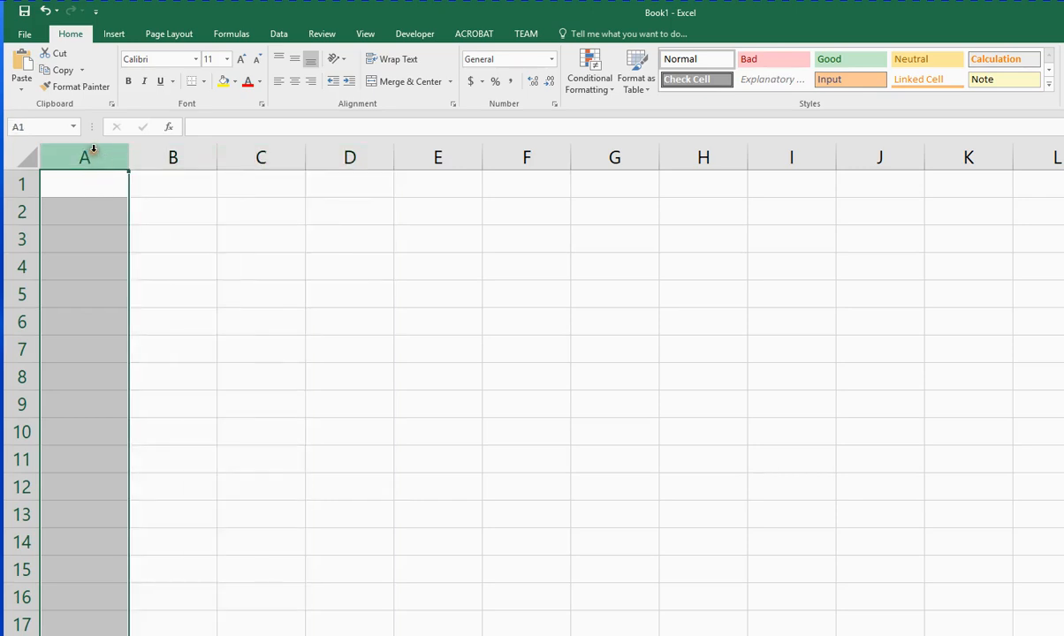
{"action": "mouse_move", "coordinate": [129, 155]}
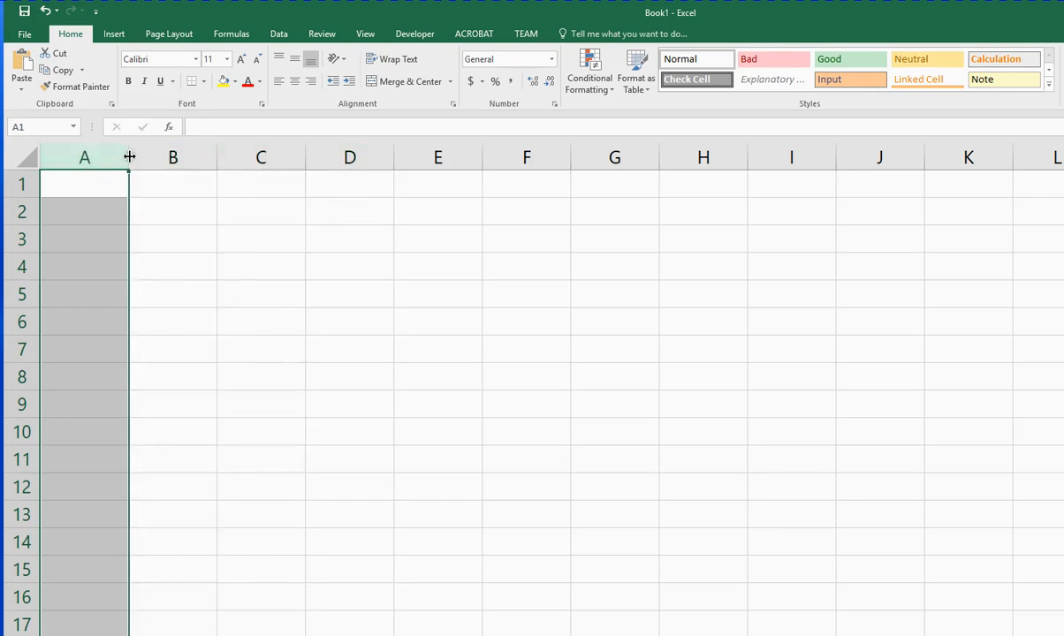
{"action": "left_click_drag", "start_coordinate": [129, 158], "coordinate": [171, 157]}
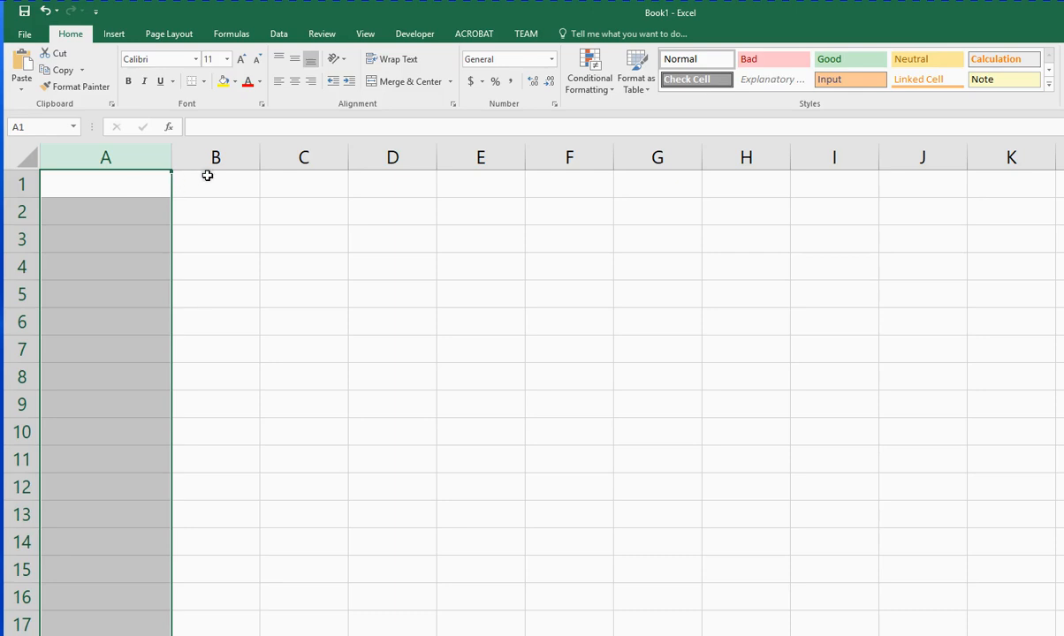
{"action": "left_click", "coordinate": [215, 155]}
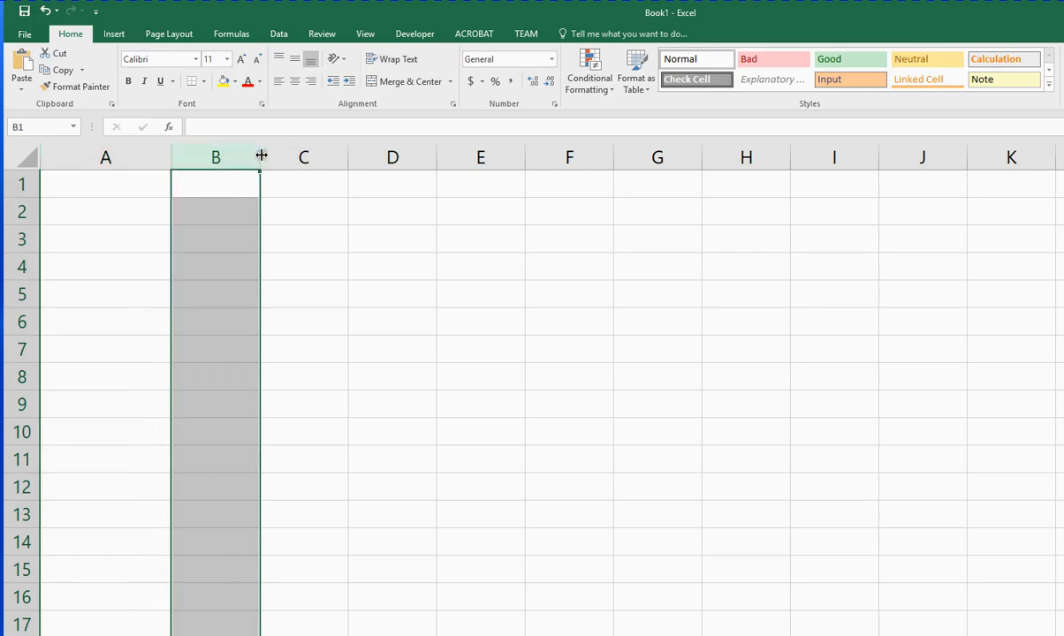
{"action": "left_click_drag", "start_coordinate": [261, 157], "coordinate": [284, 157]}
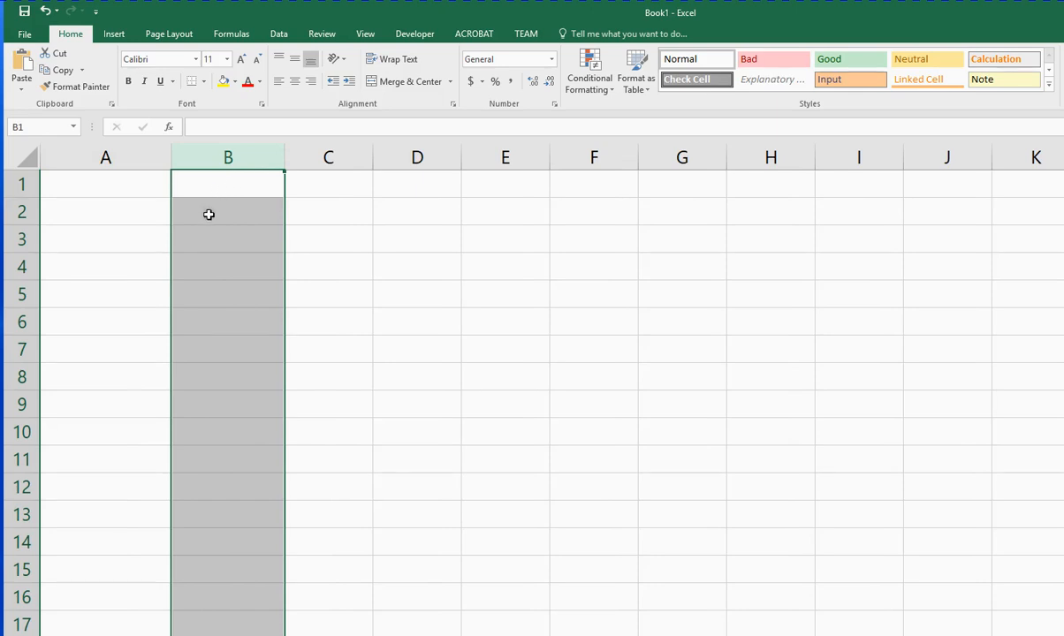
{"action": "mouse_move", "coordinate": [248, 212]}
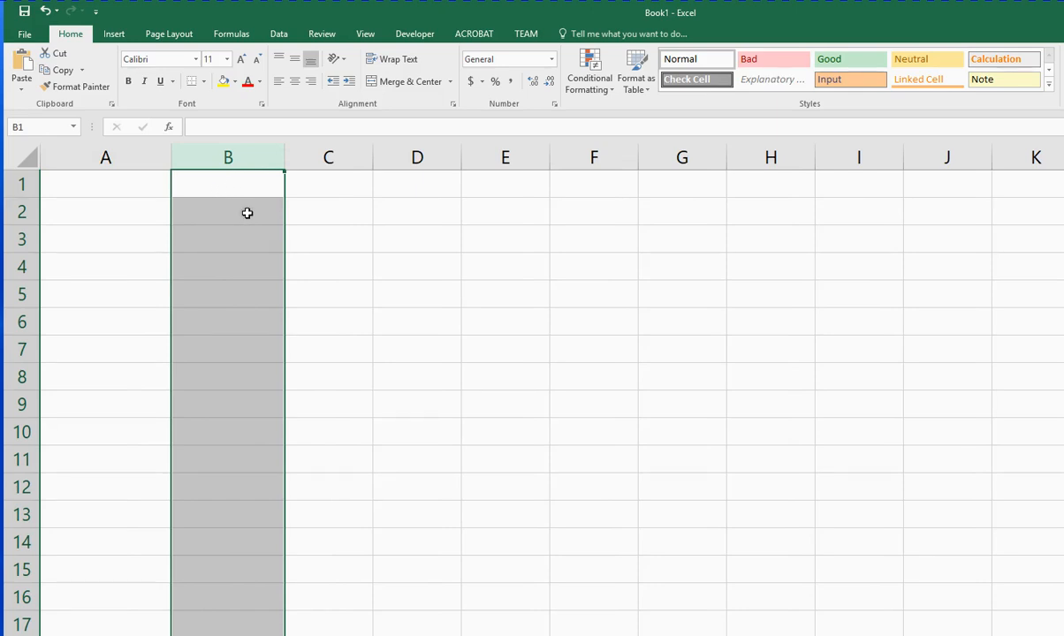
Widen columns C and D by dragging their header borders
{"action": "left_click", "coordinate": [329, 157]}
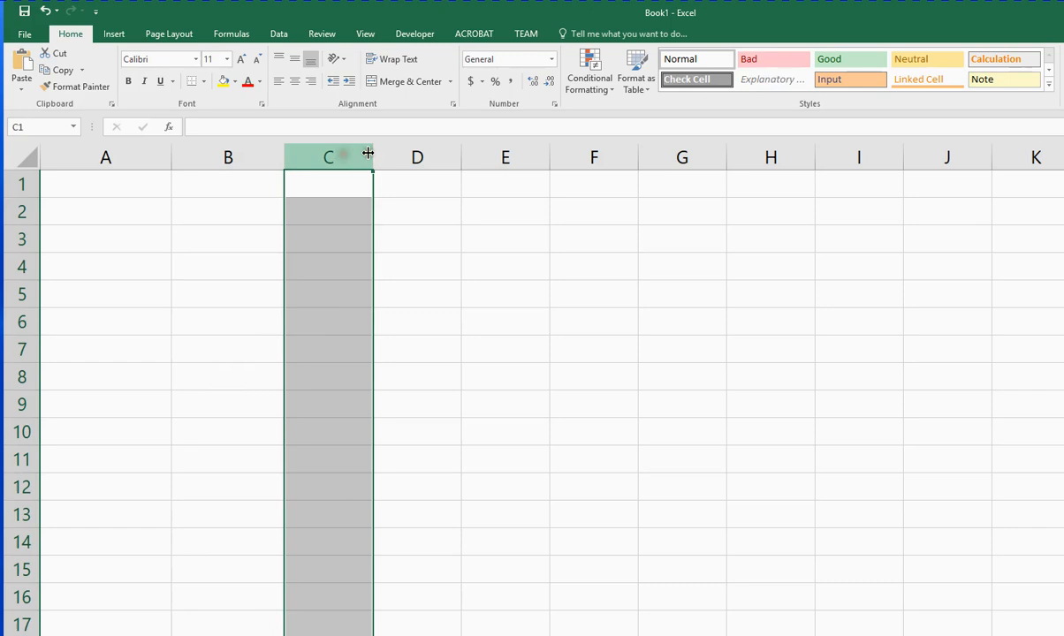
{"action": "left_click_drag", "start_coordinate": [368, 156], "coordinate": [381, 155]}
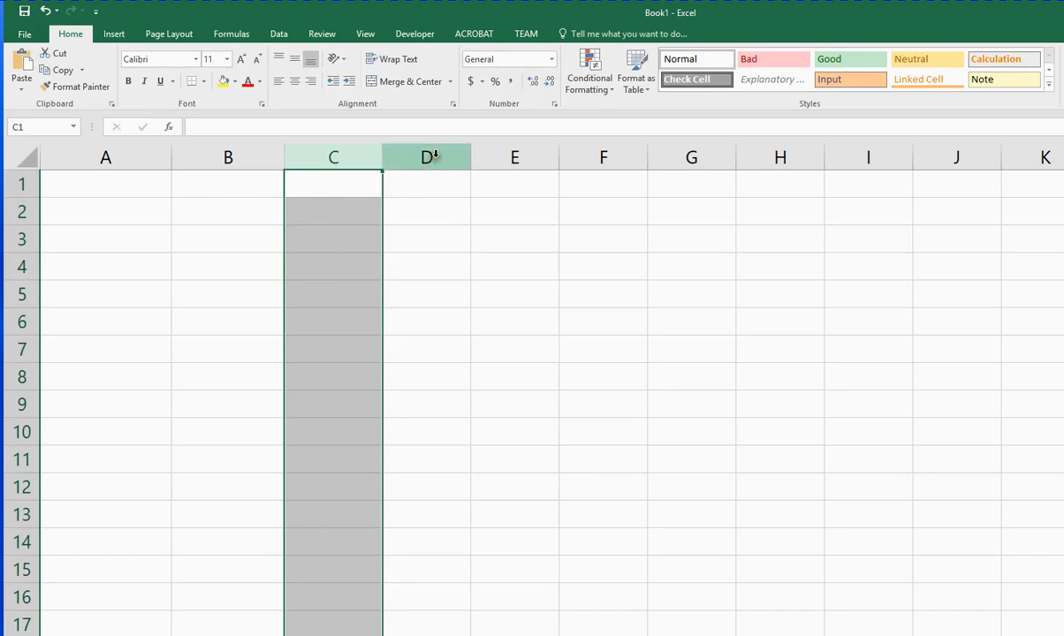
{"action": "left_click", "coordinate": [426, 157]}
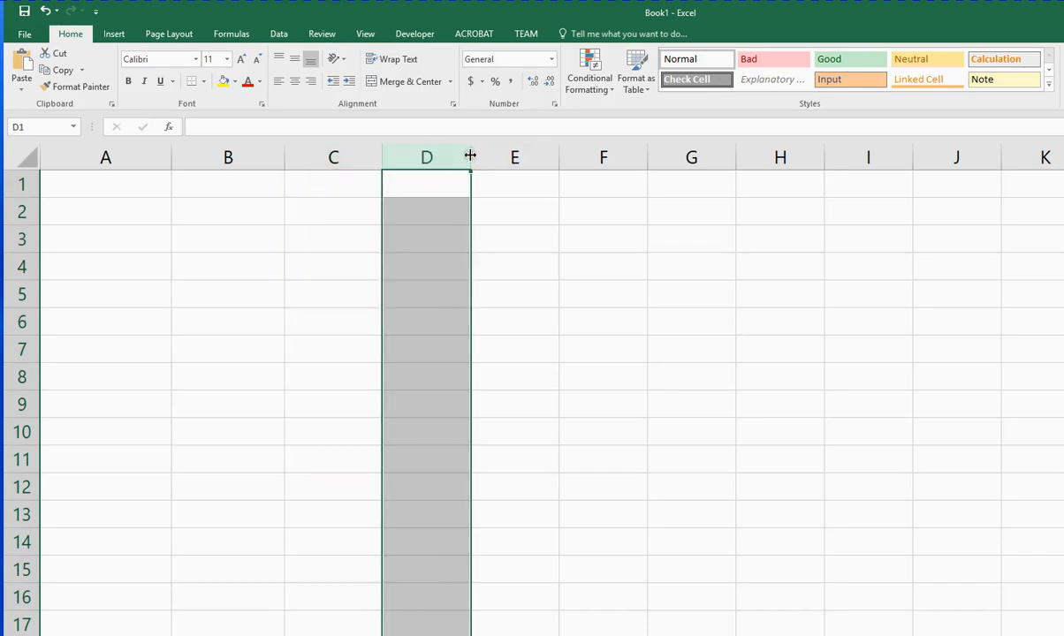
{"action": "left_click_drag", "start_coordinate": [472, 155], "coordinate": [498, 155]}
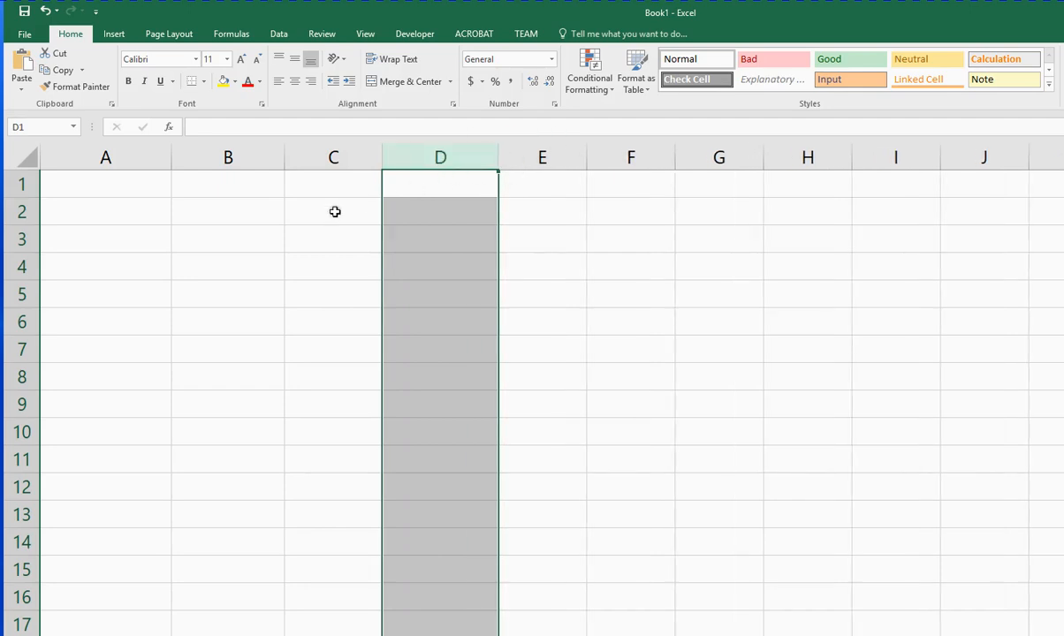
{"action": "mouse_move", "coordinate": [205, 237]}
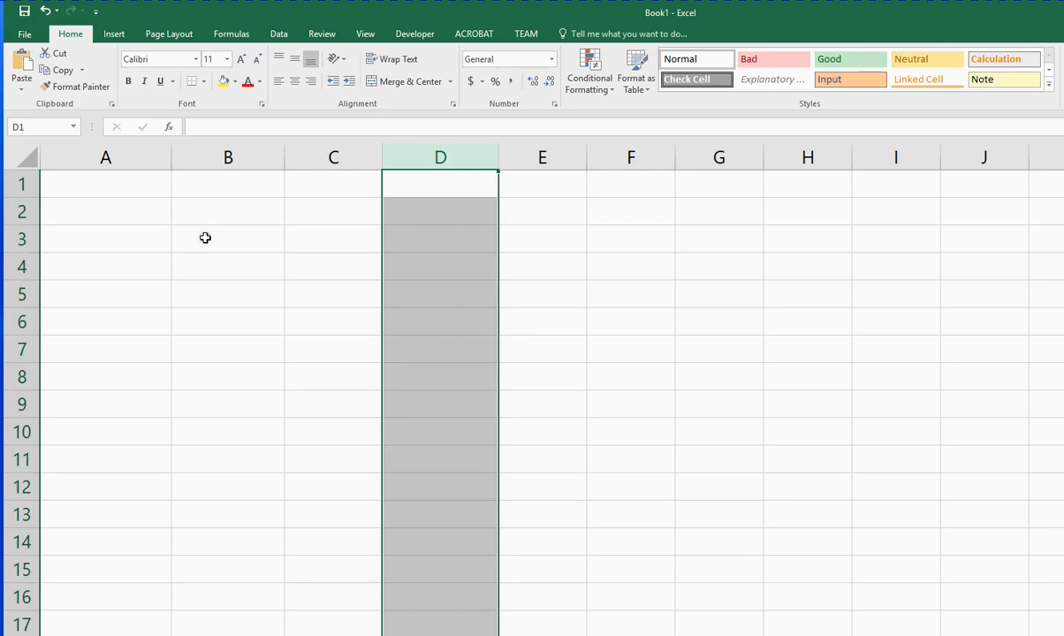
{"action": "mouse_move", "coordinate": [237, 240]}
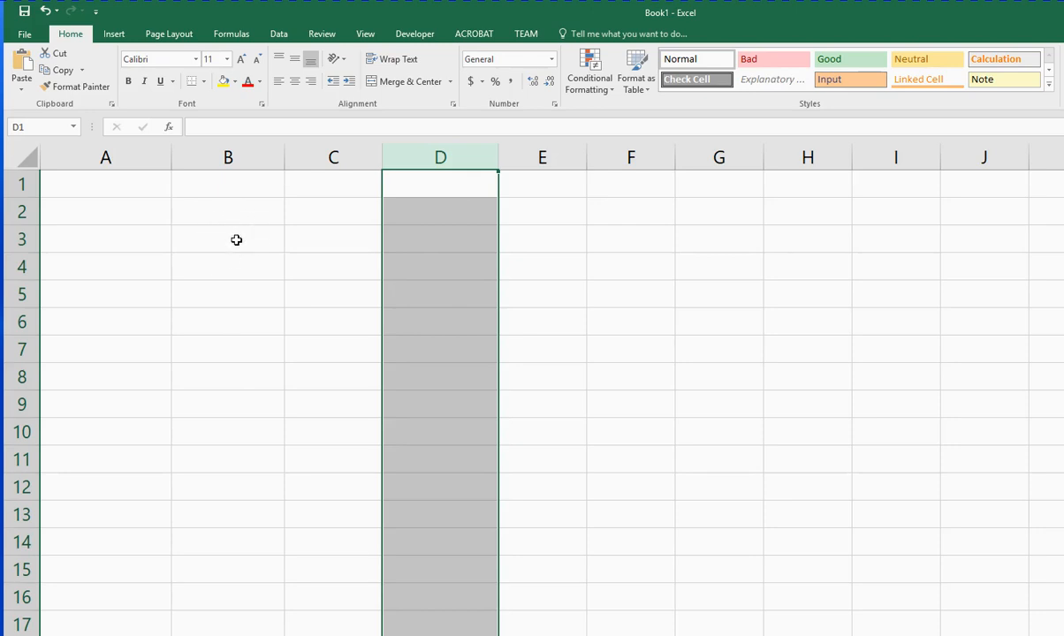
{"action": "mouse_move", "coordinate": [466, 222]}
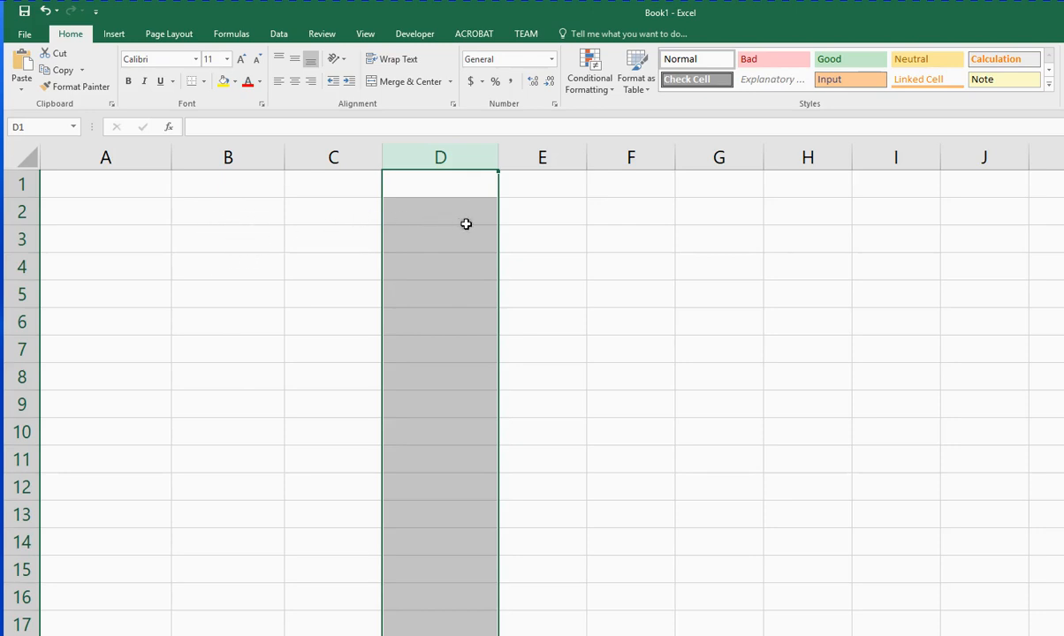
{"action": "mouse_move", "coordinate": [424, 244]}
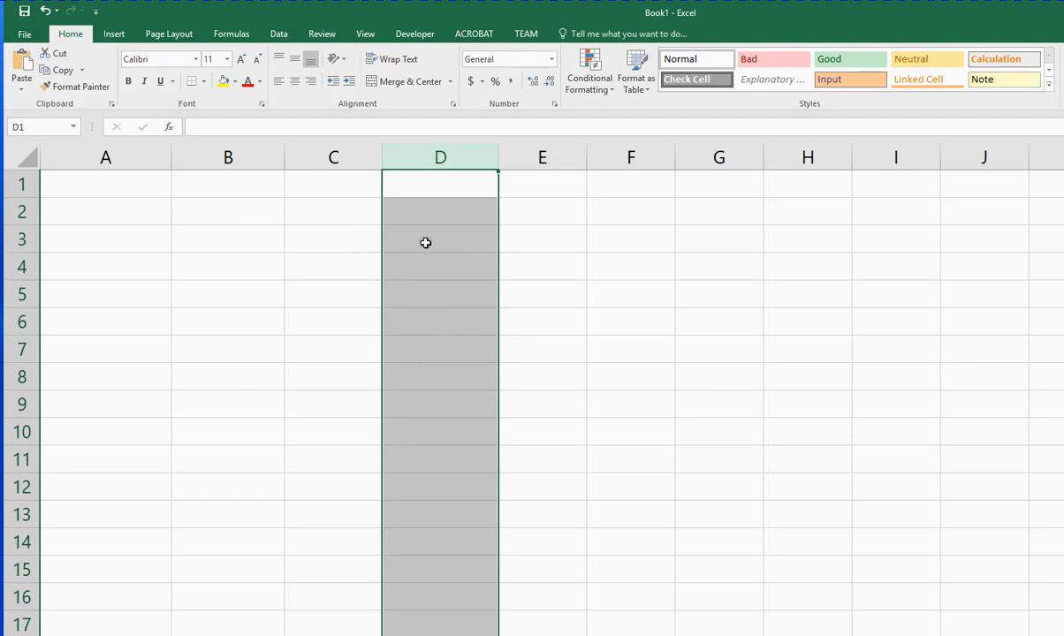
{"action": "mouse_move", "coordinate": [420, 241]}
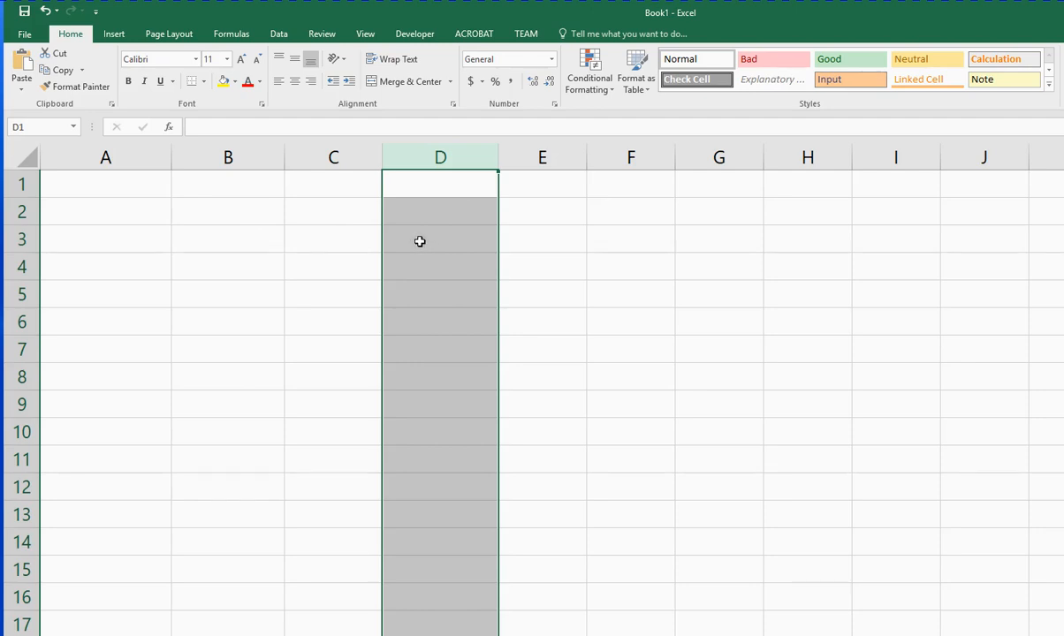
{"action": "mouse_move", "coordinate": [428, 237]}
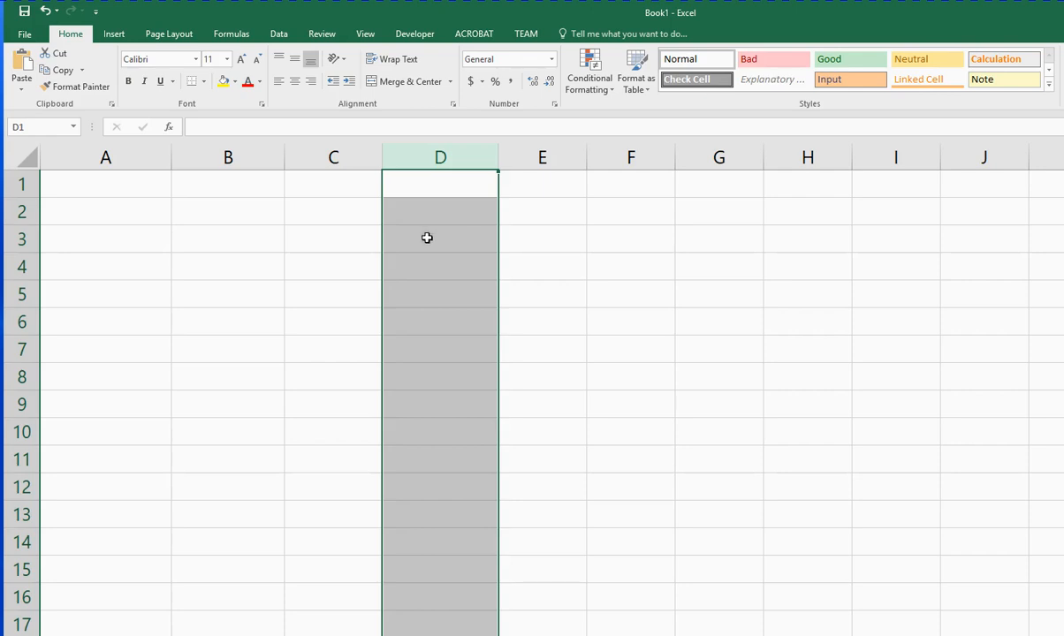
{"action": "mouse_move", "coordinate": [123, 215]}
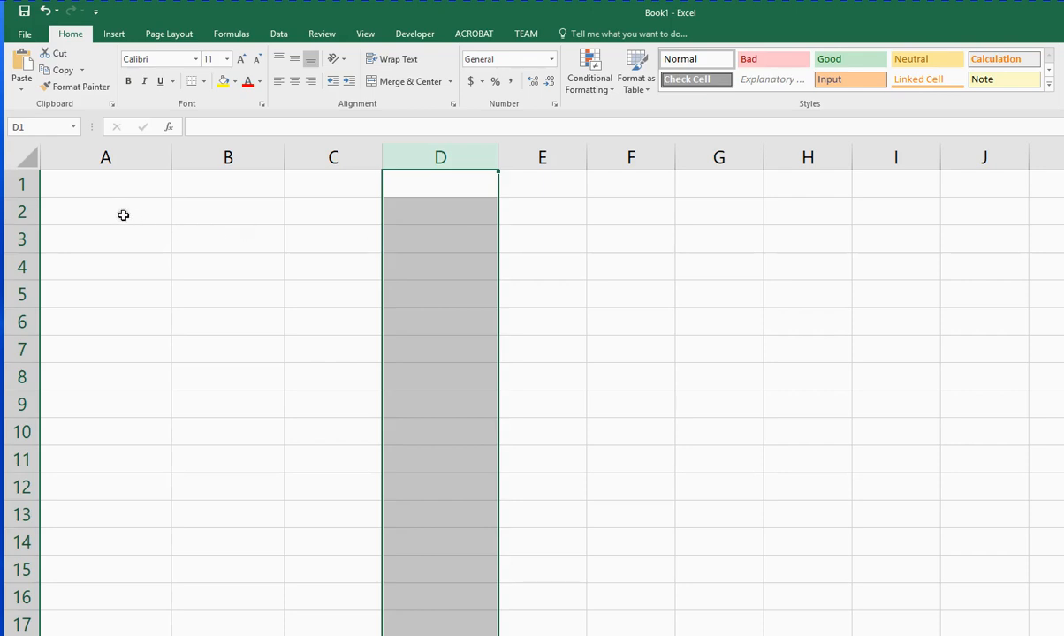
Enter the labels Diam, Len, eps and flow down column A from A2
{"action": "left_click", "coordinate": [106, 212]}
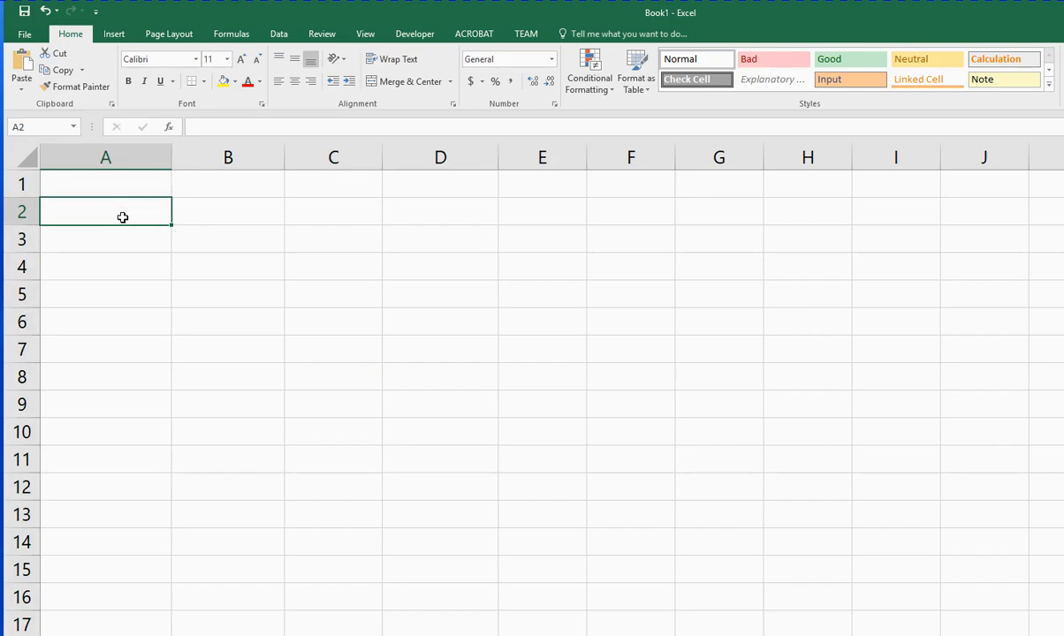
{"action": "type", "text": "Diam"}
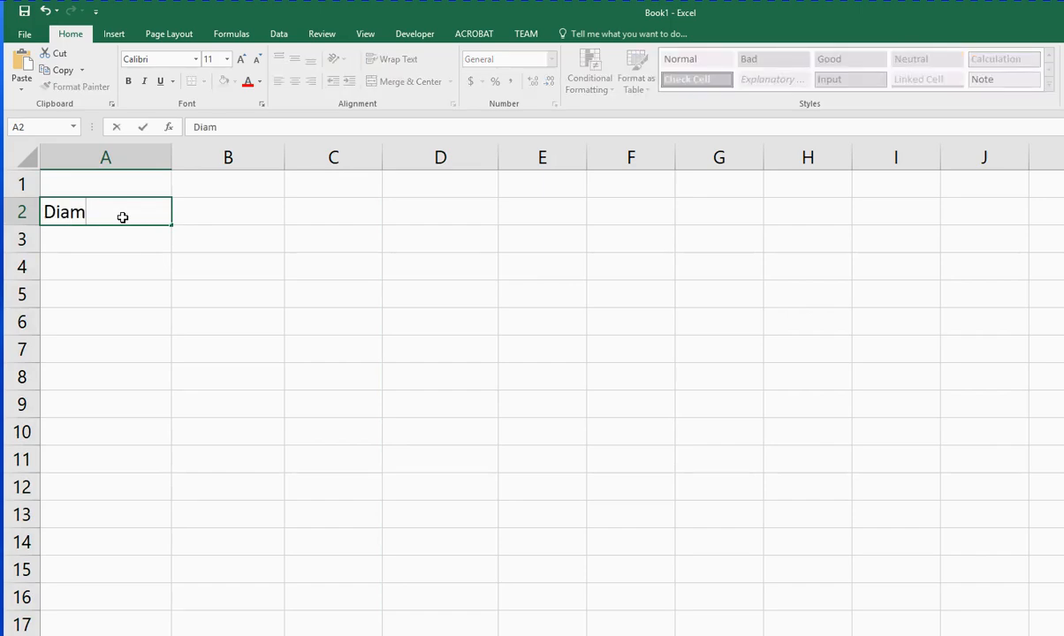
{"action": "type", "text": "L"}
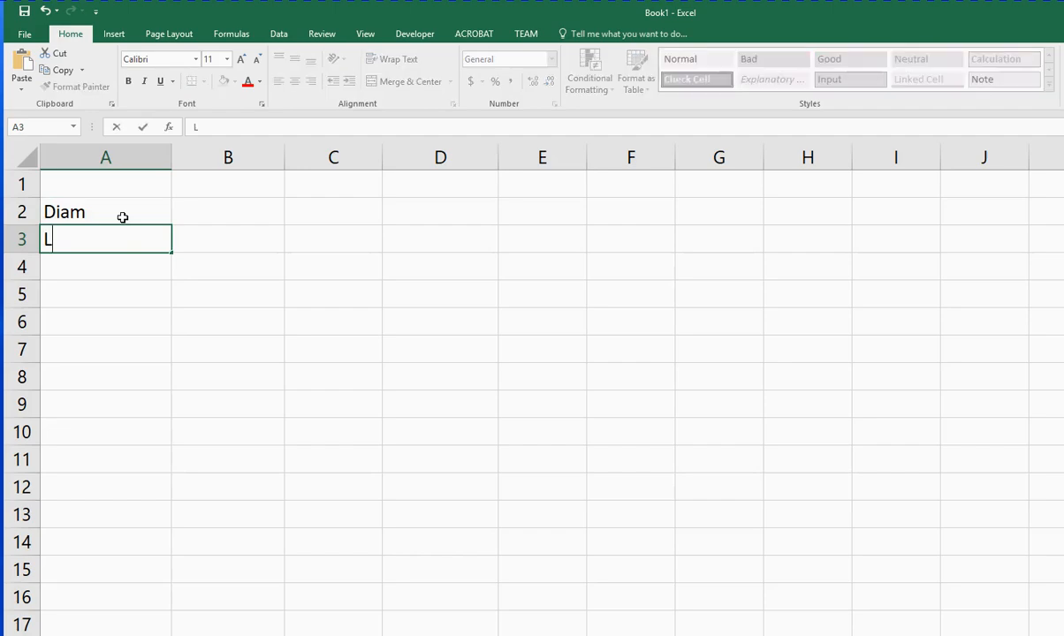
{"action": "type", "text": "en"}
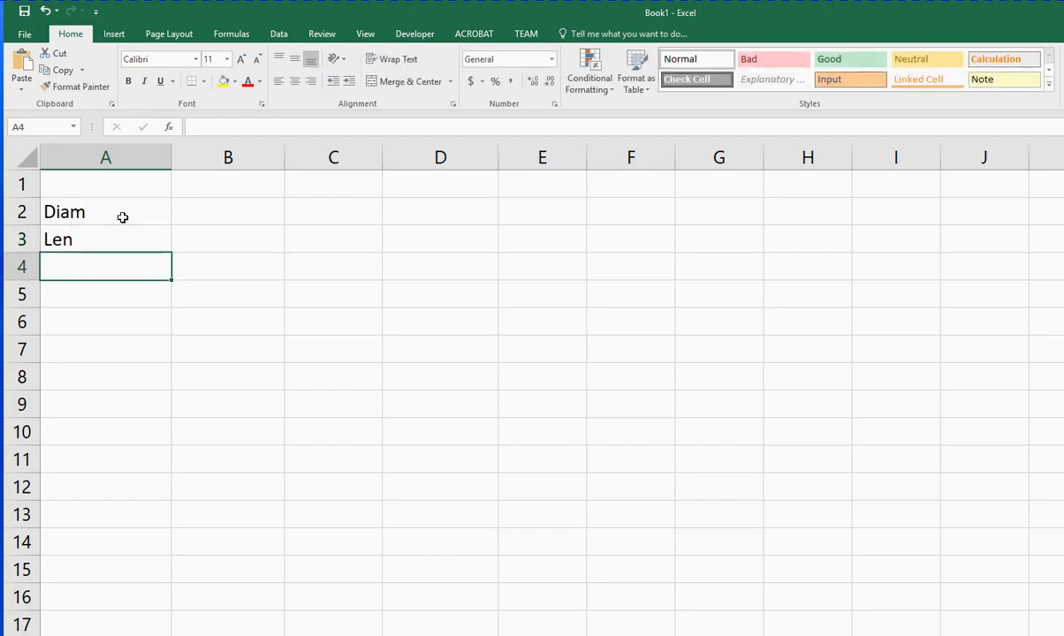
{"action": "type", "text": "eps"}
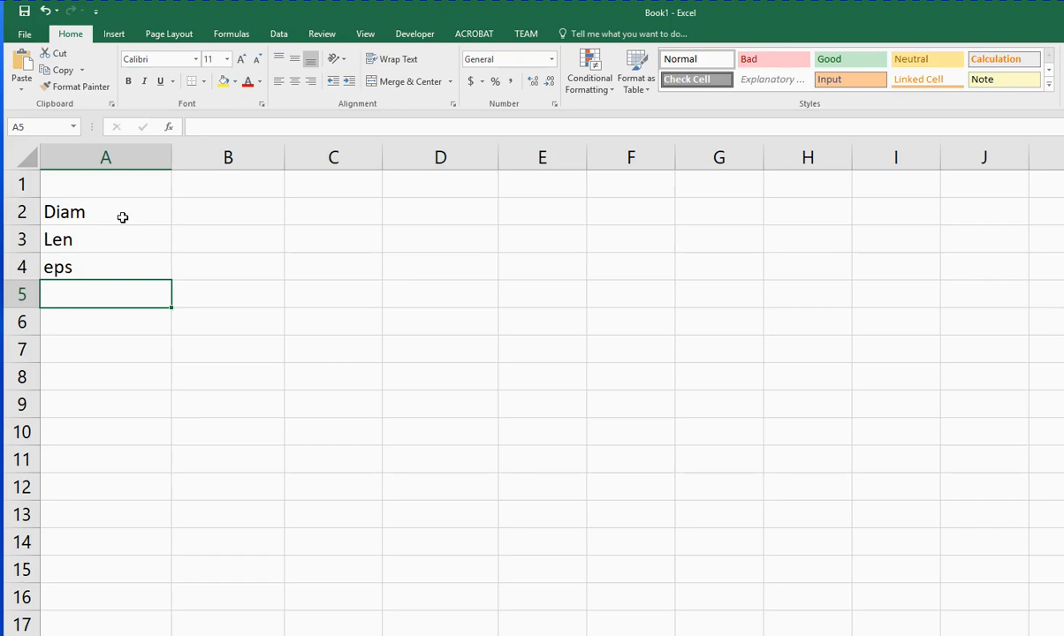
{"action": "type", "text": "flow"}
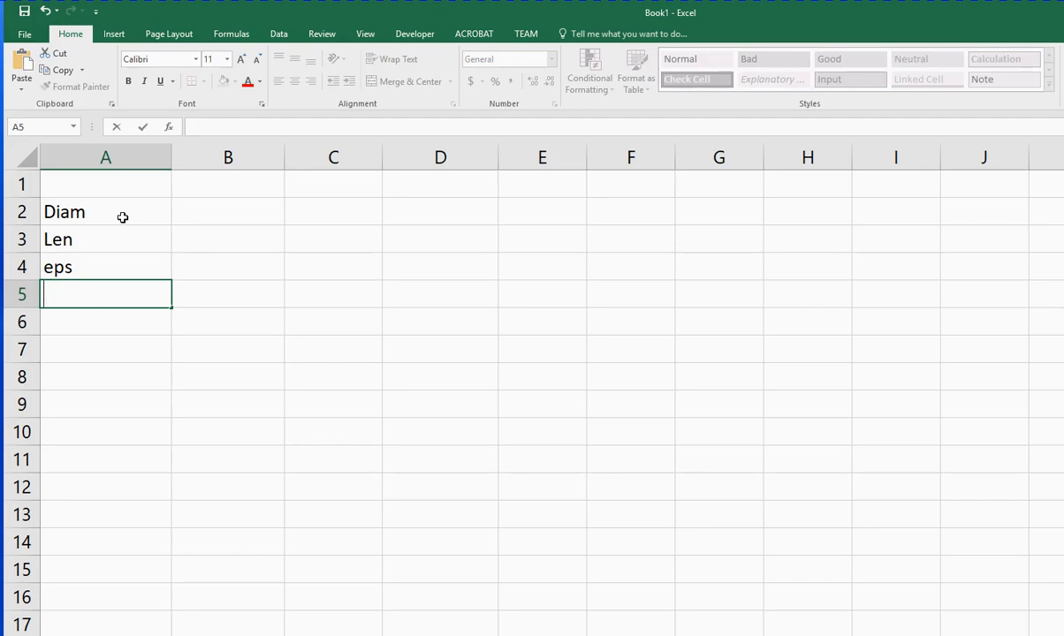
{"action": "type", "text": "flow"}
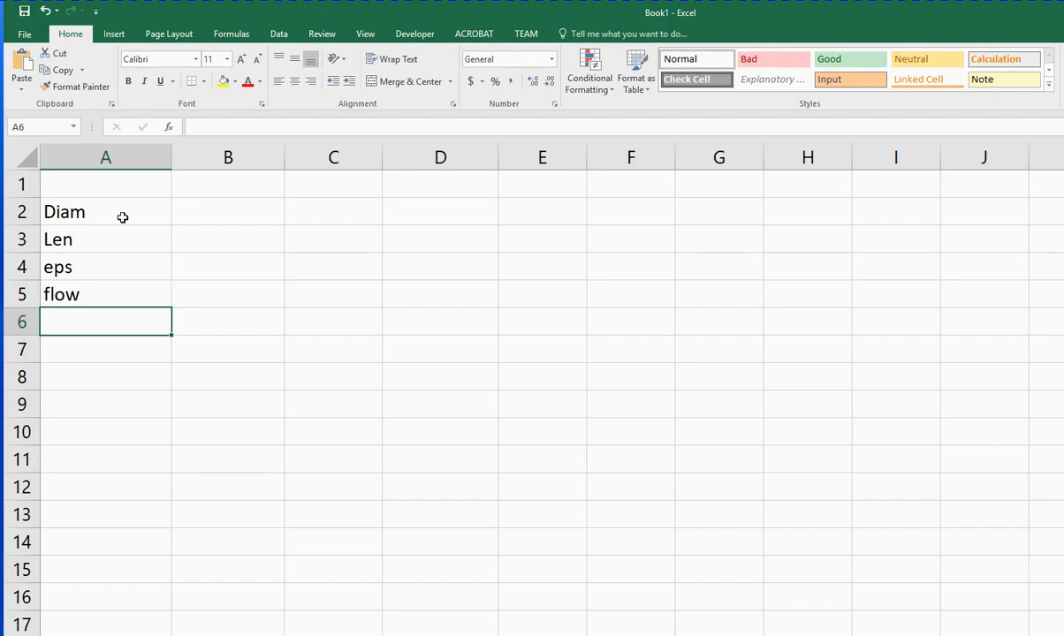
Enter the labels Vel and ReD in A6:A7 and nu_w in A9
{"action": "type", "text": "Vel"}
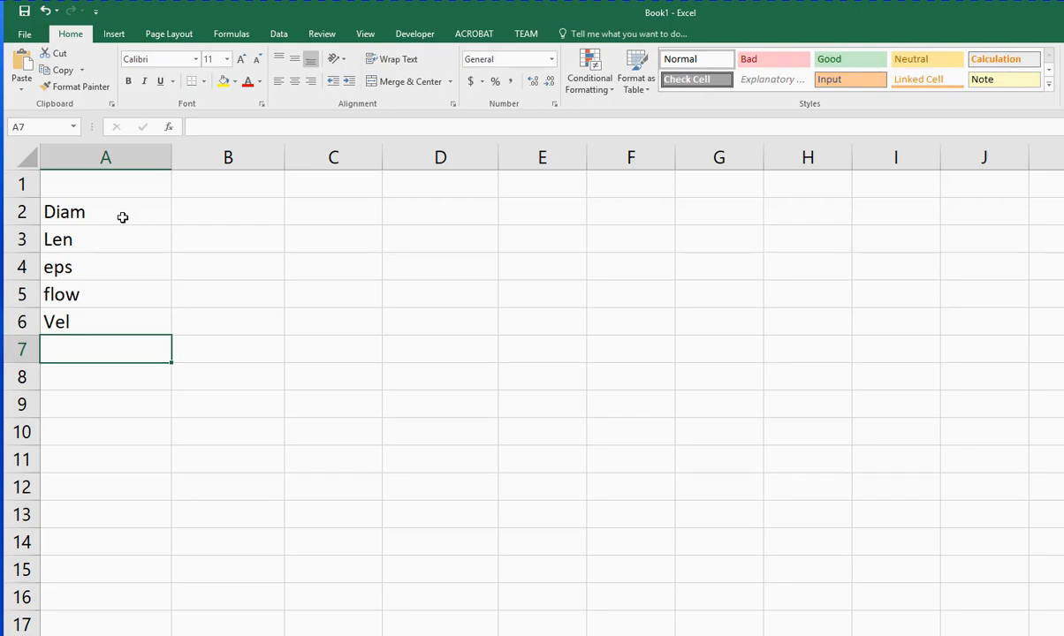
{"action": "type", "text": "Re"}
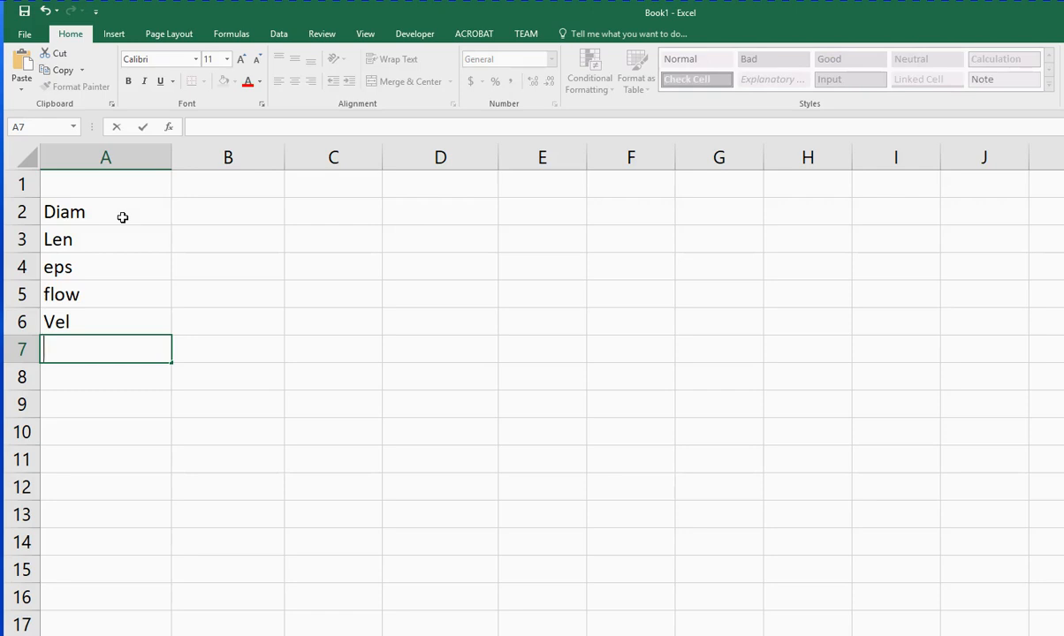
{"action": "type", "text": "Re"}
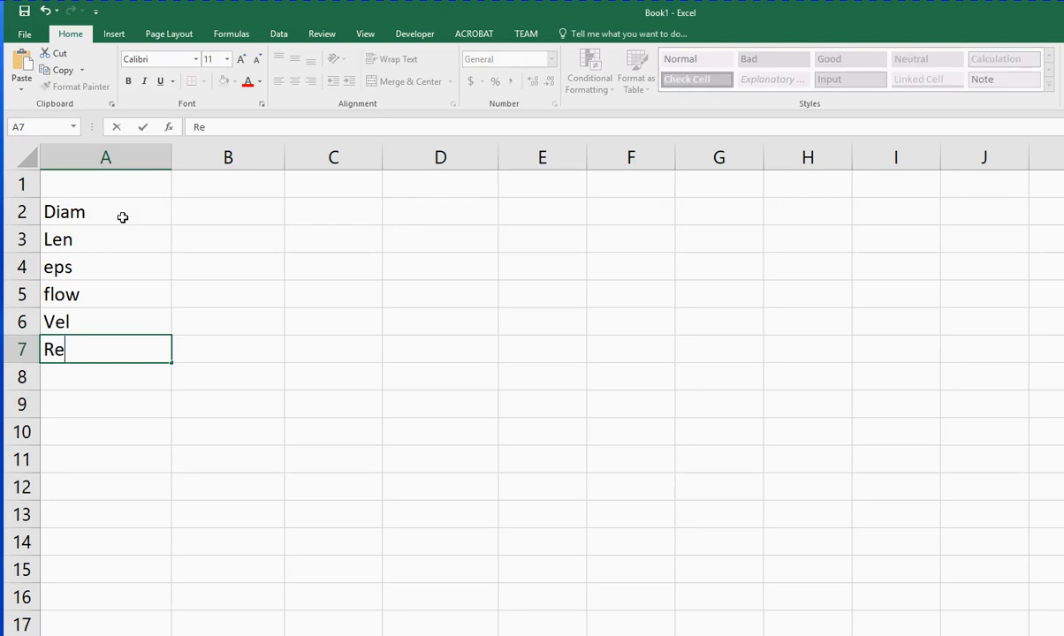
{"action": "type", "text": "D"}
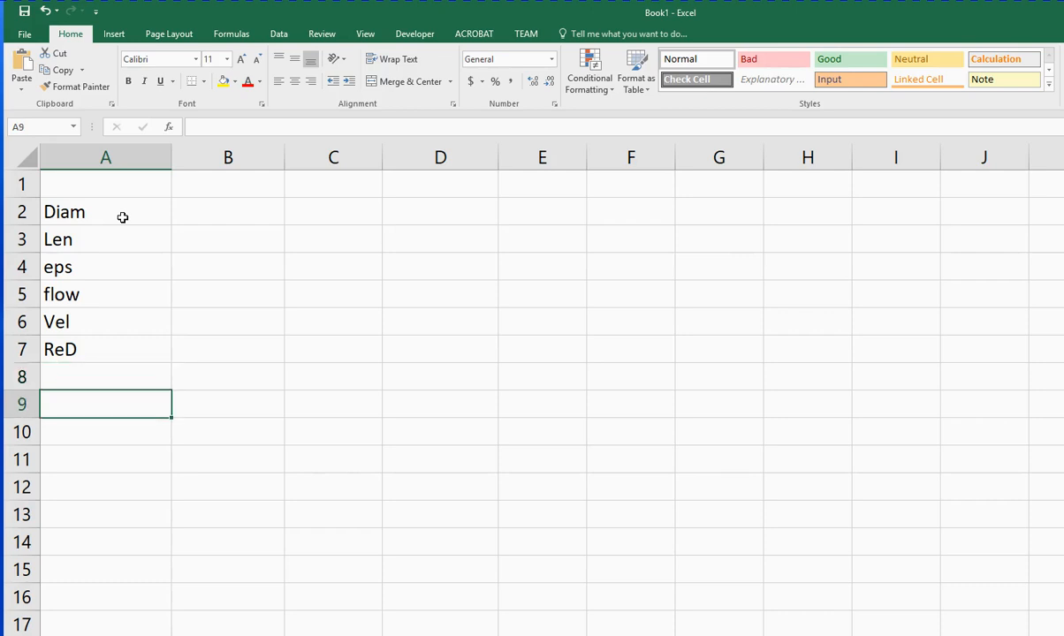
{"action": "type", "text": "nu"}
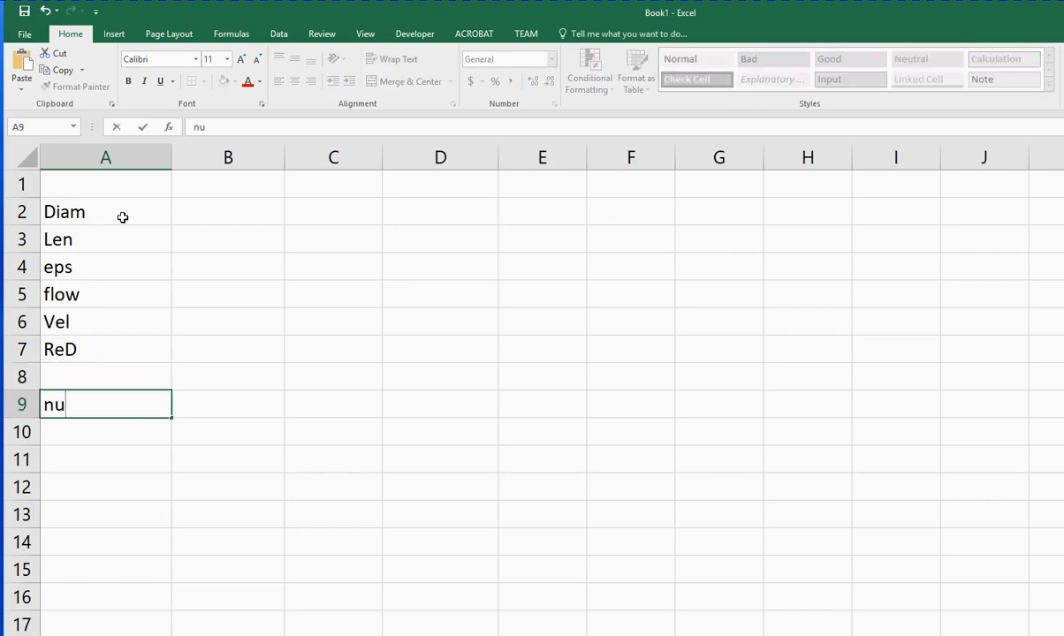
{"action": "type", "text": "_w"}
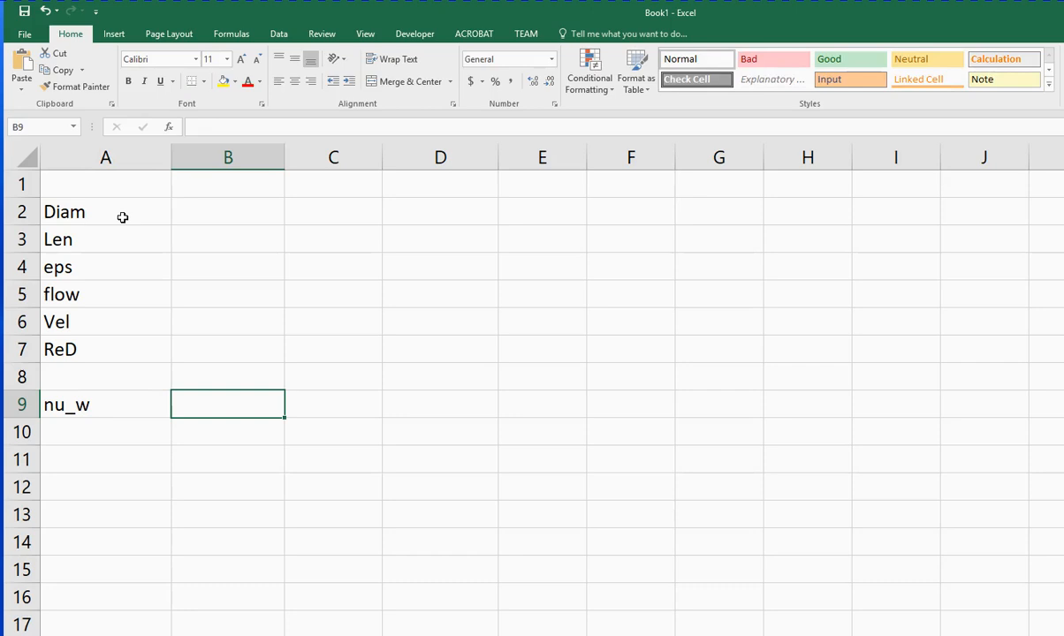
{"action": "mouse_move", "coordinate": [85, 212]}
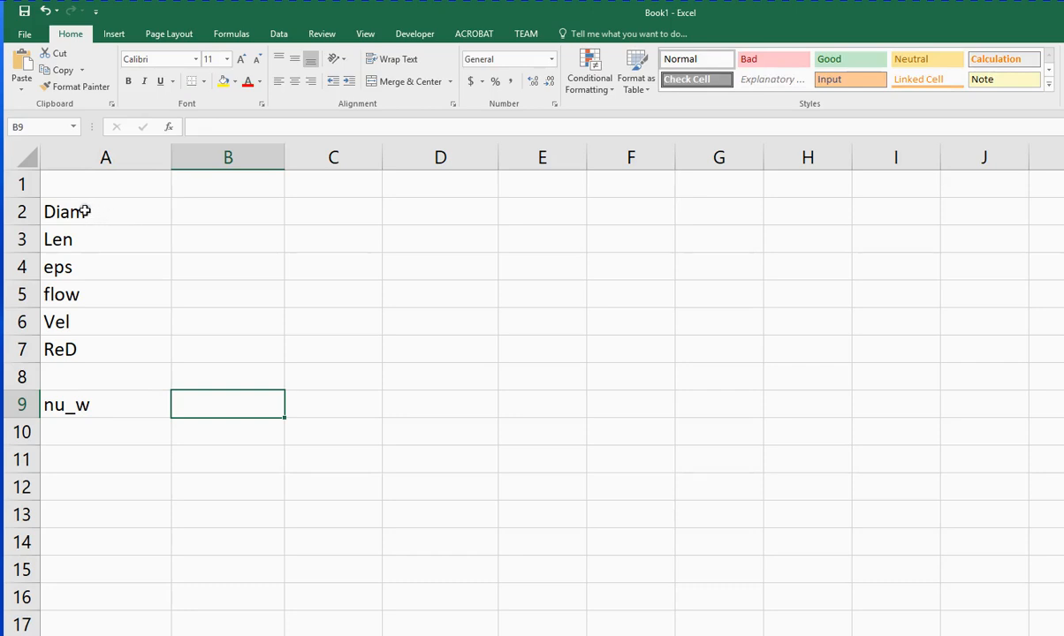
{"action": "left_click", "coordinate": [67, 212]}
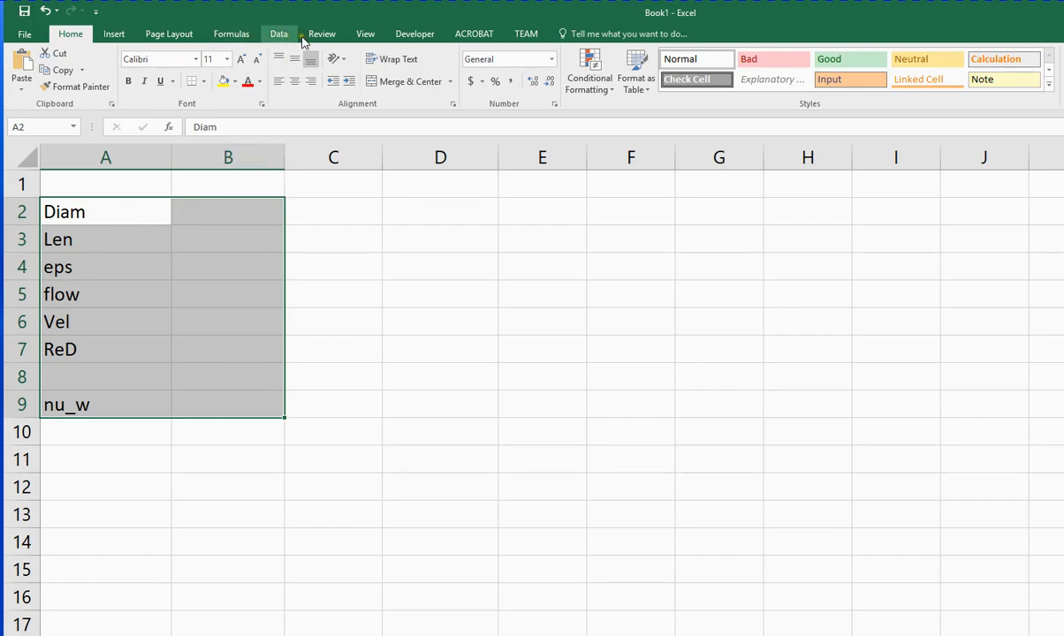
Create defined names for the column B cells from the left-column labels via Create from Selection
{"action": "left_click", "coordinate": [230, 34]}
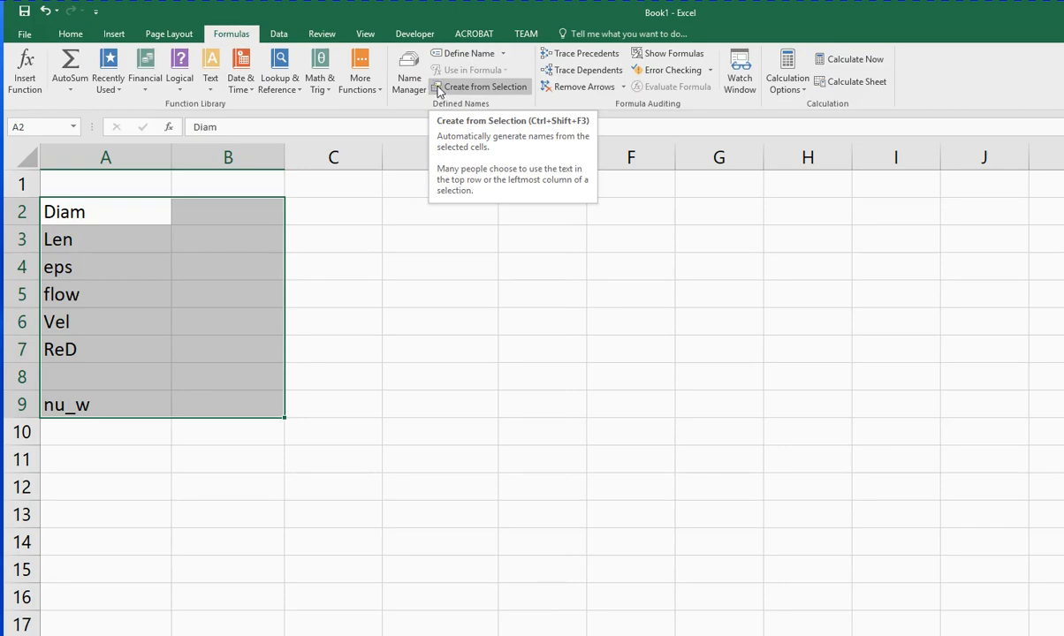
{"action": "mouse_move", "coordinate": [410, 71]}
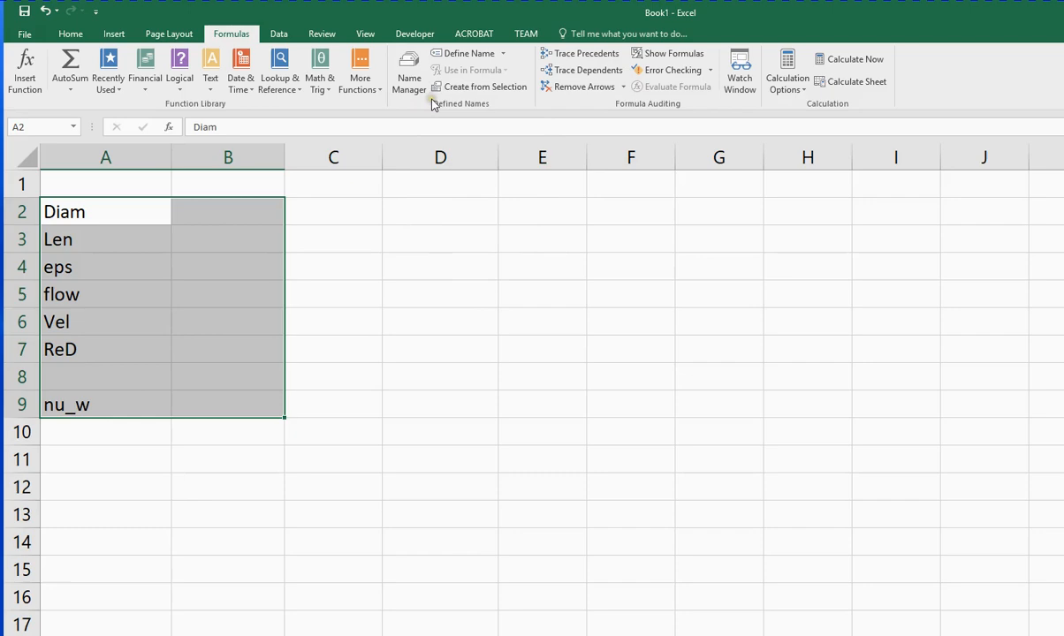
{"action": "mouse_move", "coordinate": [480, 87]}
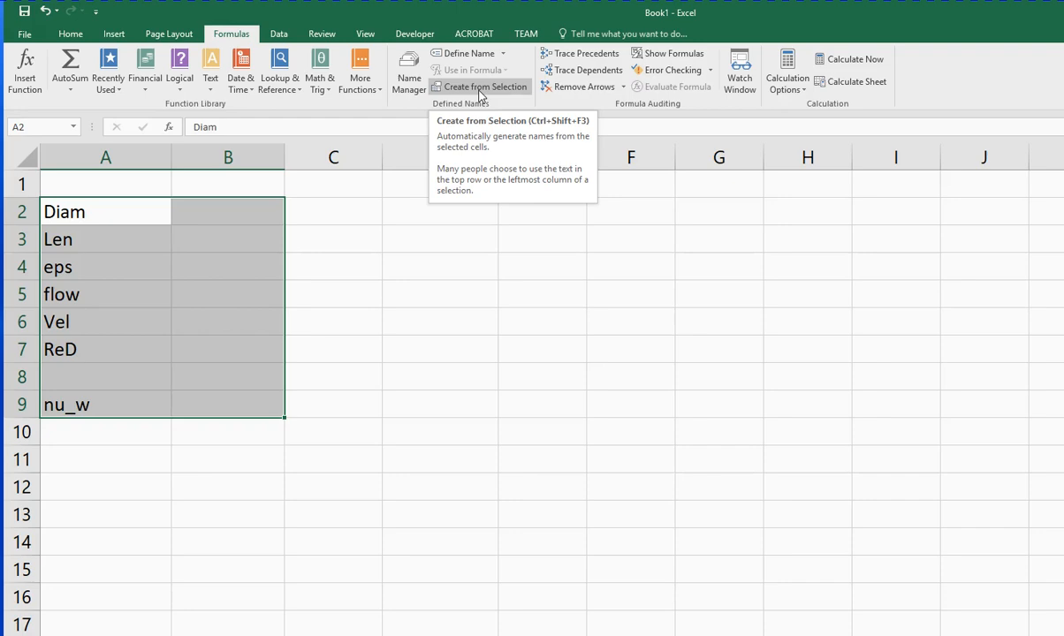
{"action": "left_click", "coordinate": [484, 85]}
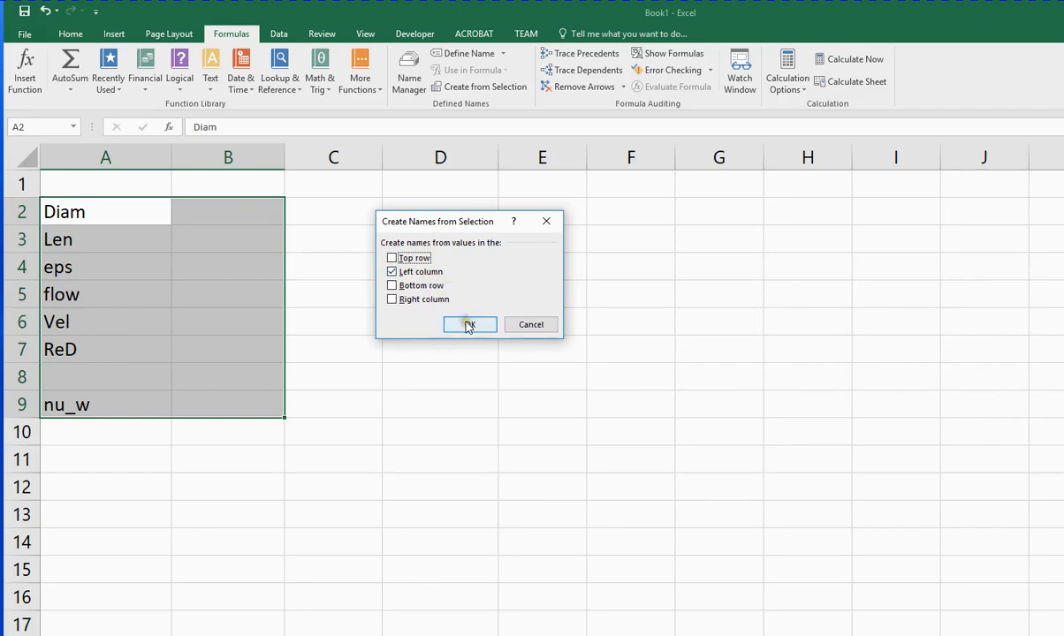
{"action": "left_click", "coordinate": [470, 325]}
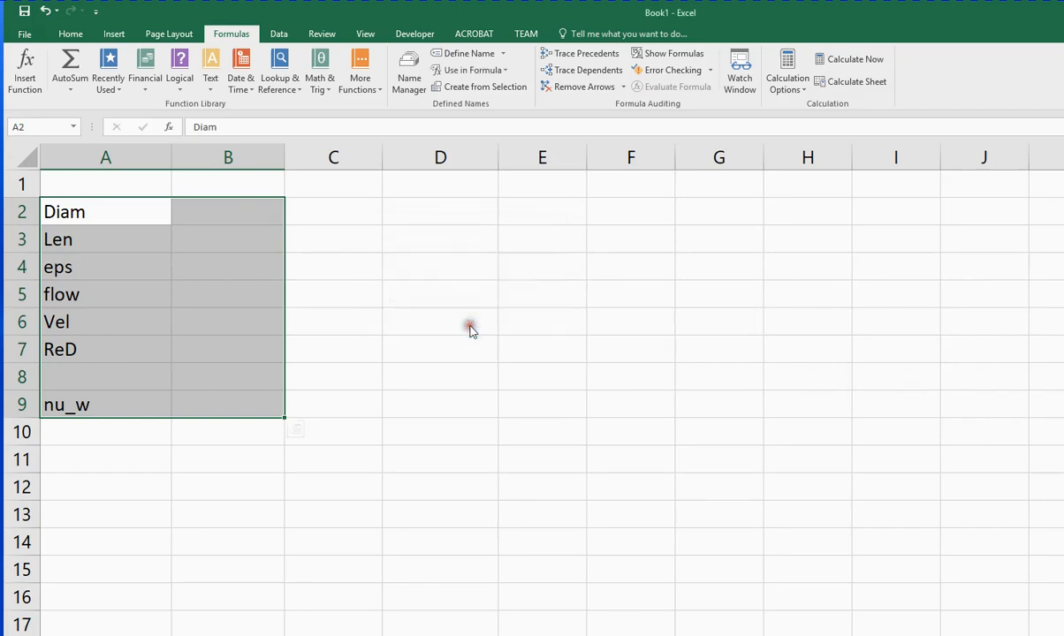
Enter diameter 1 ft, length 3000 ft and eps 0.00085 ft in rows 2–4
{"action": "left_click", "coordinate": [226, 212]}
{"action": "type", "text": "f"}
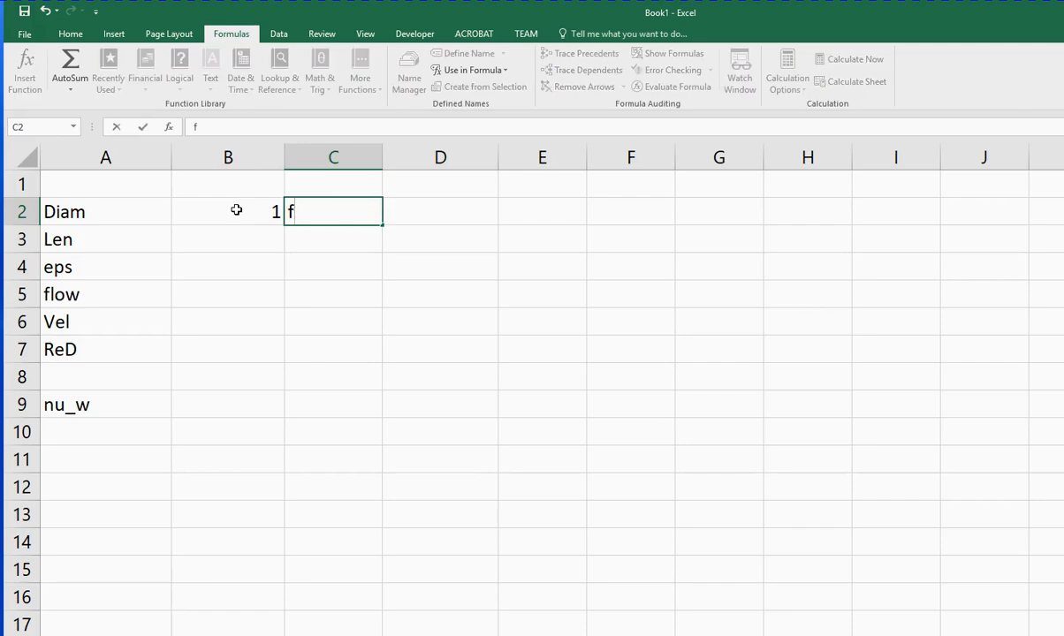
{"action": "key", "text": "enter"}
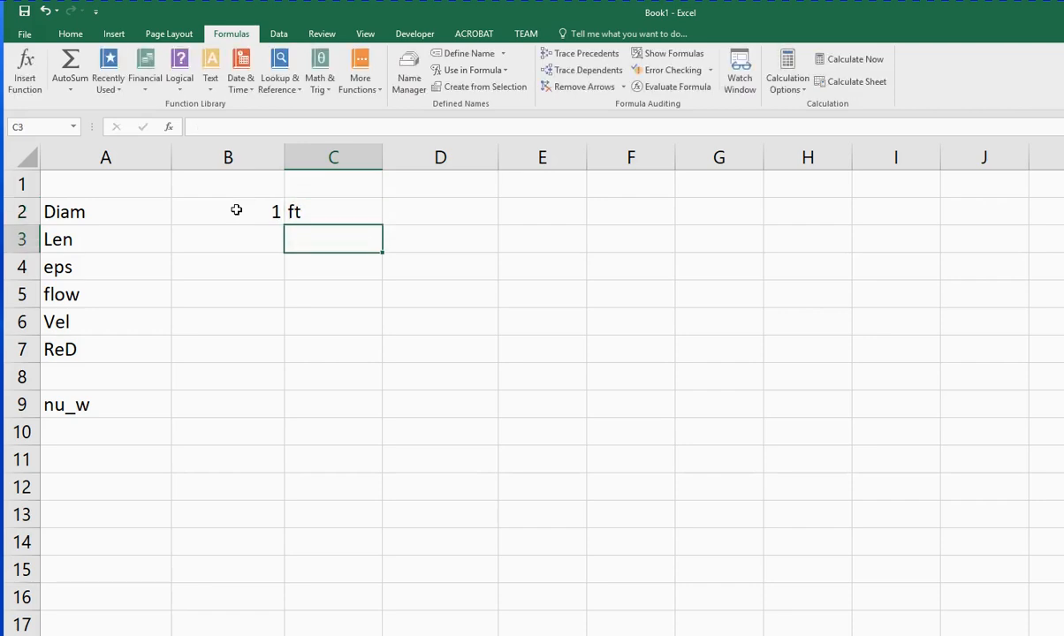
{"action": "left_click", "coordinate": [228, 238]}
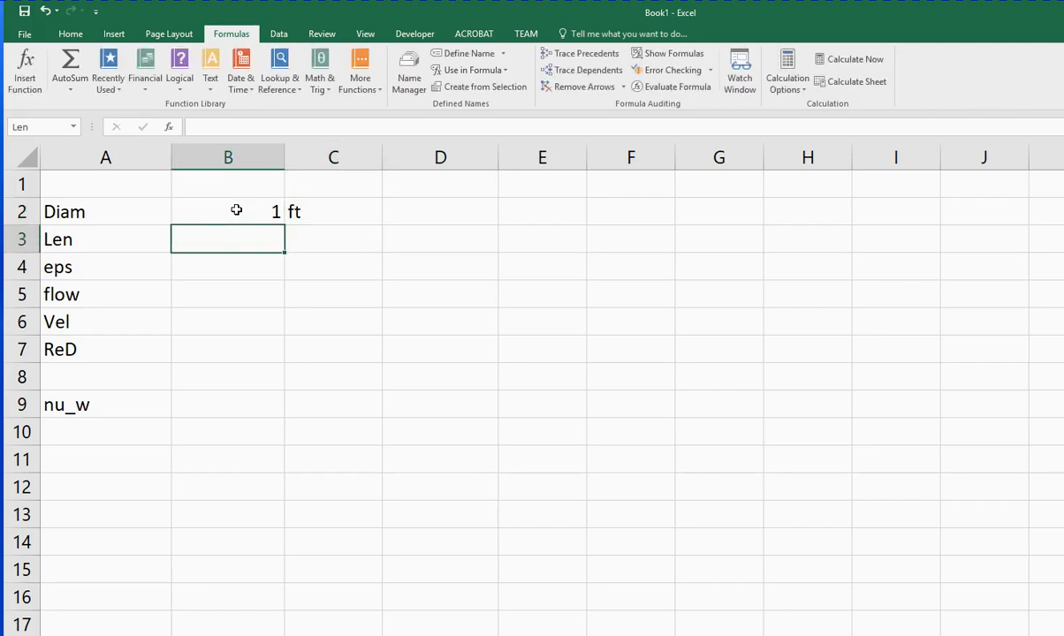
{"action": "type", "text": "3000"}
{"action": "left_click", "coordinate": [332, 238]}
{"action": "type", "text": "ft"}
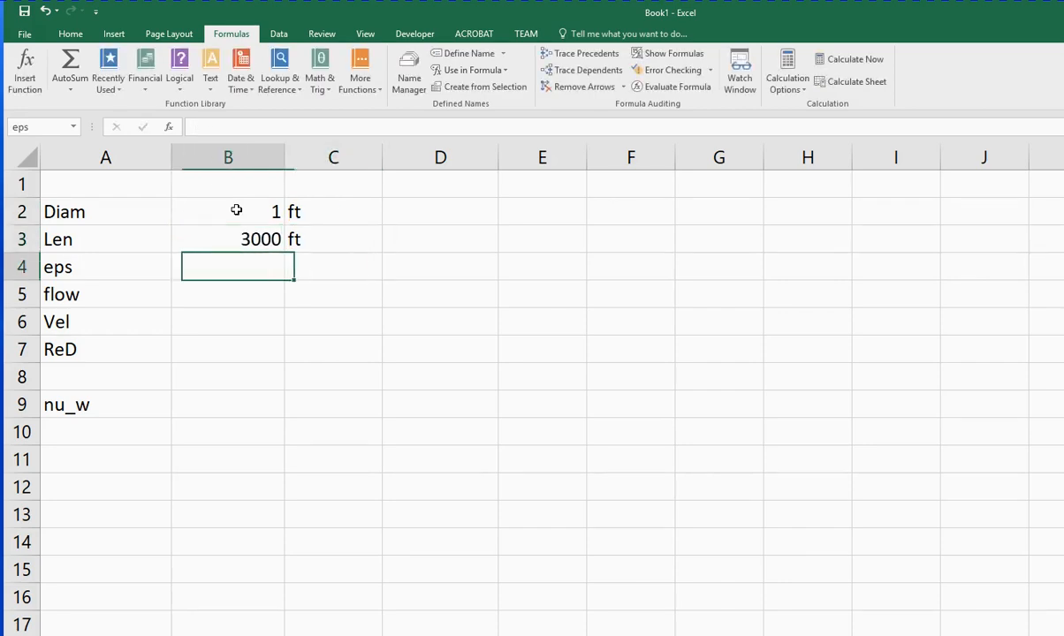
{"action": "type", "text": "0.00085"}
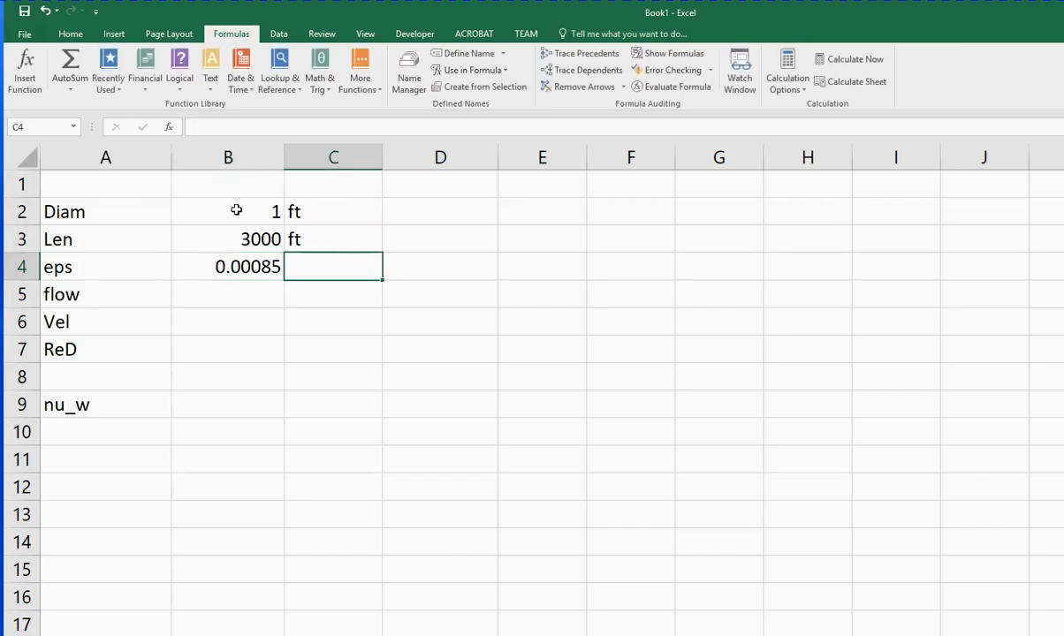
{"action": "type", "text": "ft"}
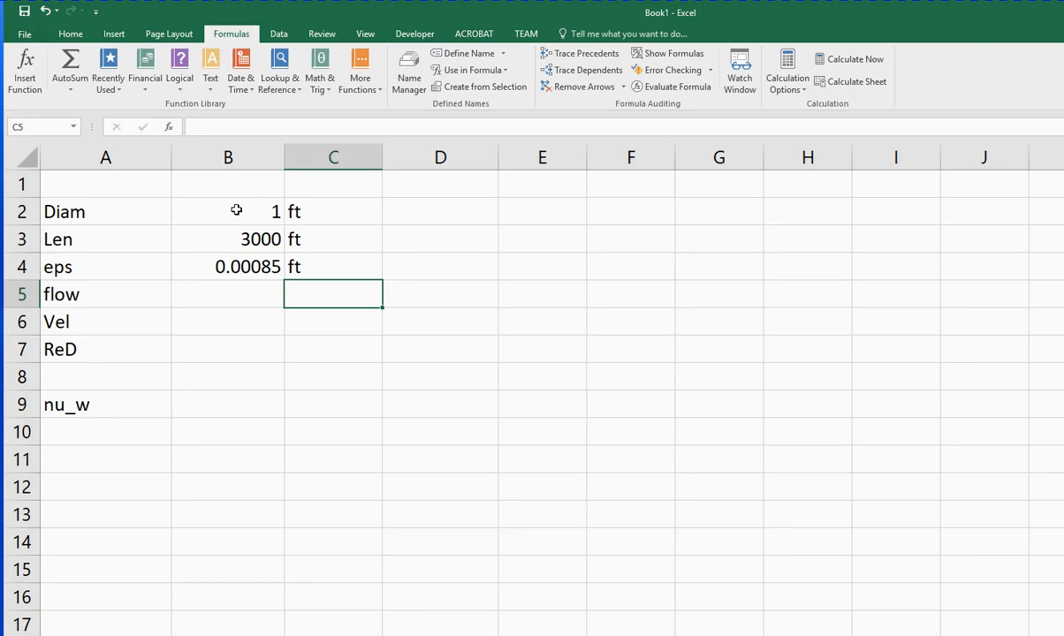
Enter flow 3000 with unit gpm in row 5
{"action": "left_click", "coordinate": [228, 294]}
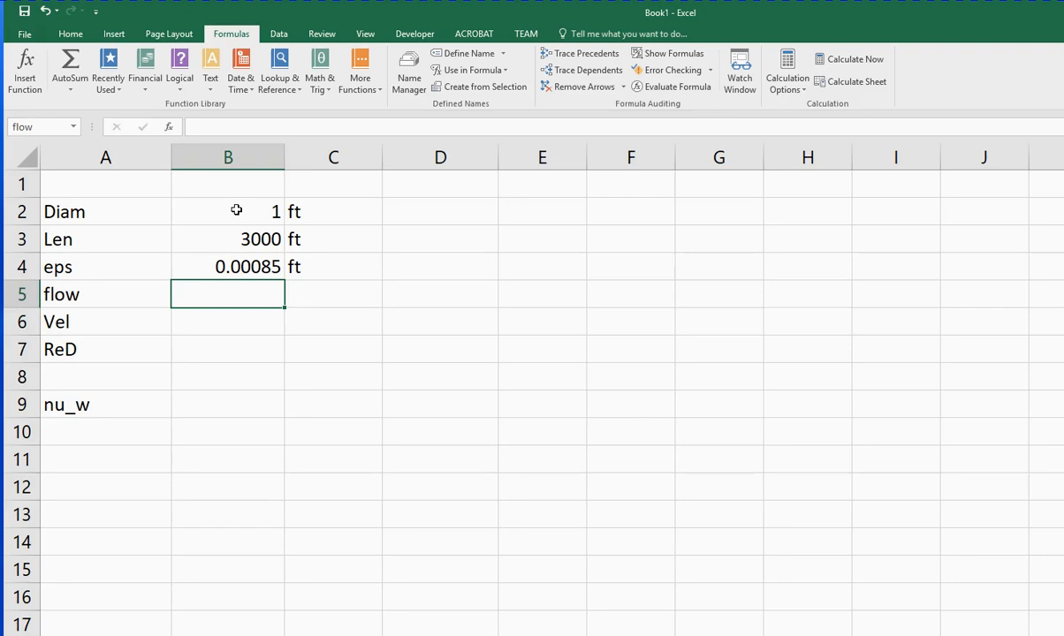
{"action": "type", "text": "3000"}
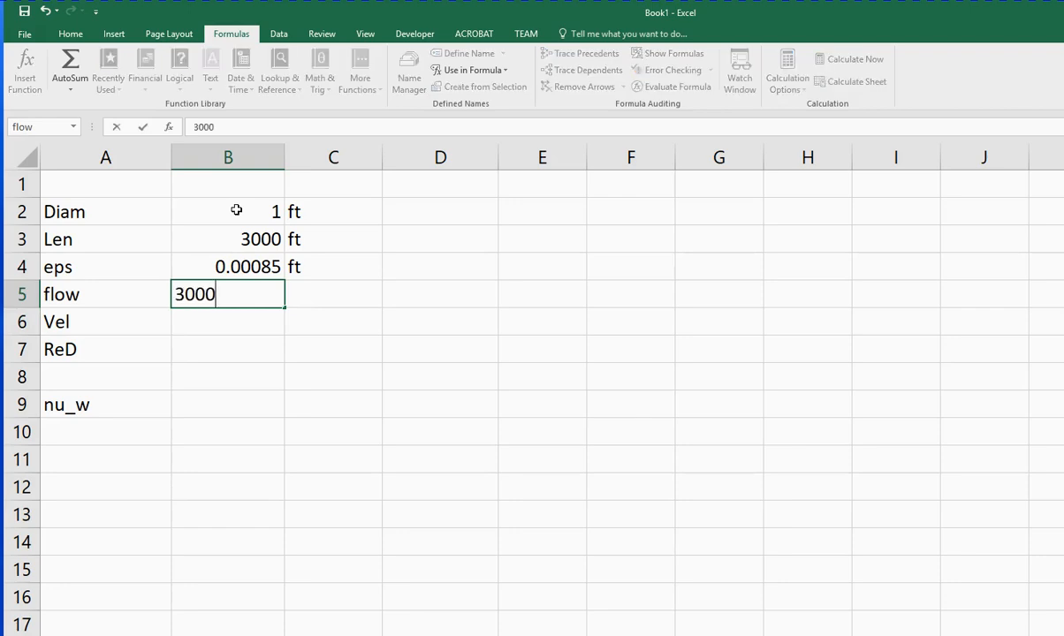
{"action": "key", "text": "Tab"}
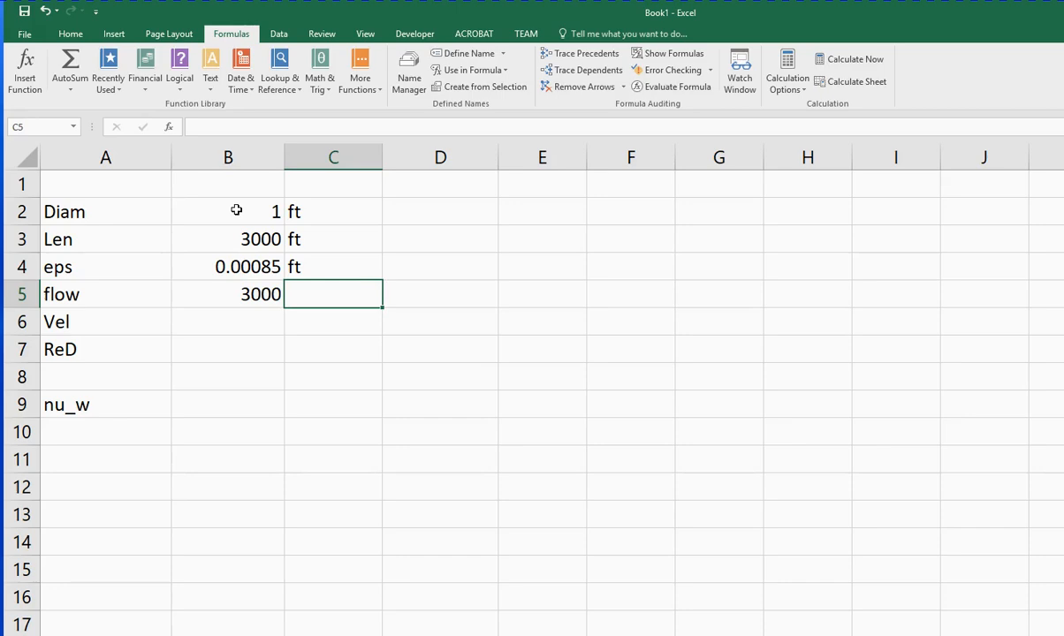
{"action": "type", "text": "gpm"}
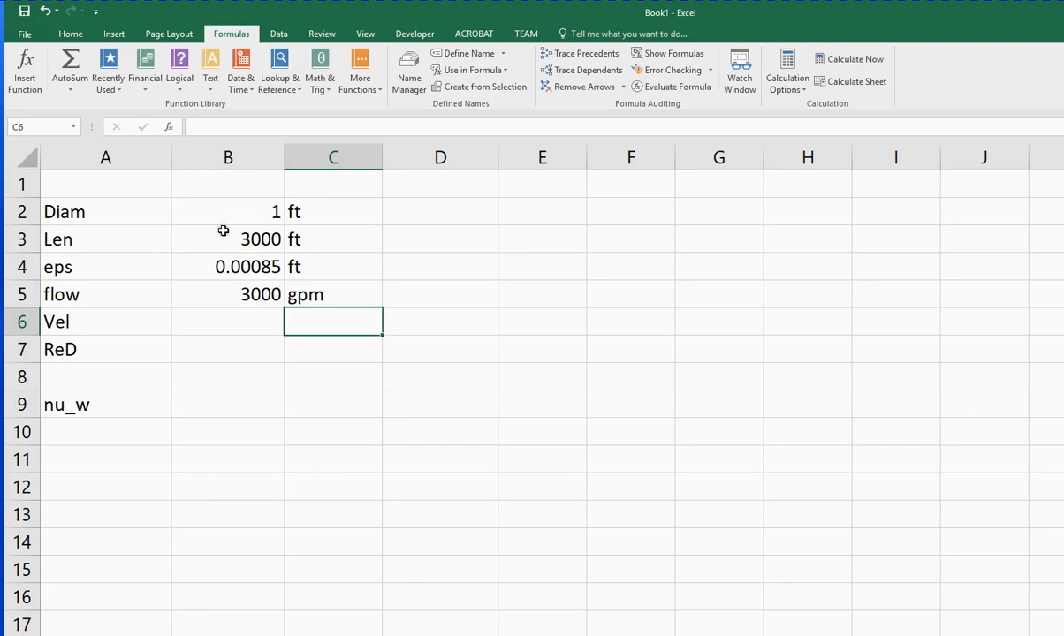
{"action": "mouse_move", "coordinate": [217, 320]}
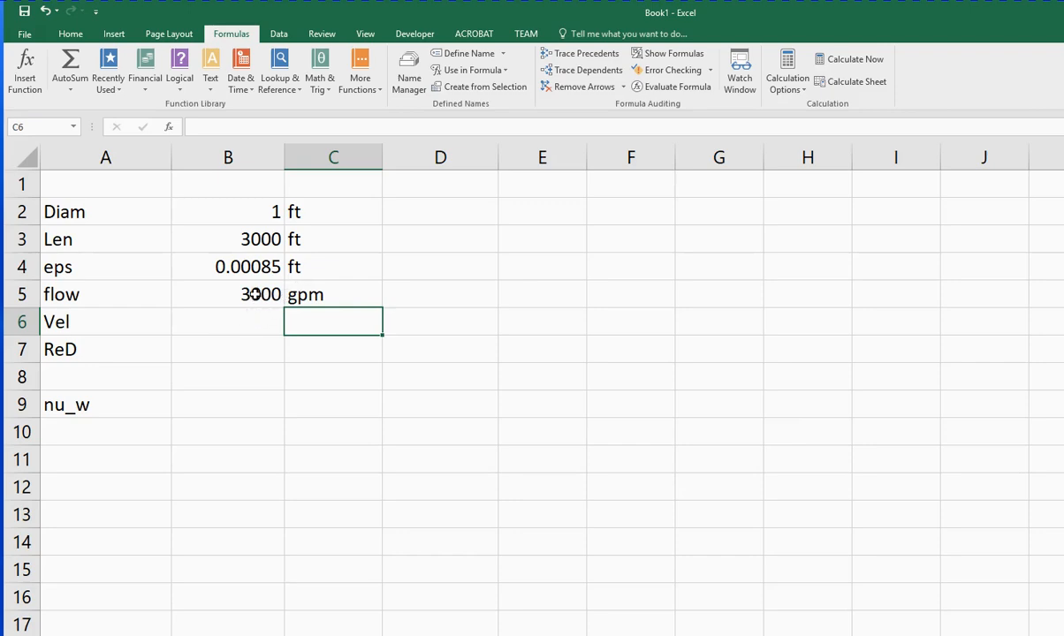
Begin the velocity formula in B6 with the flow term (flow/7.48/60)
{"action": "left_click", "coordinate": [228, 293]}
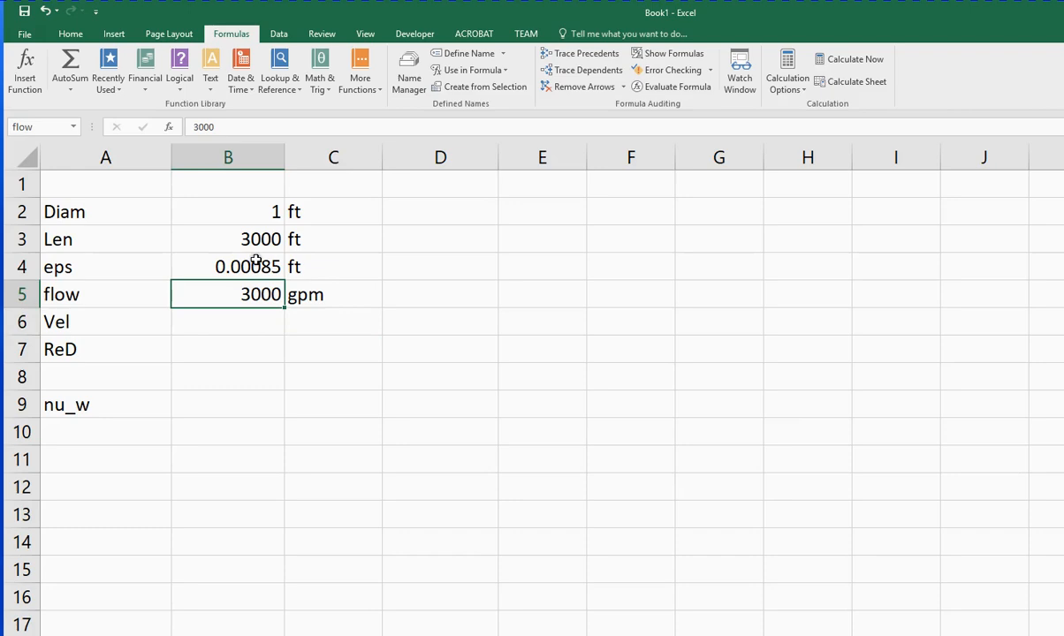
{"action": "left_click", "coordinate": [228, 212]}
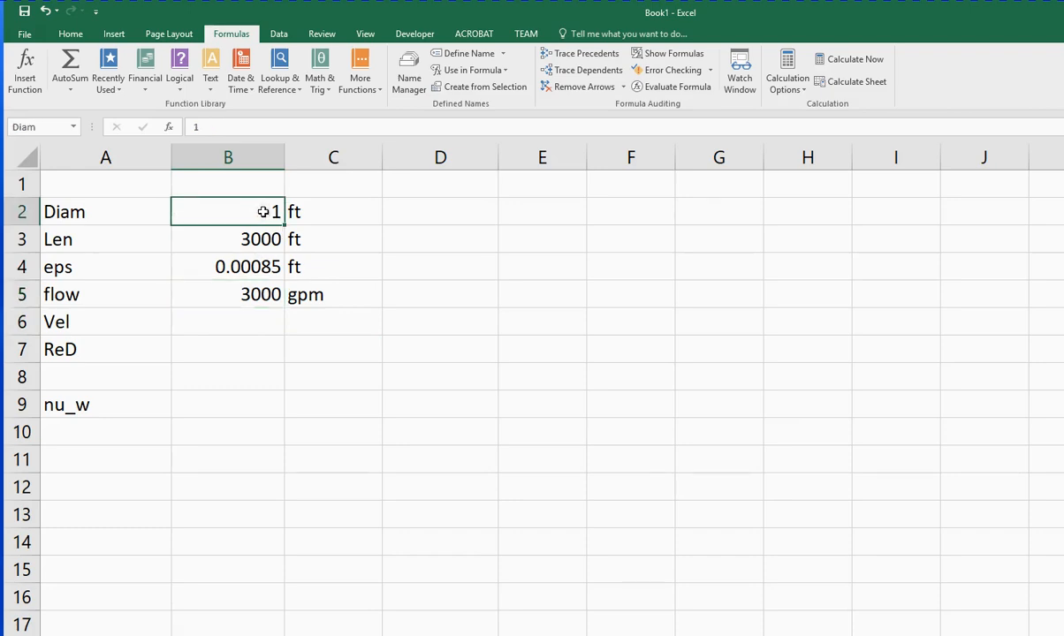
{"action": "left_click", "coordinate": [226, 321]}
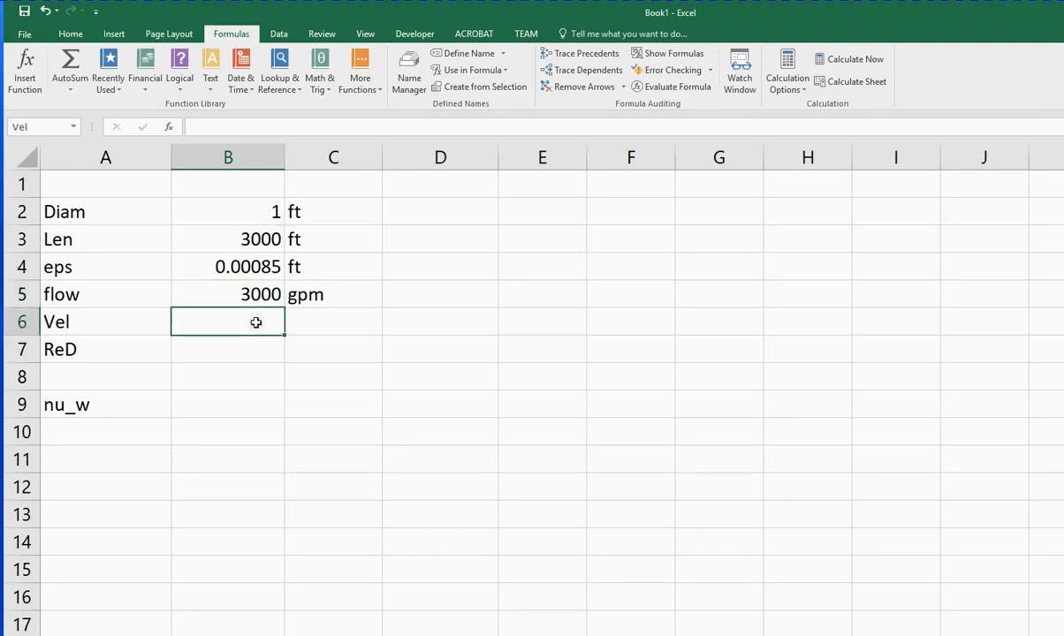
{"action": "type", "text": "="}
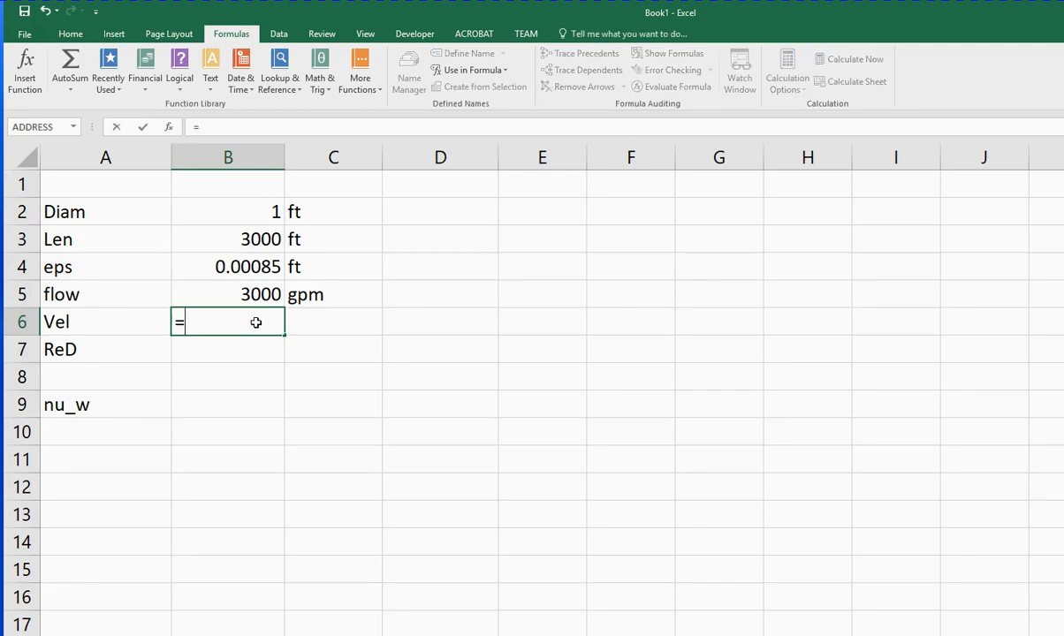
{"action": "type", "text": "("}
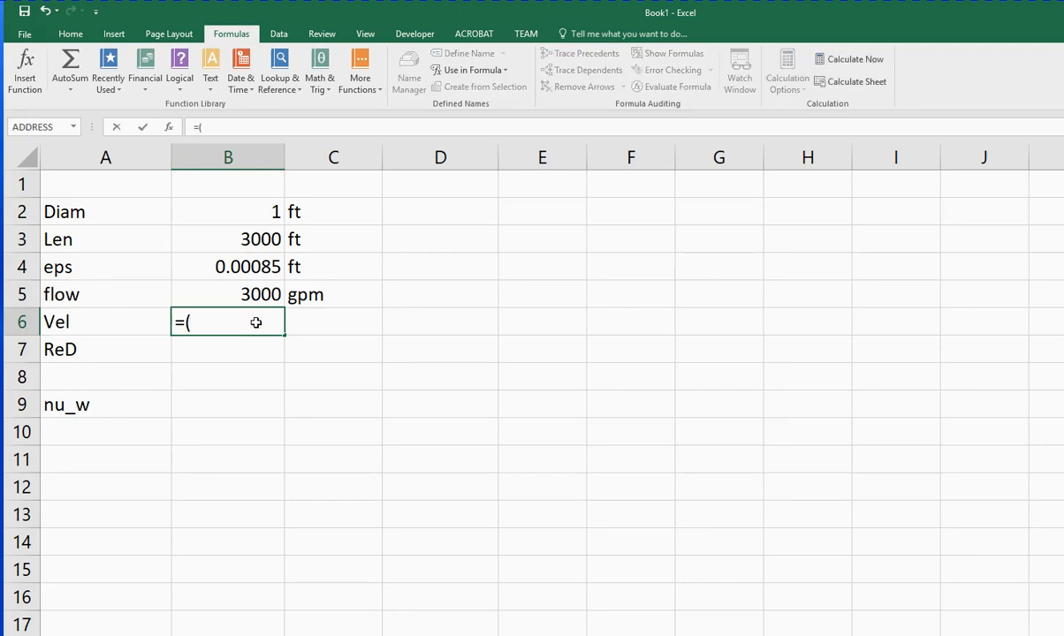
{"action": "type", "text": "flow"}
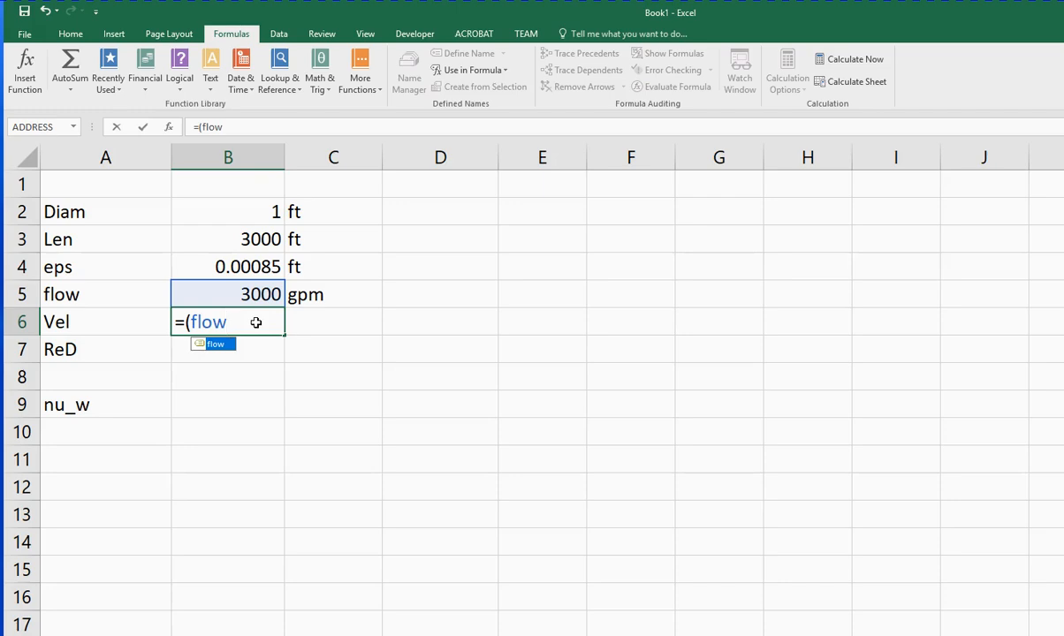
{"action": "type", "text": "/"}
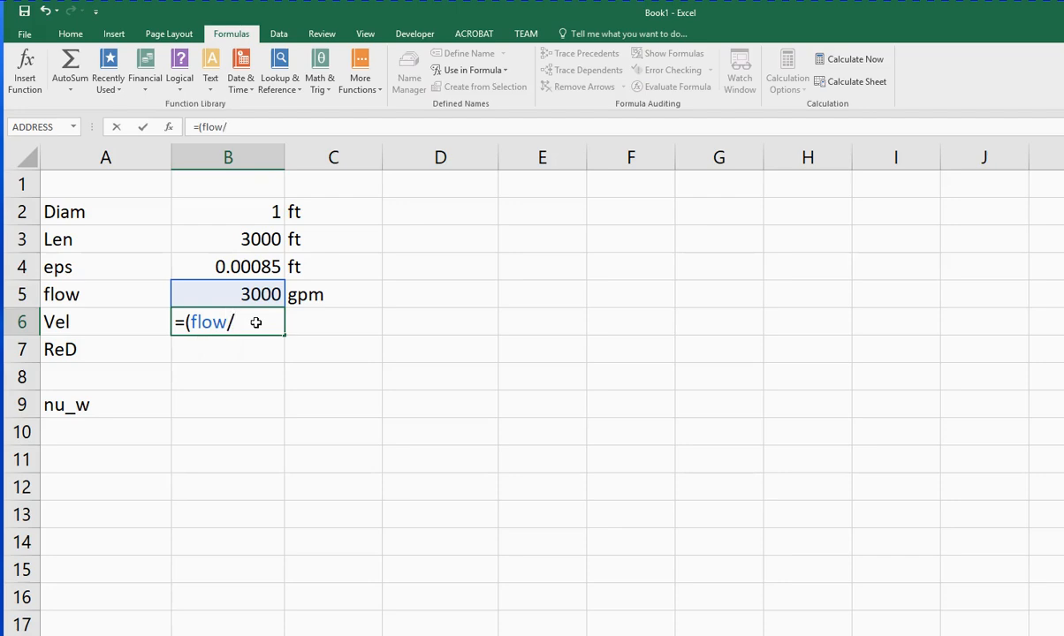
{"action": "type", "text": "7.48"}
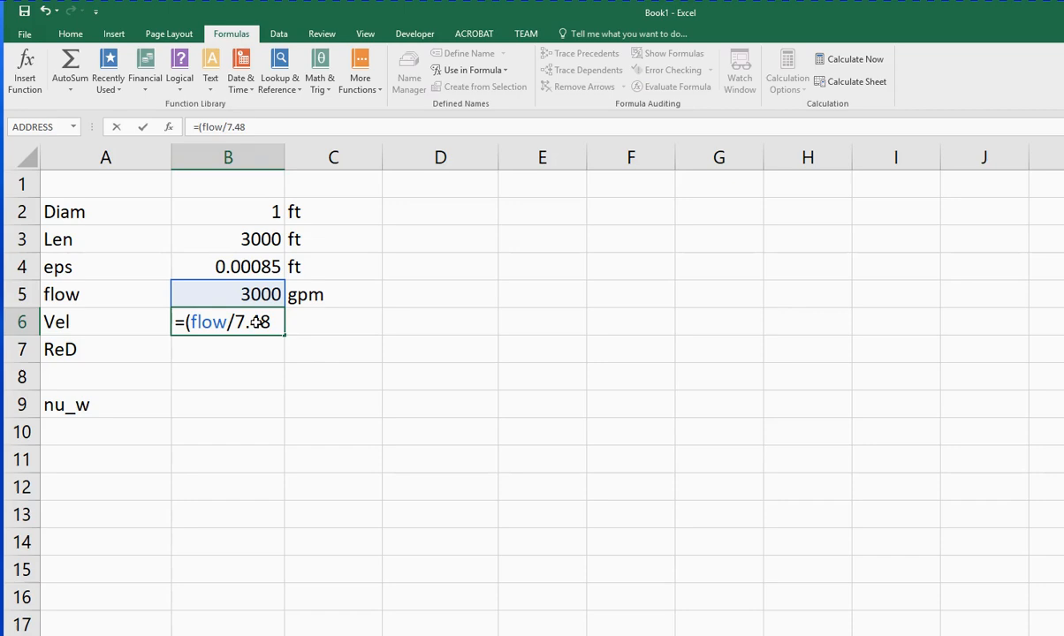
{"action": "type", "text": "/"}
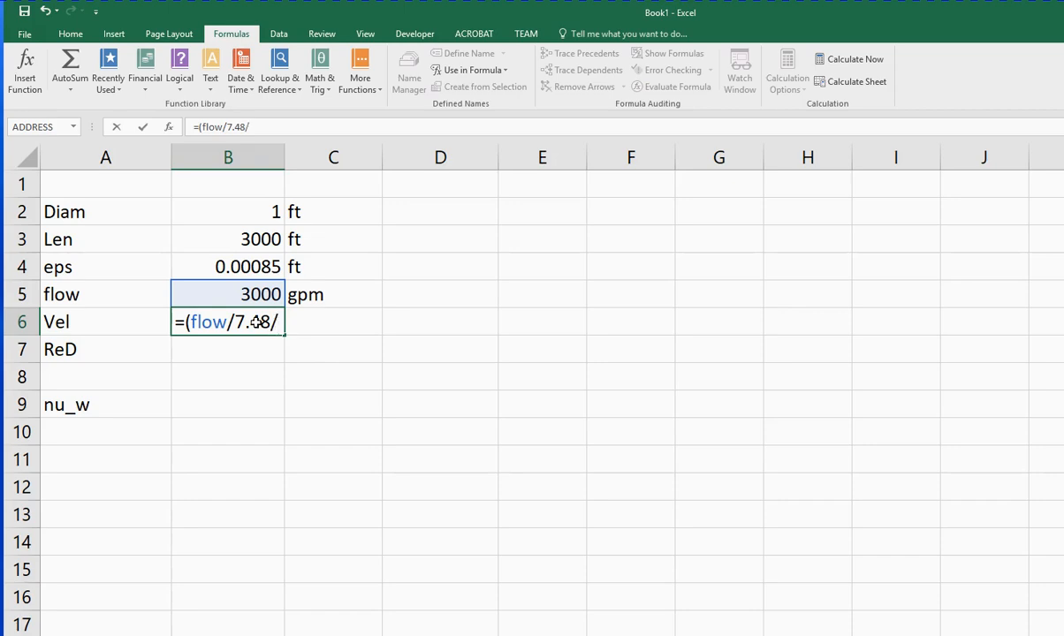
{"action": "type", "text": "60"}
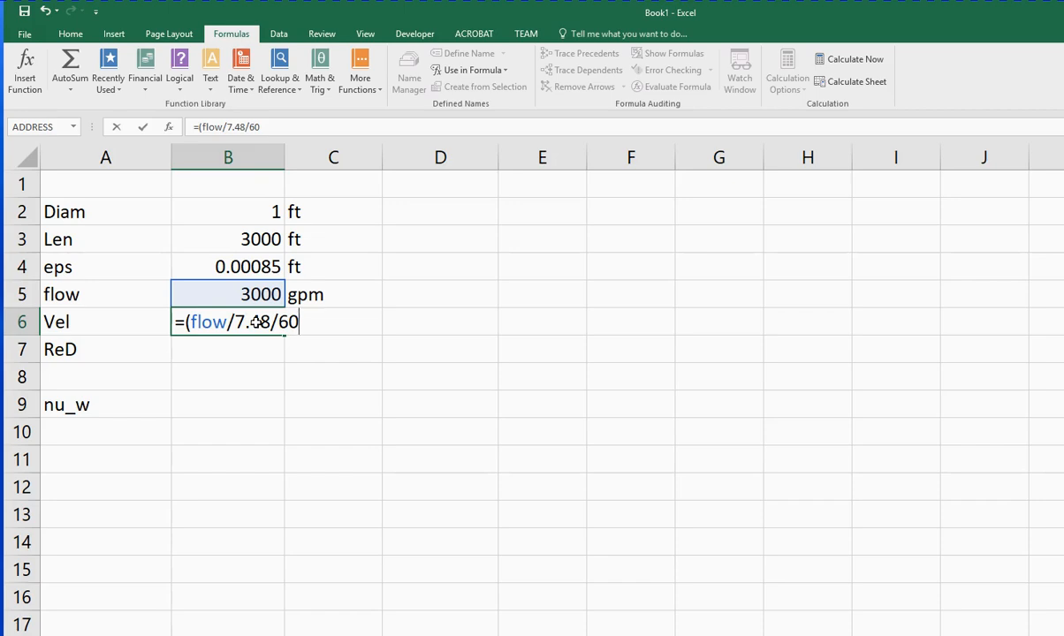
{"action": "type", "text": ")"}
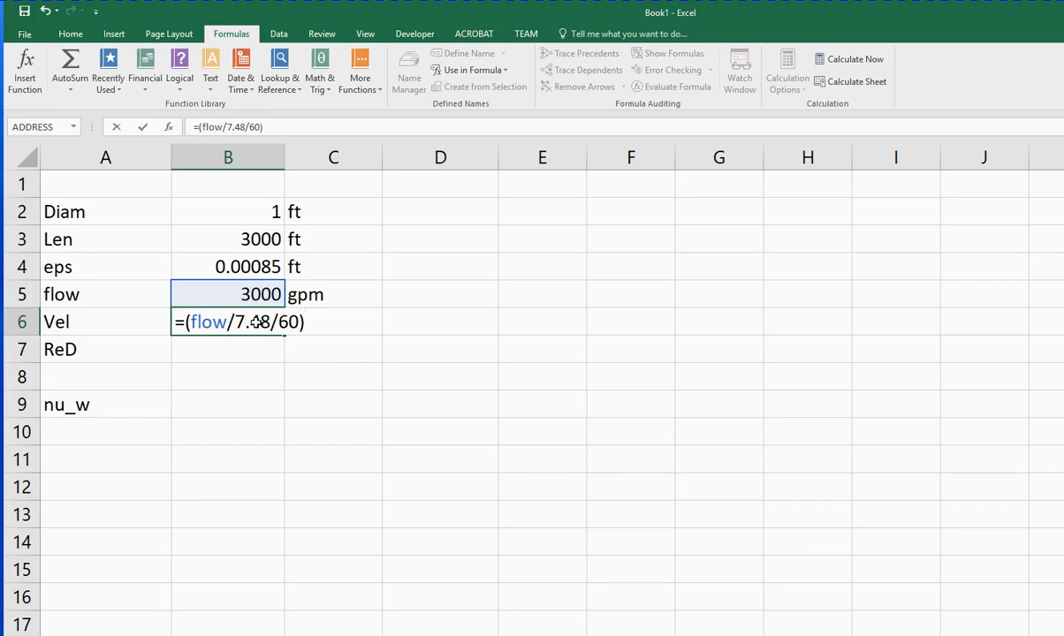
Complete the velocity formula dividing by (diam^2/4*pi), giving a #NAME? error
{"action": "type", "text": "/"}
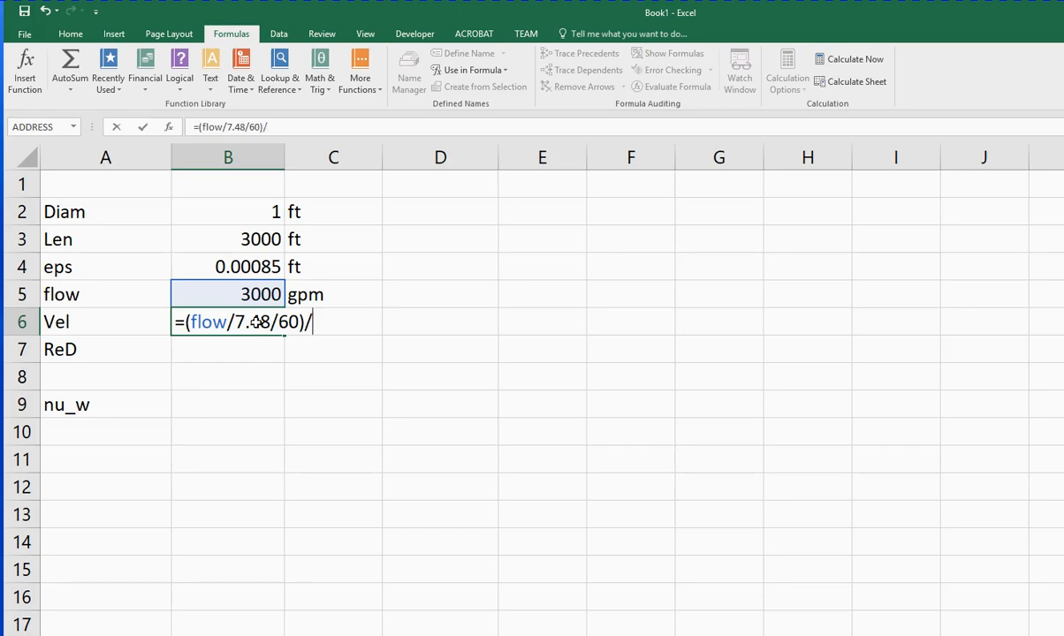
{"action": "type", "text": "(diam^"}
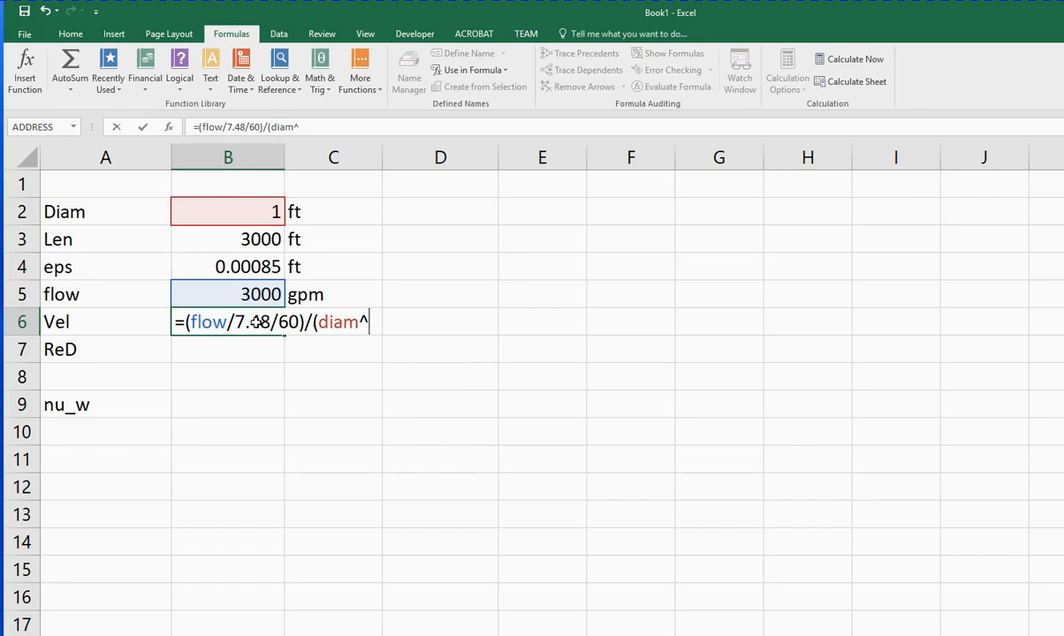
{"action": "type", "text": "2"}
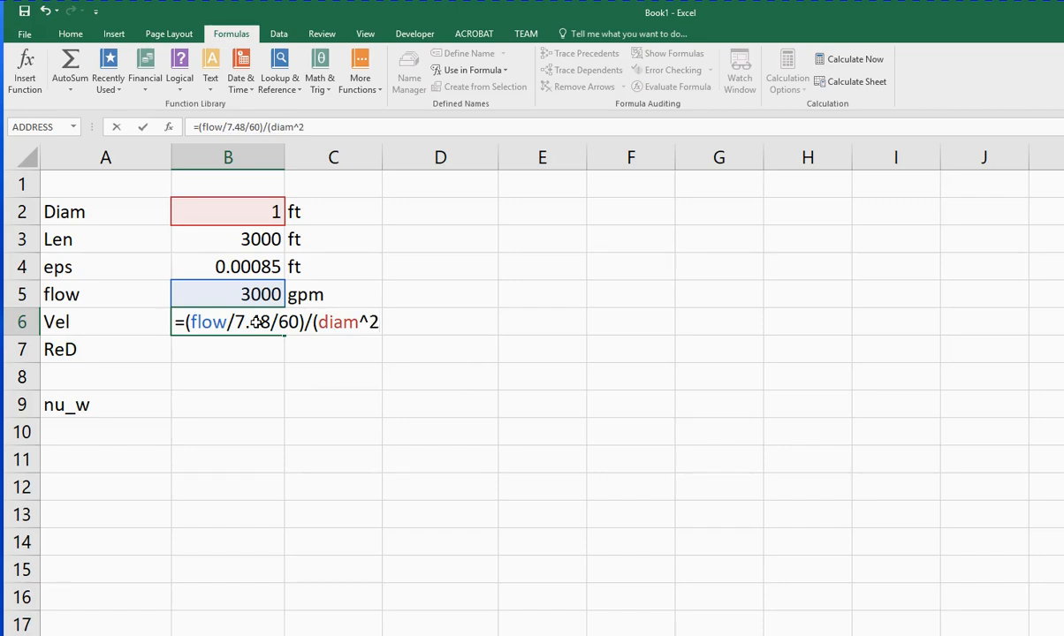
{"action": "type", "text": "/4*"}
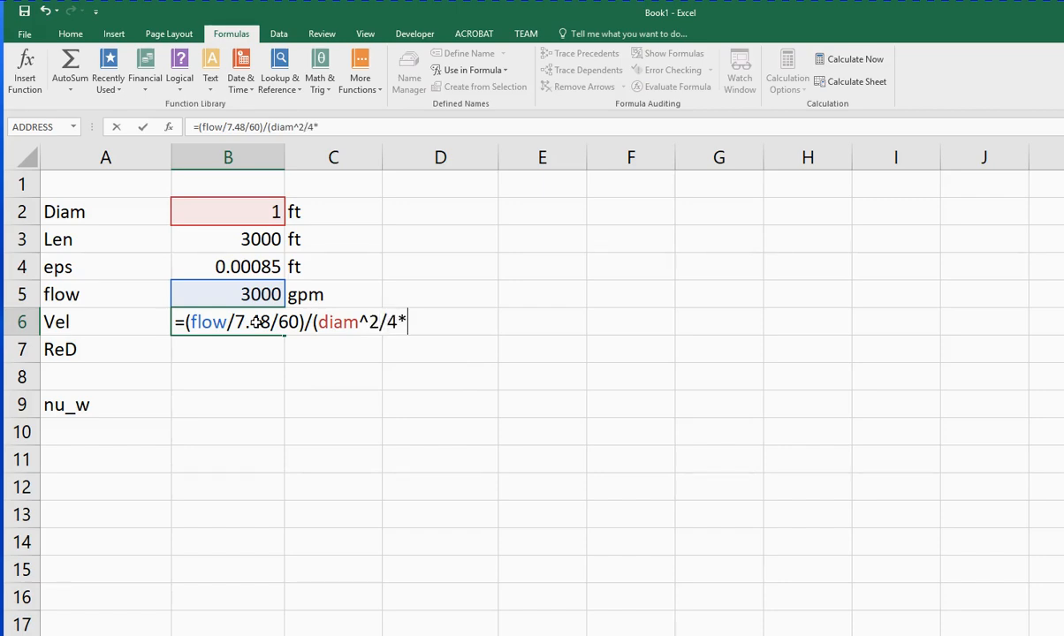
{"action": "type", "text": "pi"}
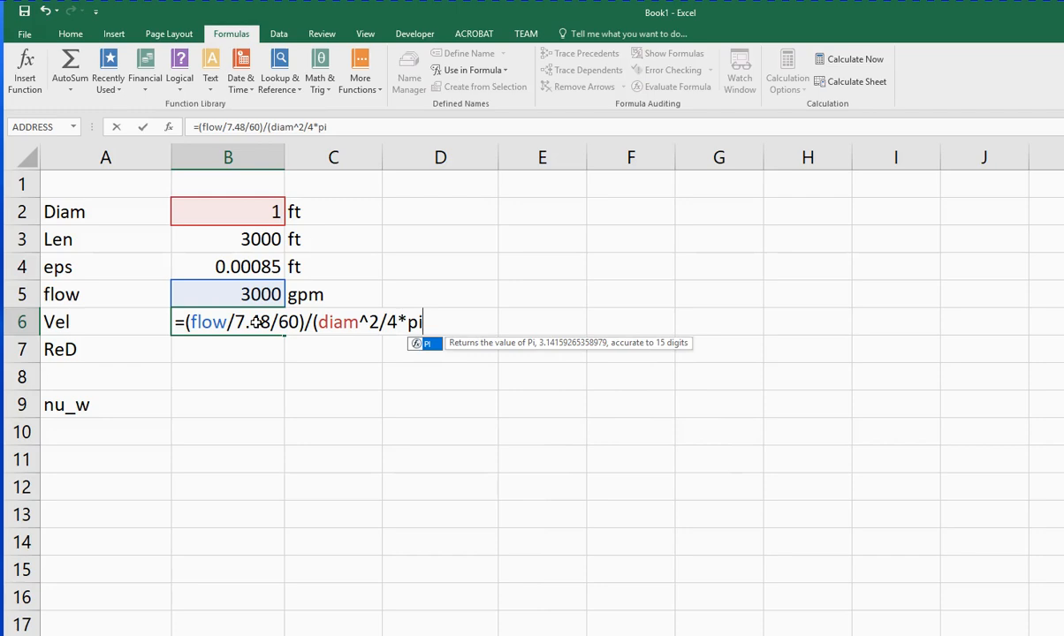
{"action": "type", "text": ")"}
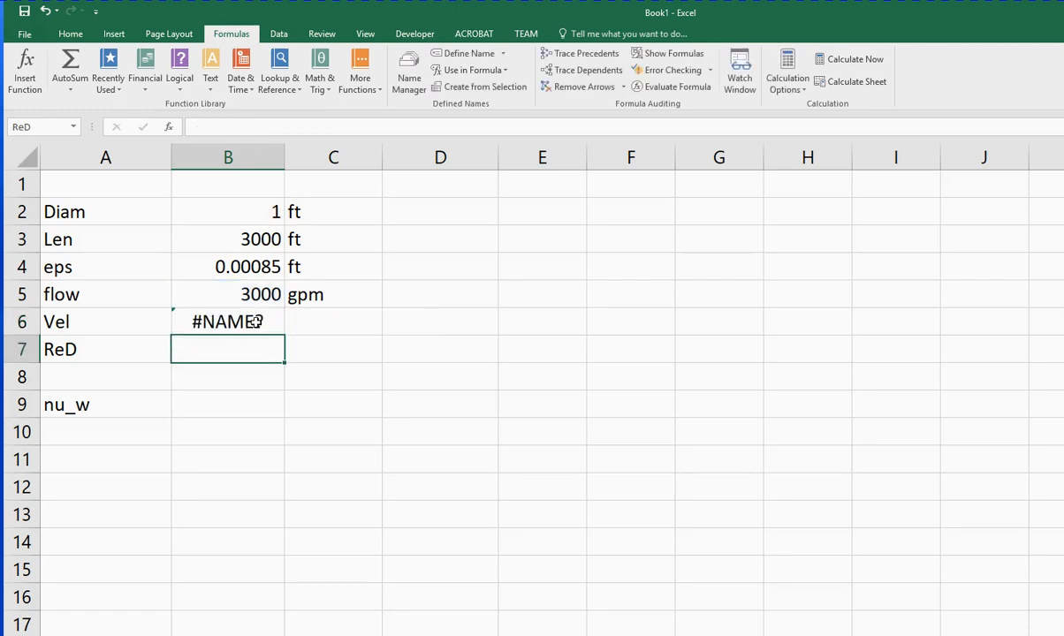
Re-edit the B6 velocity formula and add () after pi
{"action": "double_click", "coordinate": [226, 321]}
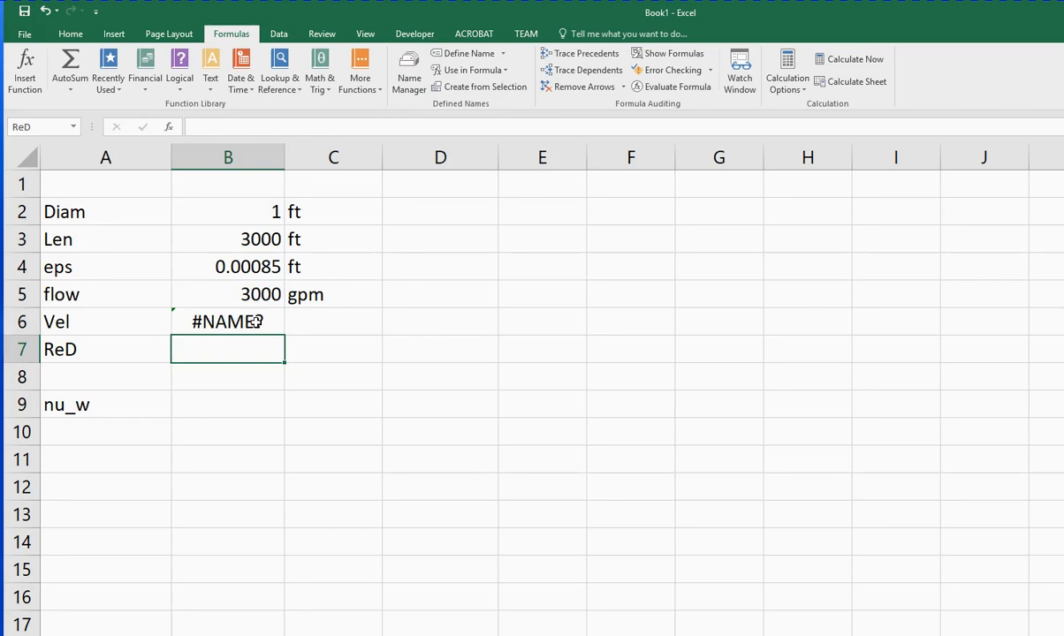
{"action": "mouse_move", "coordinate": [244, 425]}
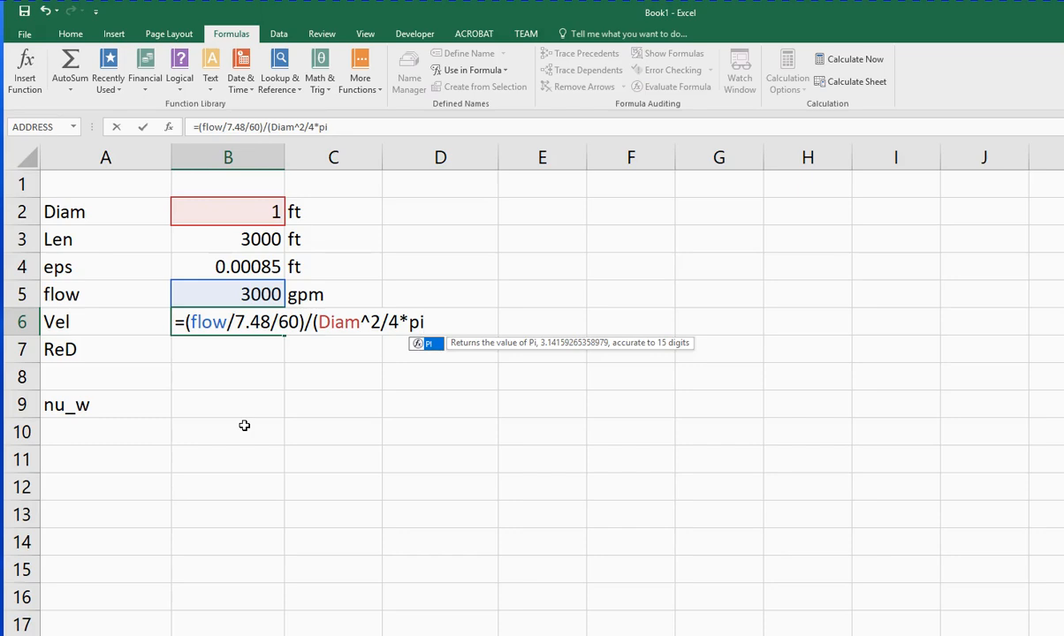
{"action": "type", "text": "() )"}
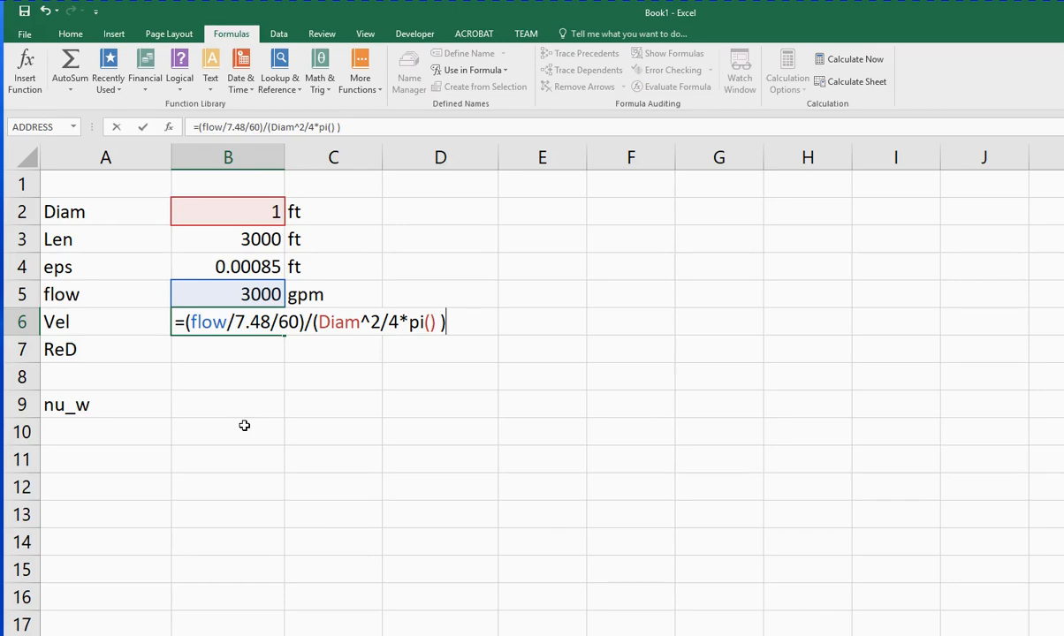
Commit the corrected velocity formula giving 8.51095952 and enter ft/s as its unit in C6
{"action": "key", "text": "enter"}
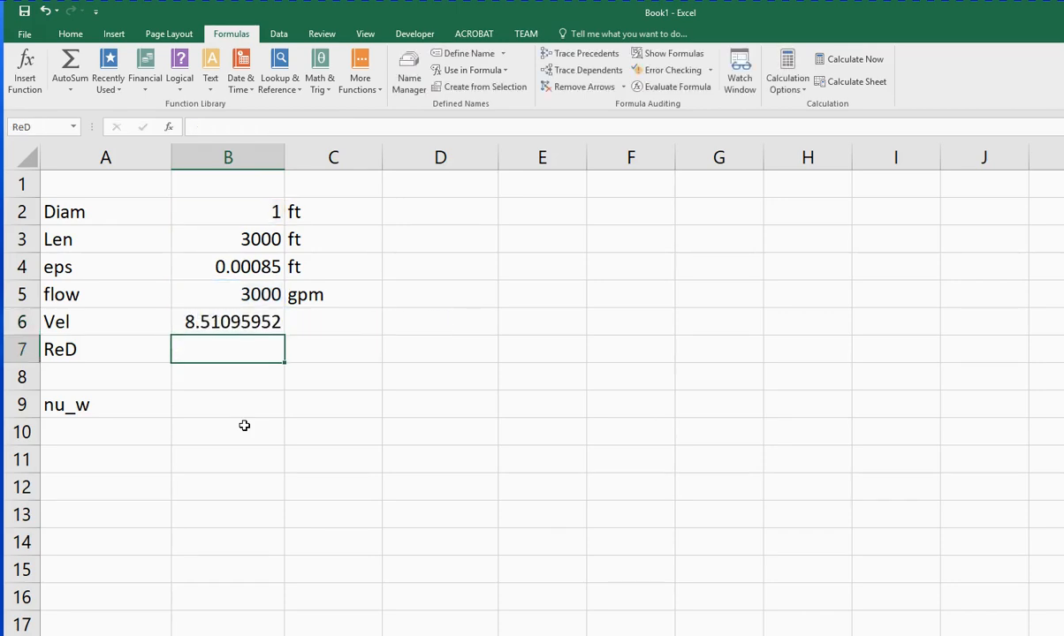
{"action": "type", "text": "ft/s"}
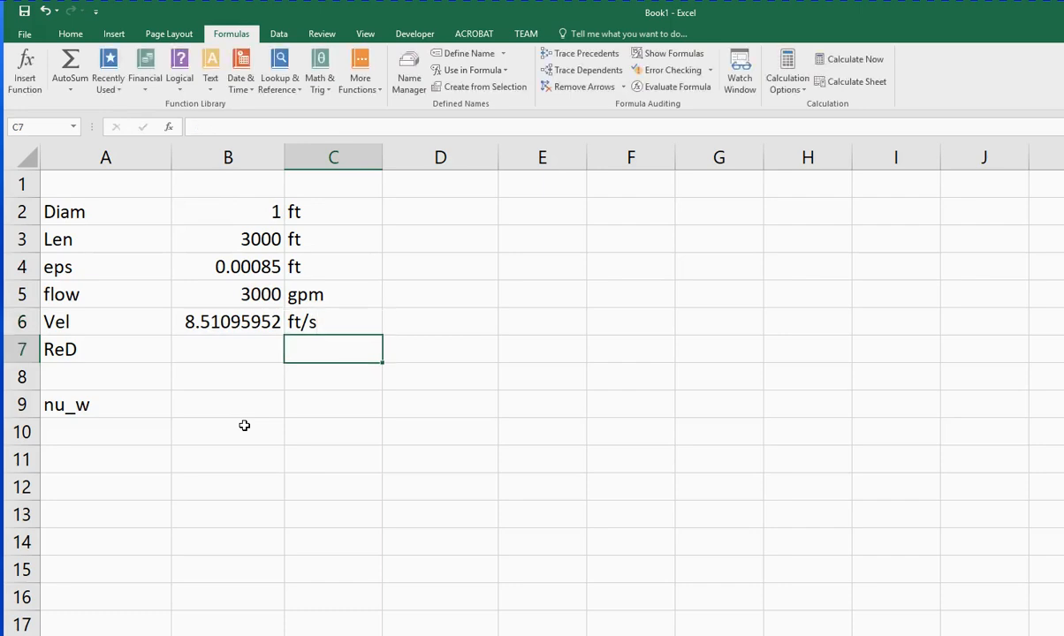
{"action": "left_click", "coordinate": [440, 321]}
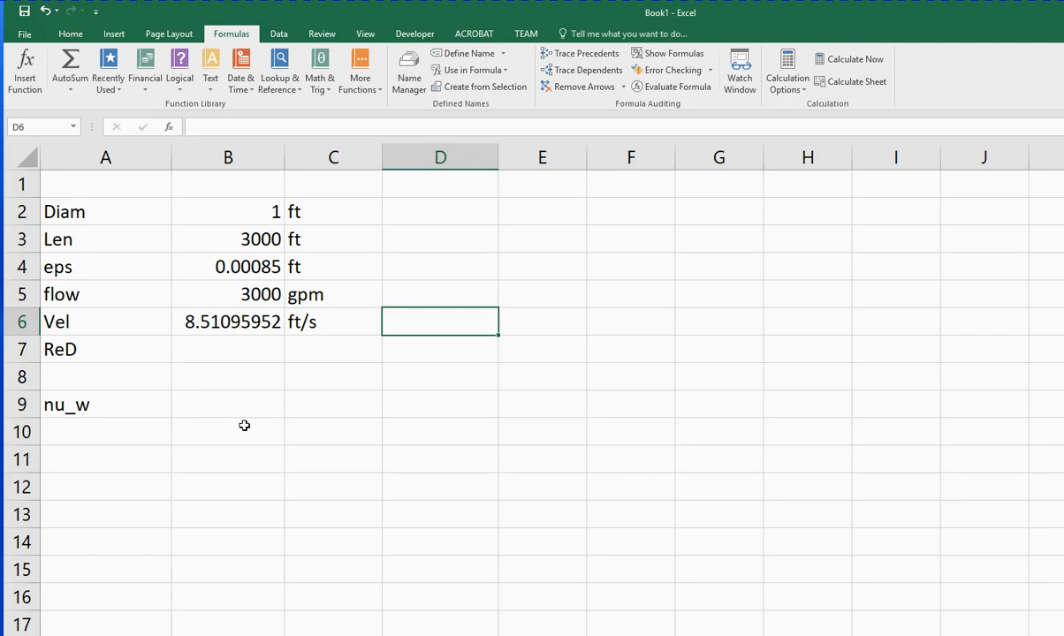
Enter =FORMULATEXT(B6) in D6 to display the velocity formula as text
{"action": "type", "text": "=form"}
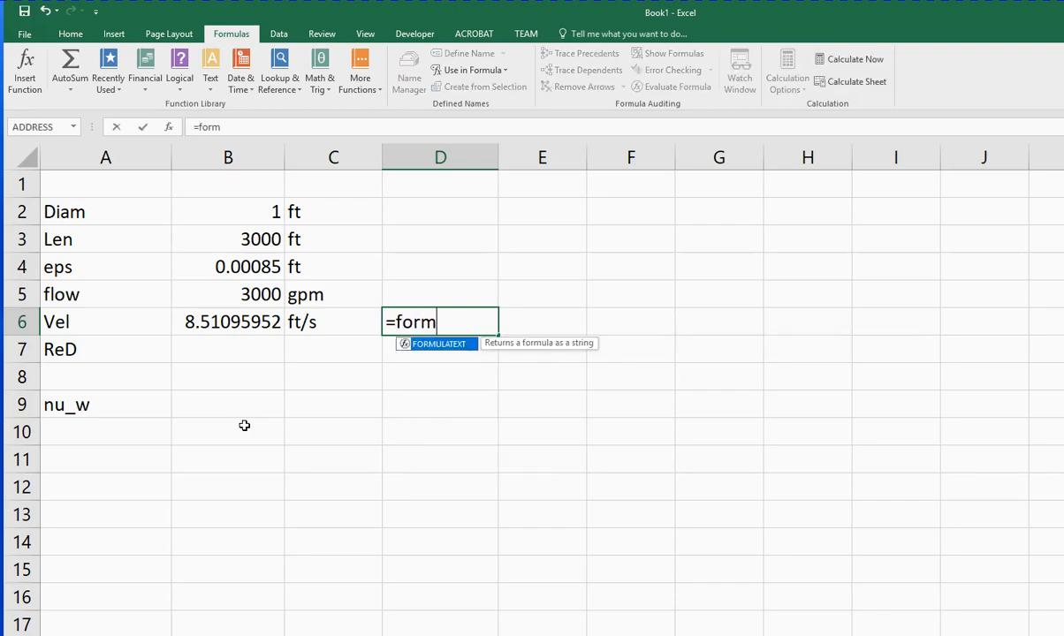
{"action": "type", "text": "ala"}
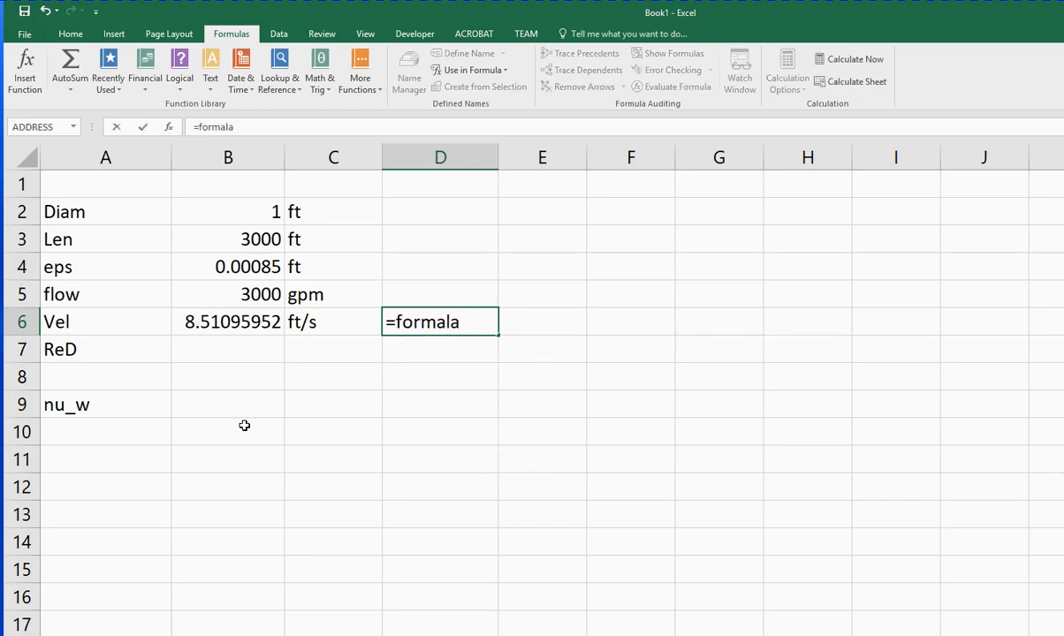
{"action": "key", "text": "Backspace"}
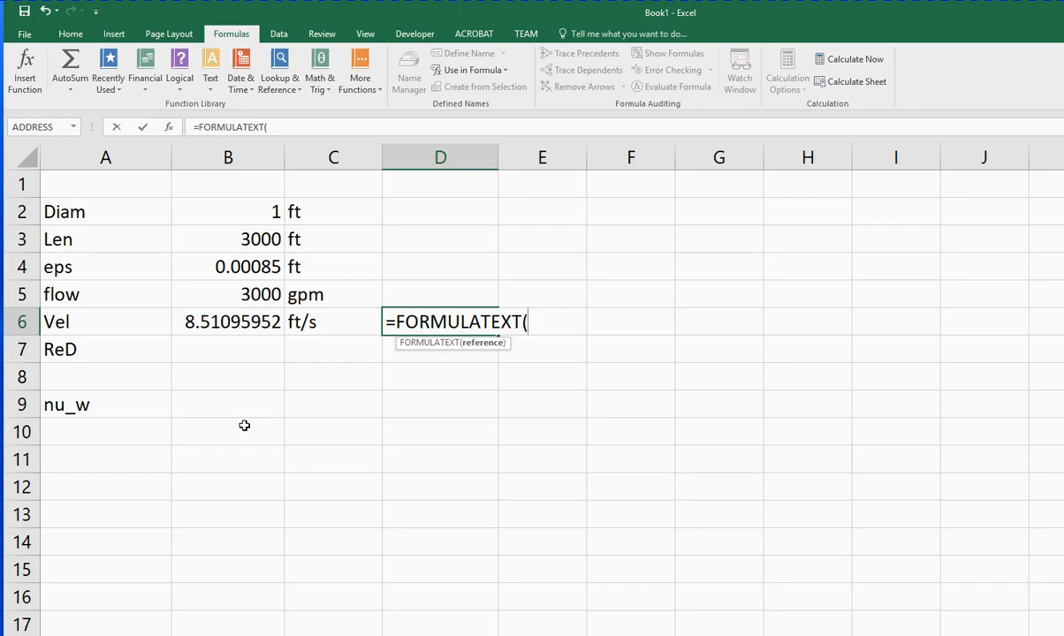
{"action": "mouse_move", "coordinate": [541, 315]}
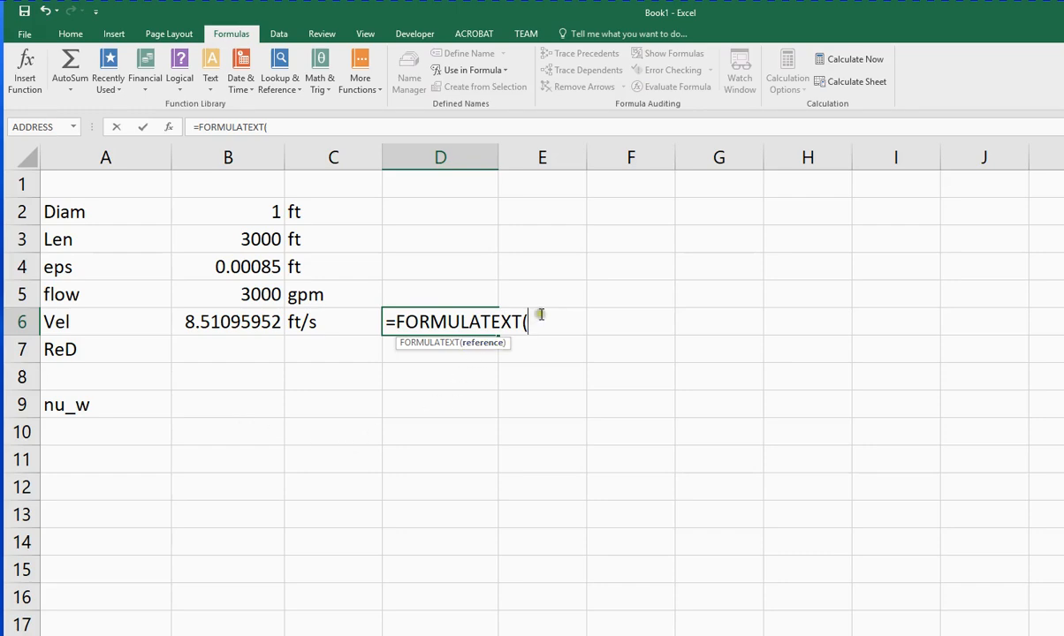
{"action": "left_click", "coordinate": [228, 322]}
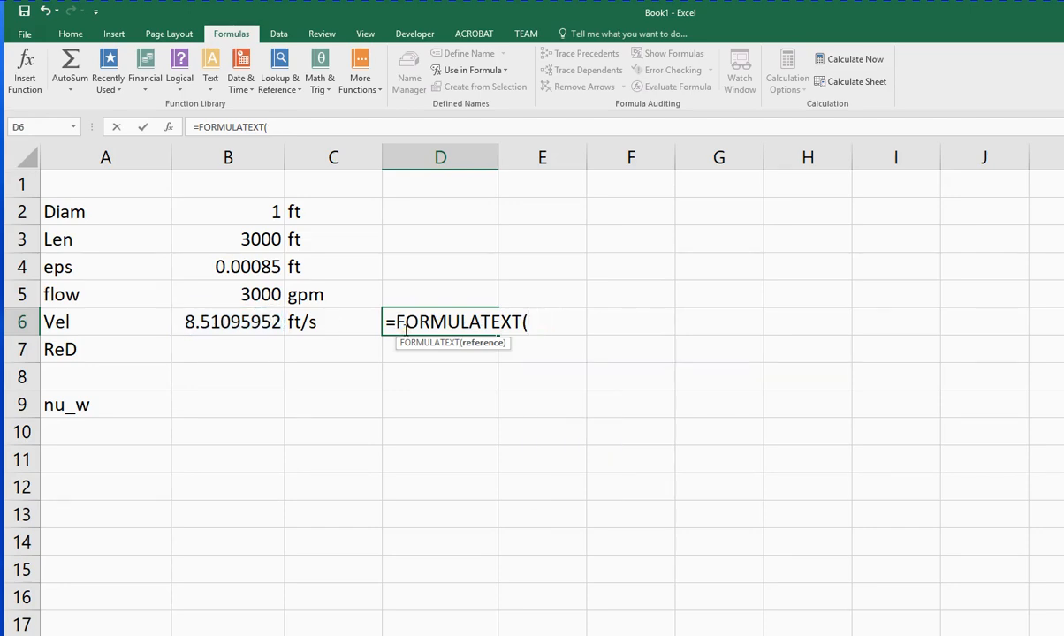
{"action": "left_click", "coordinate": [228, 322]}
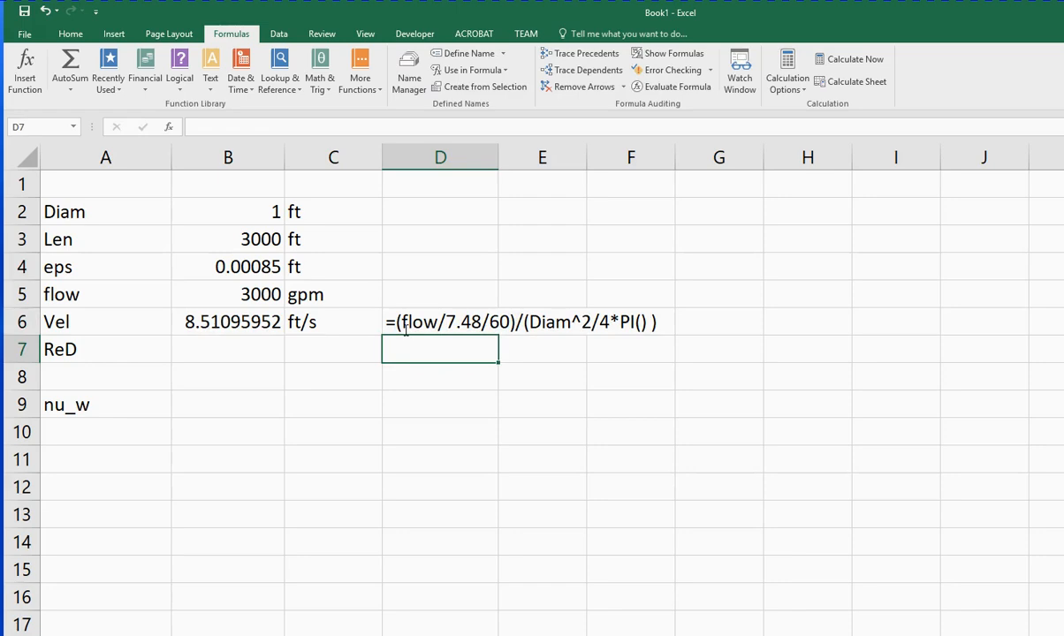
Enter the Reynolds number formula =Vel*Diam/nu_w in B7, currently showing #DIV/0!
{"action": "left_click", "coordinate": [228, 349]}
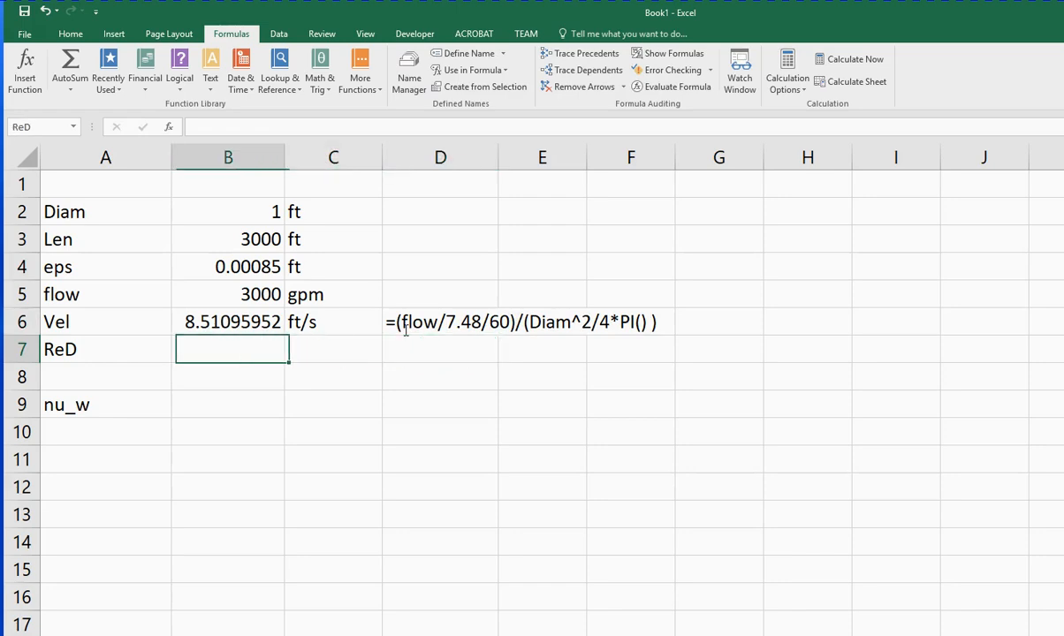
{"action": "left_click", "coordinate": [440, 350]}
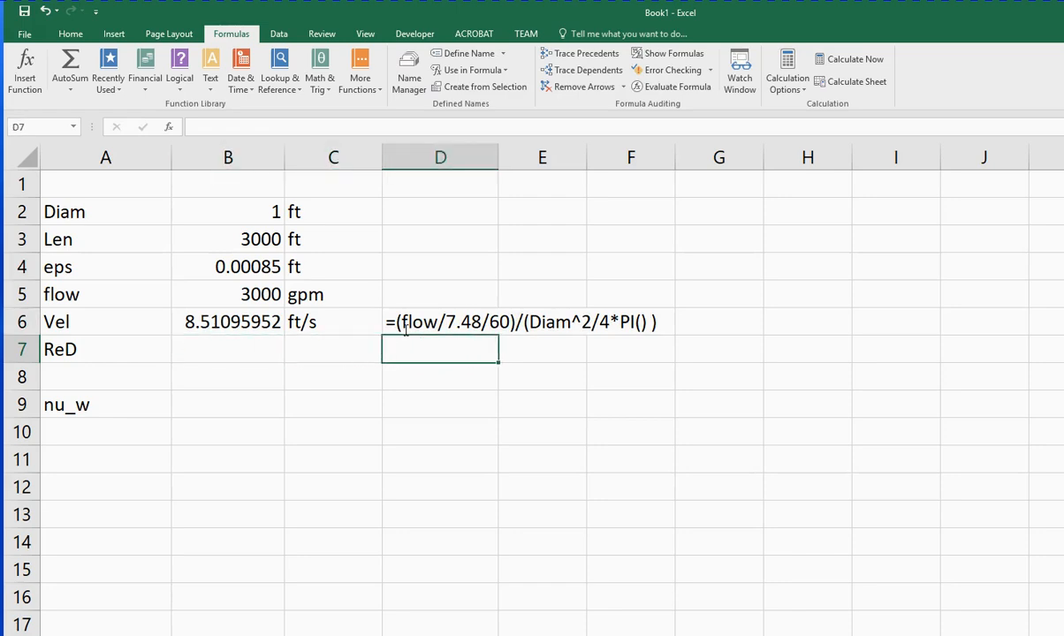
{"action": "left_click", "coordinate": [228, 350]}
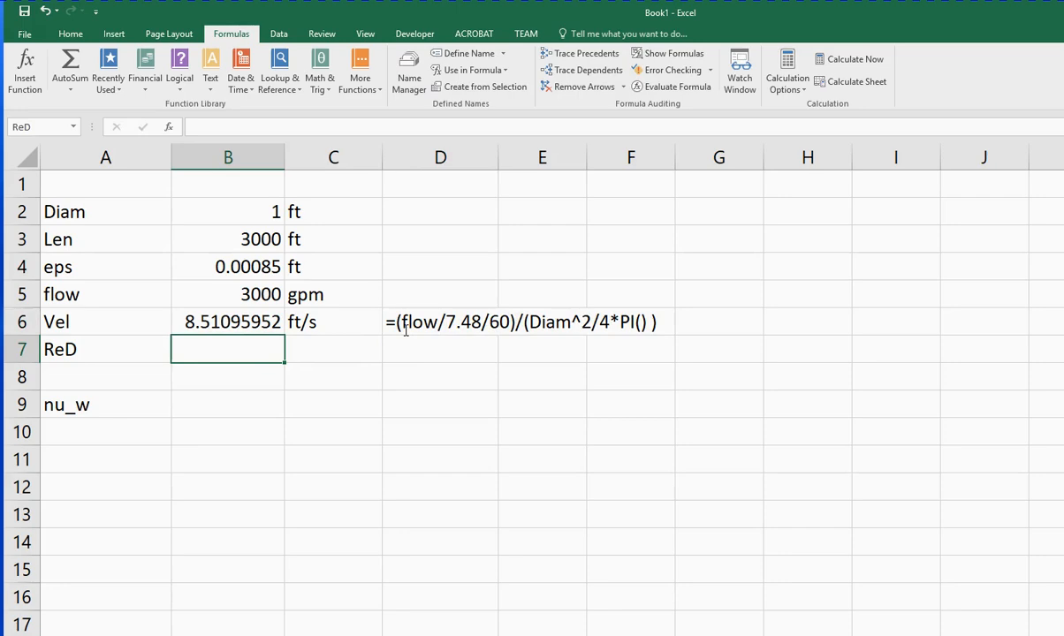
{"action": "type", "text": "="}
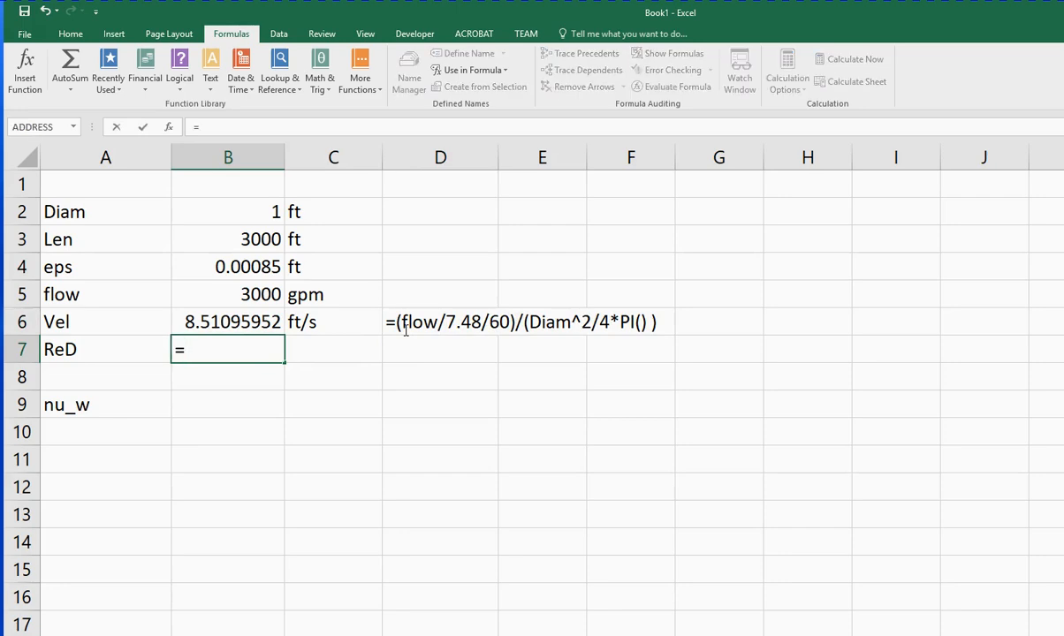
{"action": "type", "text": "Vel*Diam"}
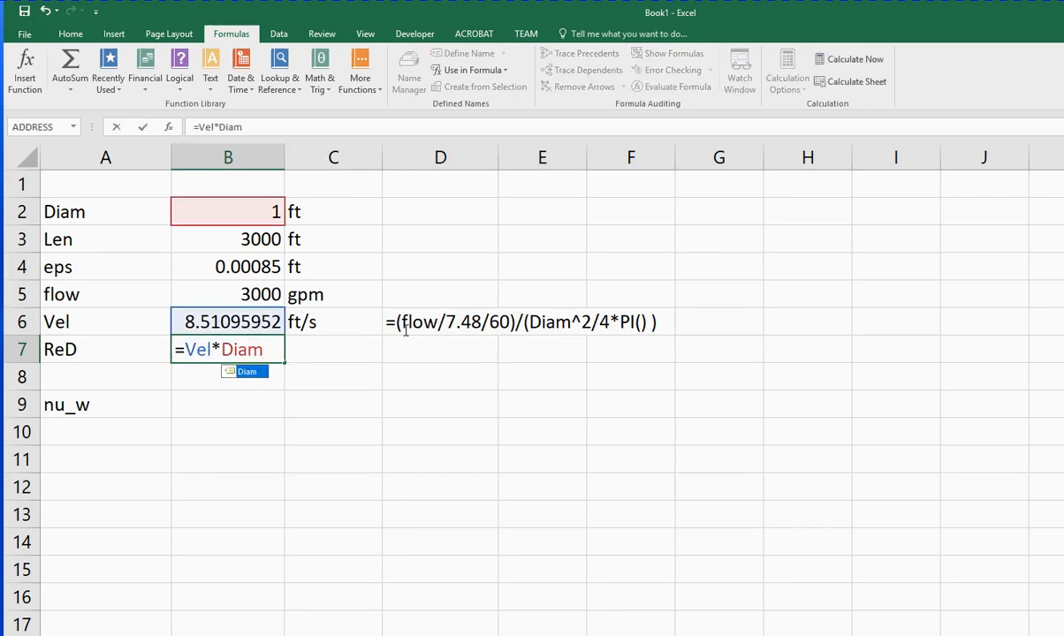
{"action": "type", "text": "/nu_"}
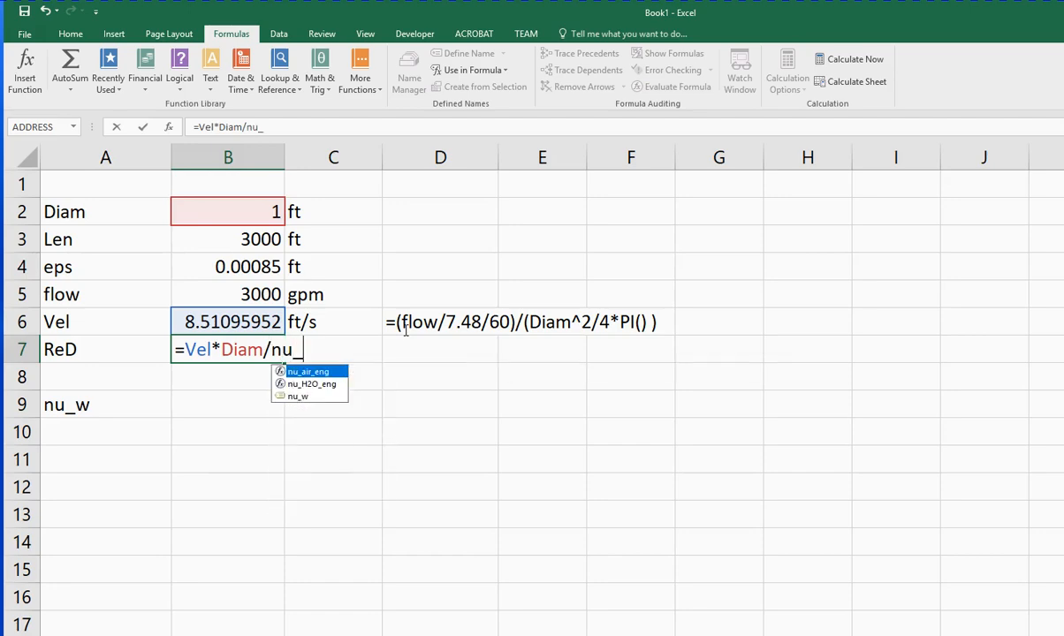
{"action": "type", "text": "w"}
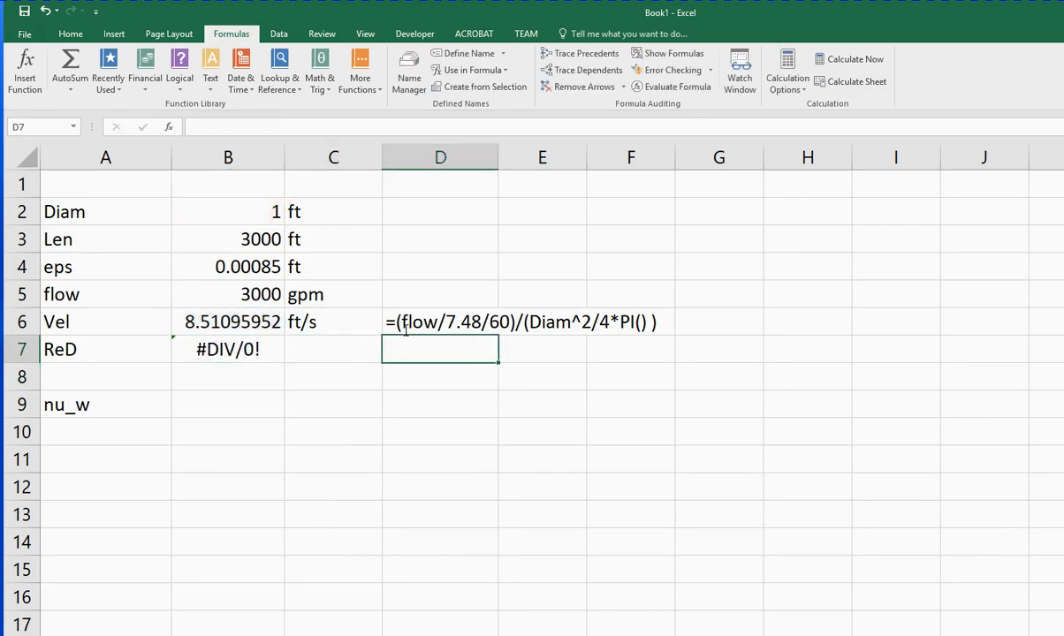
Copy the FORMULATEXT cell D6 down to D7 to show =Vel*Diam/nu_w, then select B9 for the viscosity value
{"action": "left_click", "coordinate": [440, 322]}
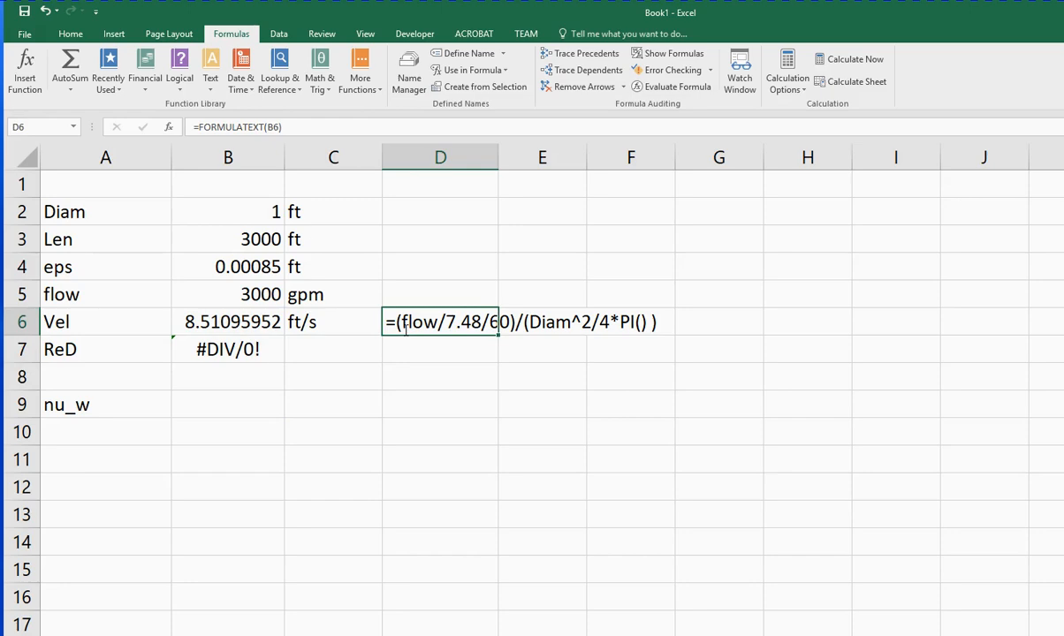
{"action": "mouse_move", "coordinate": [502, 336]}
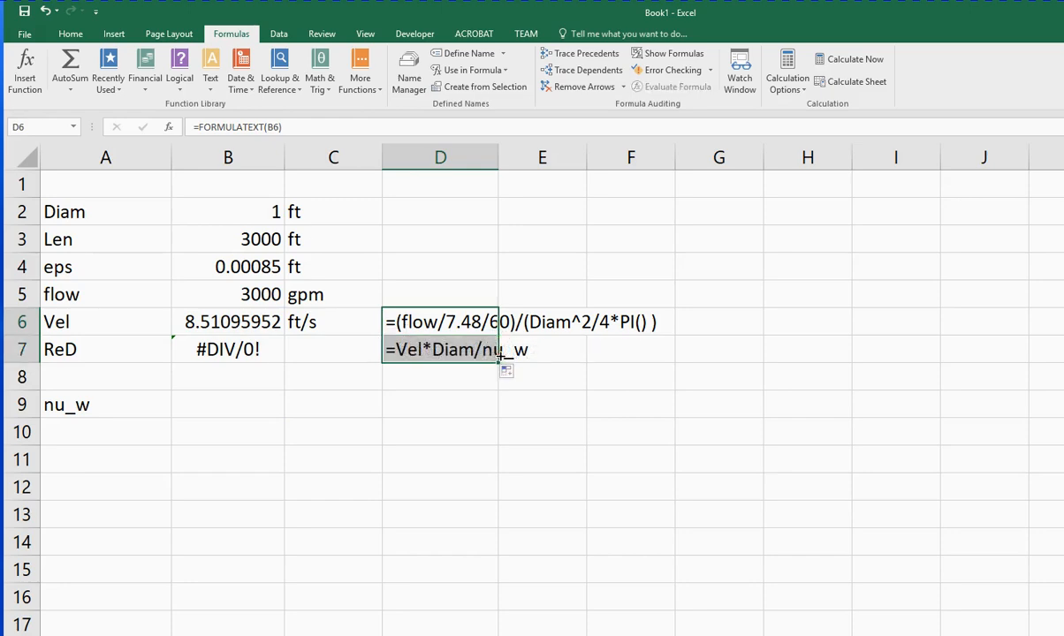
{"action": "left_click", "coordinate": [440, 350]}
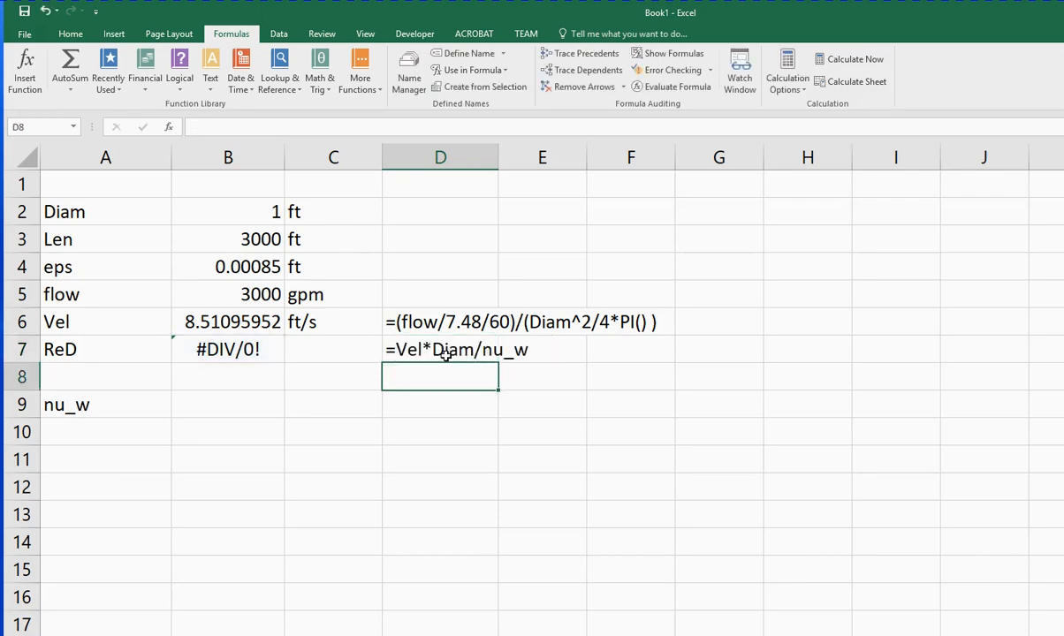
{"action": "left_click", "coordinate": [440, 350]}
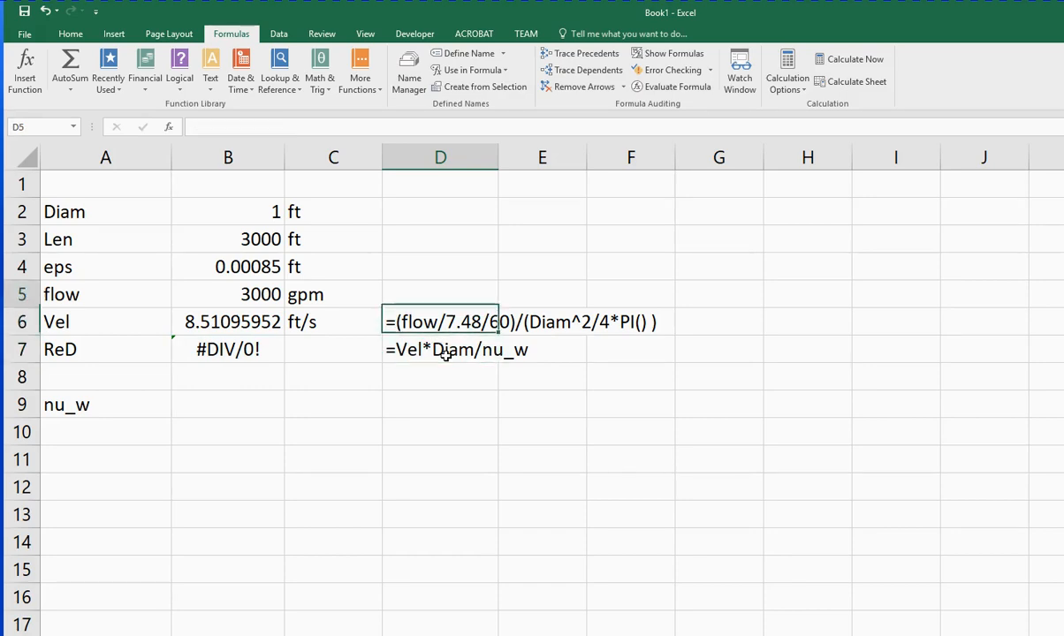
{"action": "left_click", "coordinate": [440, 322]}
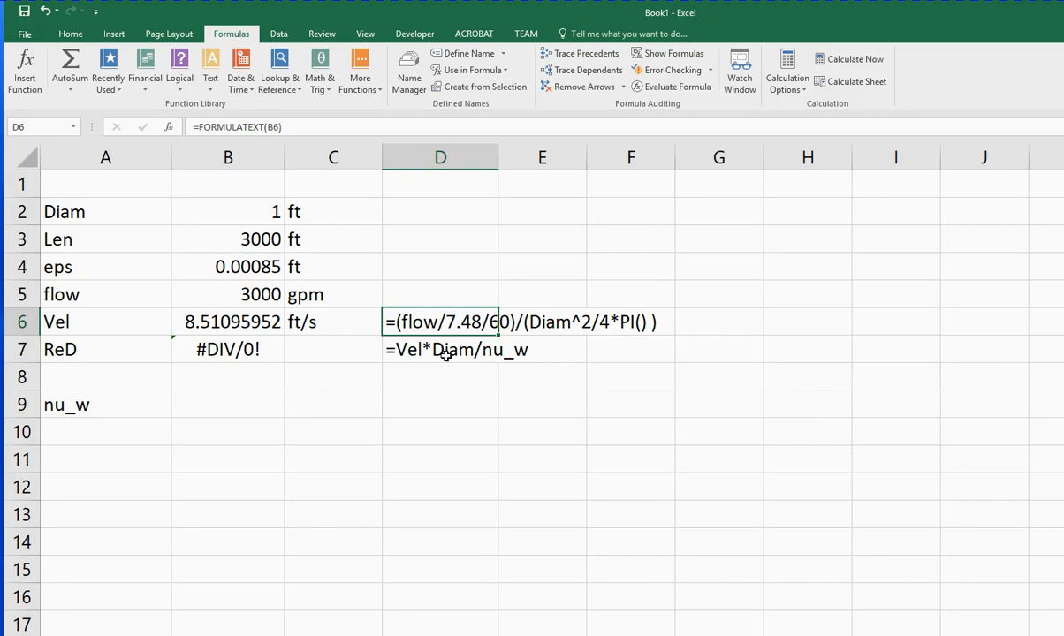
{"action": "left_click", "coordinate": [440, 377]}
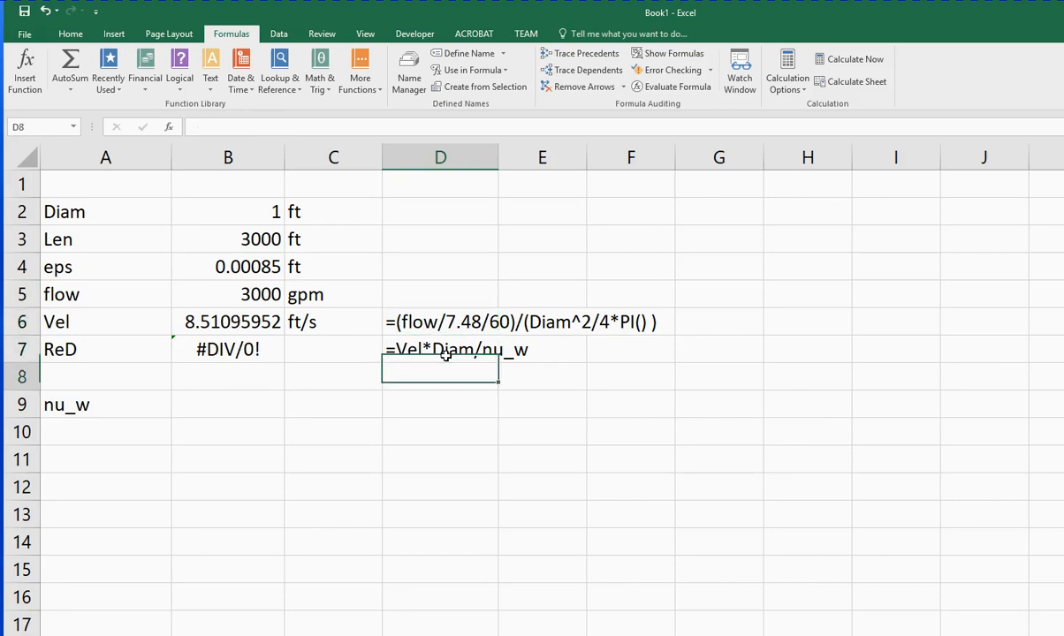
{"action": "left_click", "coordinate": [226, 402]}
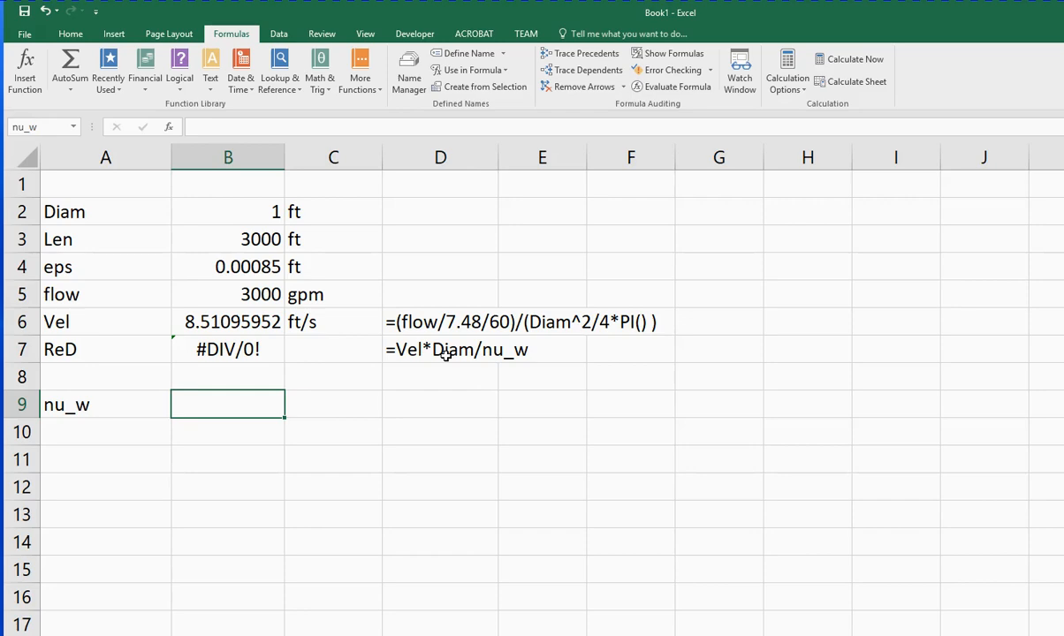
Enter =nu_H2O_eng(70) in B9 with unit ft^2/s in C9, giving ReD 802920.71
{"action": "type", "text": "="}
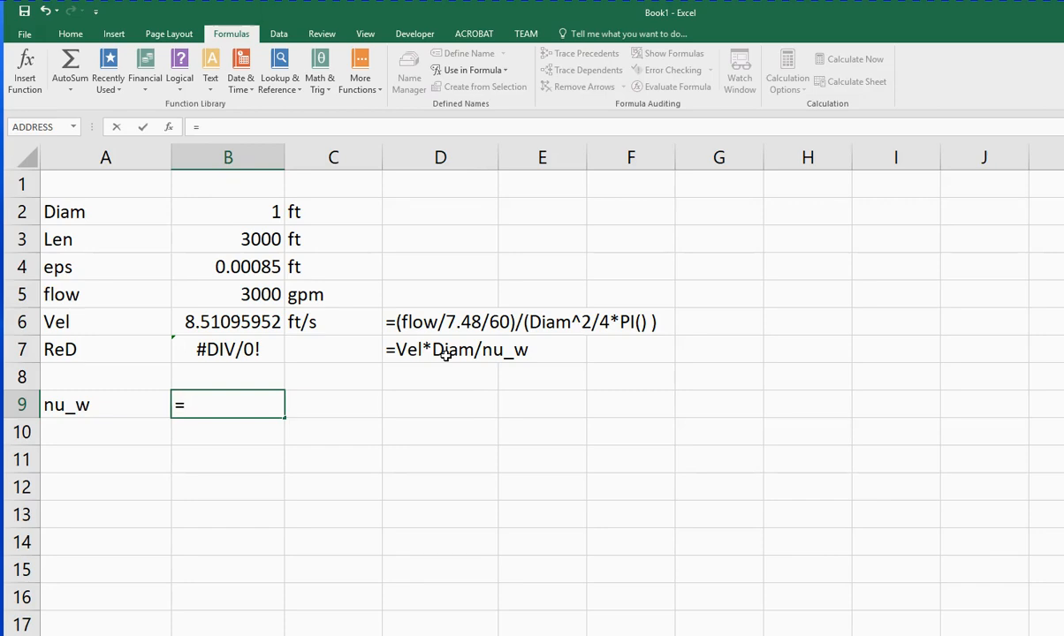
{"action": "type", "text": "nu_H2O_eng("}
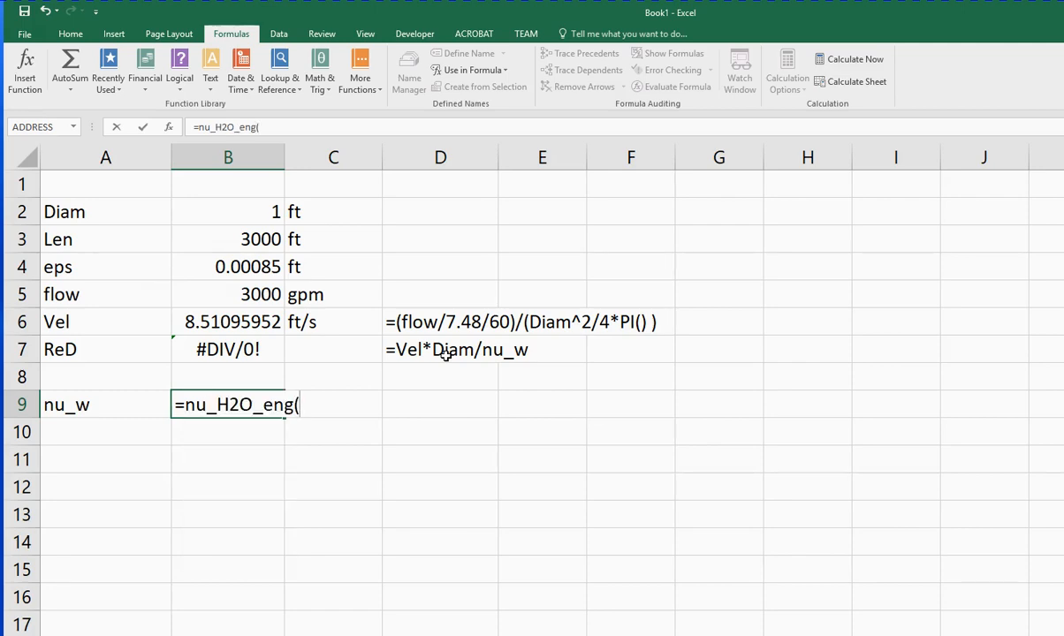
{"action": "type", "text": "70"}
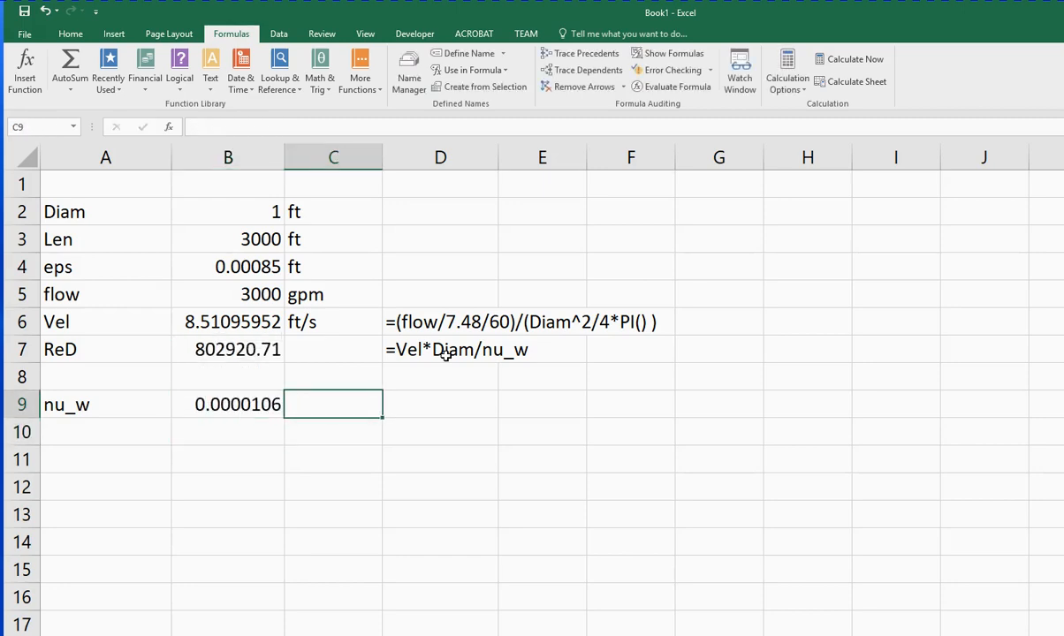
{"action": "type", "text": "ft^2/s"}
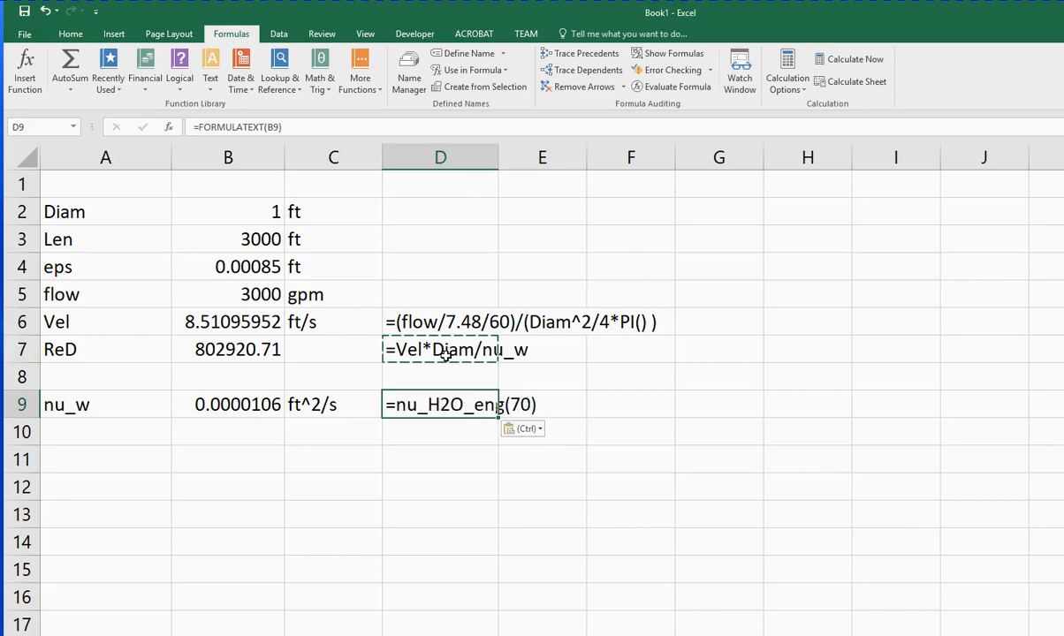
{"action": "mouse_move", "coordinate": [452, 395]}
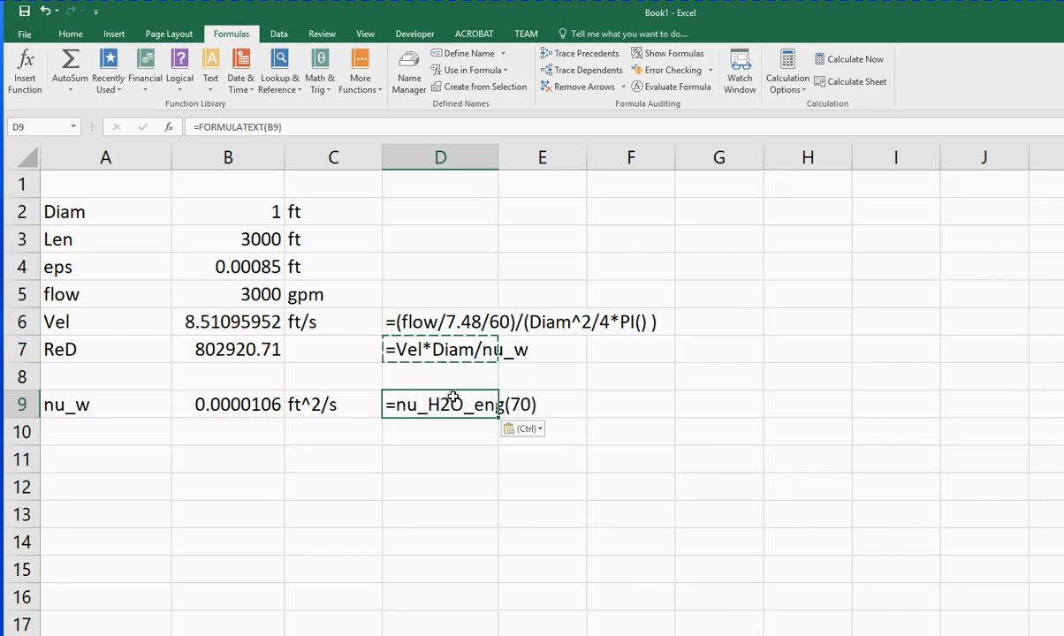
{"action": "mouse_move", "coordinate": [339, 526]}
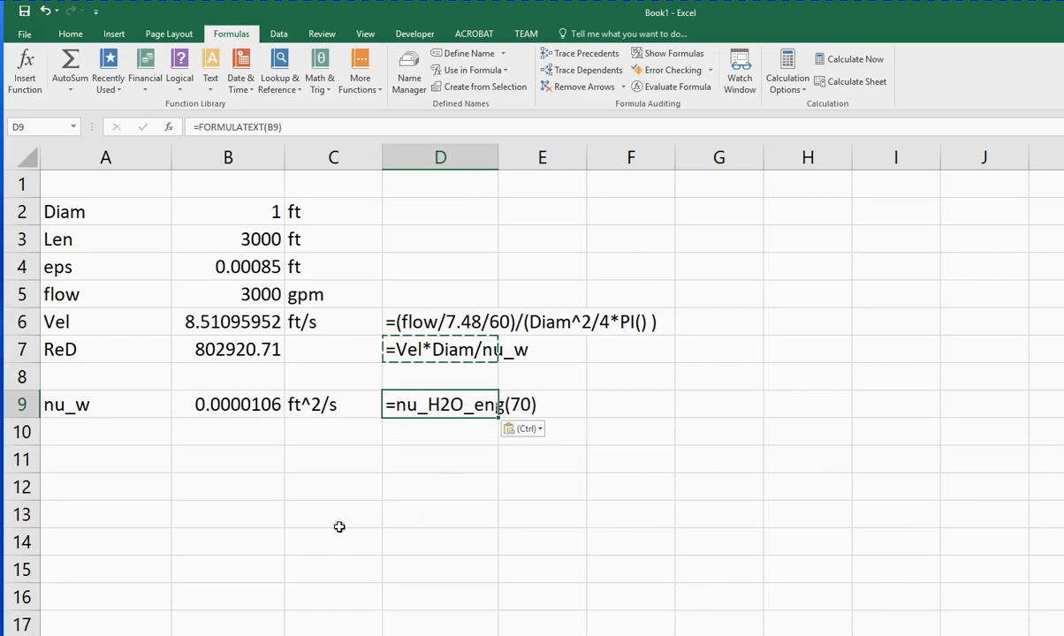
{"action": "mouse_move", "coordinate": [236, 451]}
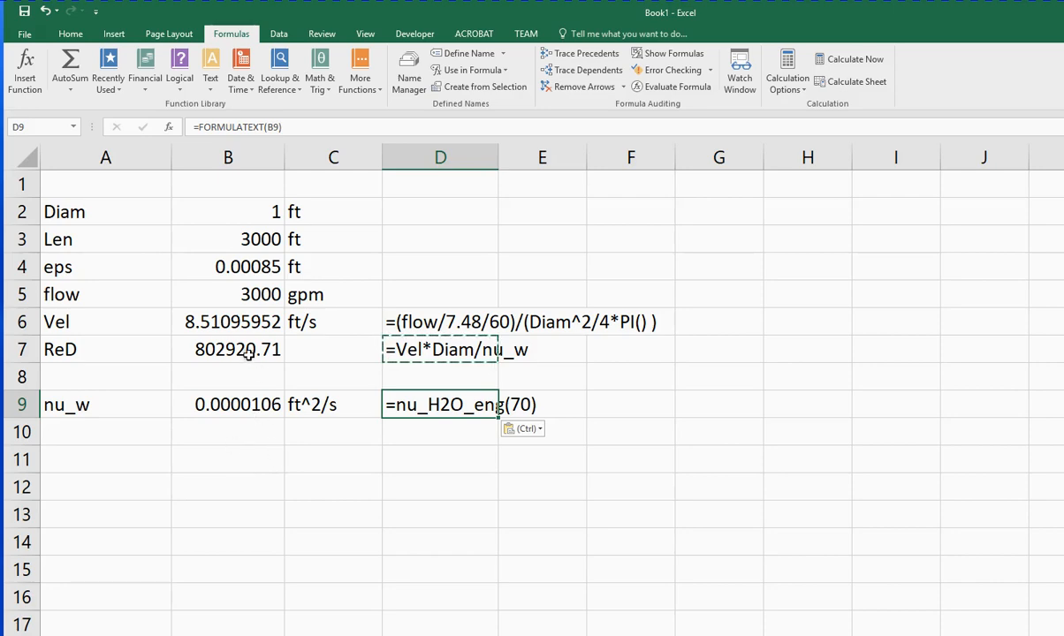
{"action": "left_click", "coordinate": [228, 350]}
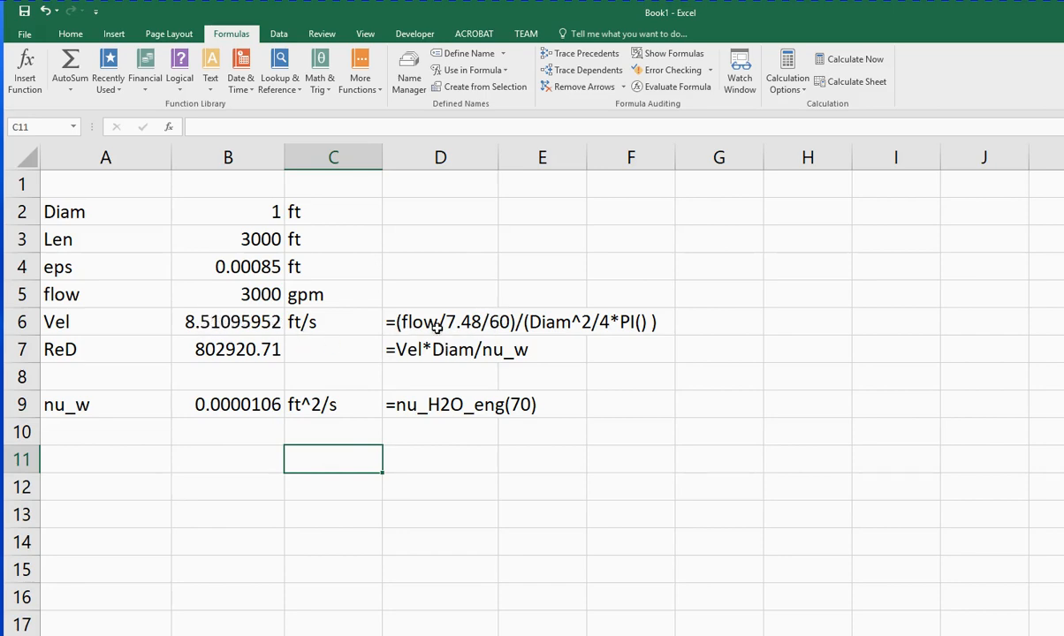
{"action": "mouse_move", "coordinate": [457, 314]}
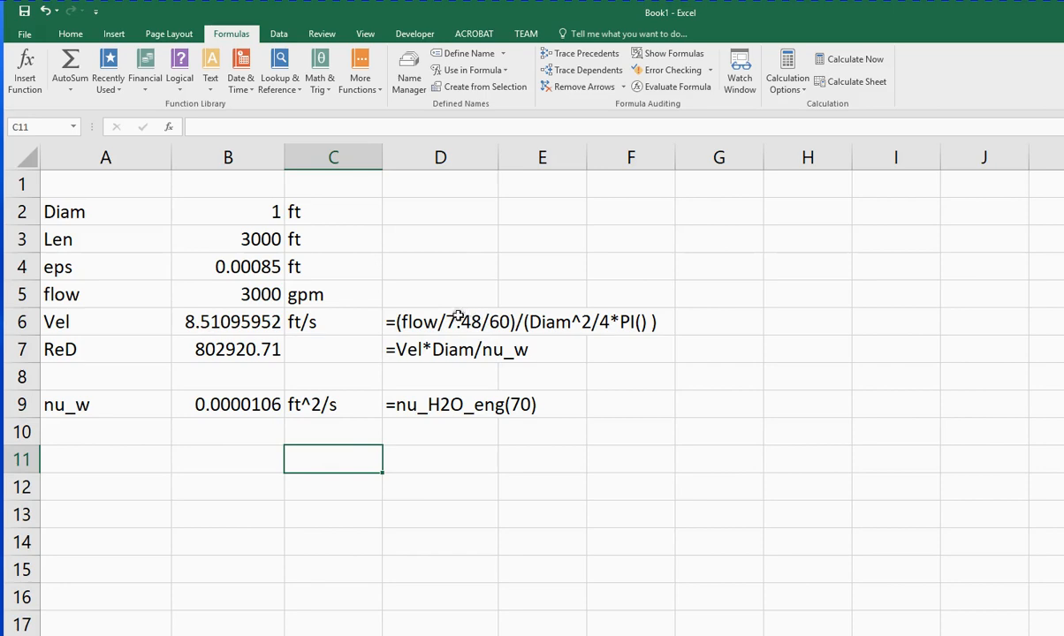
{"action": "mouse_move", "coordinate": [474, 330]}
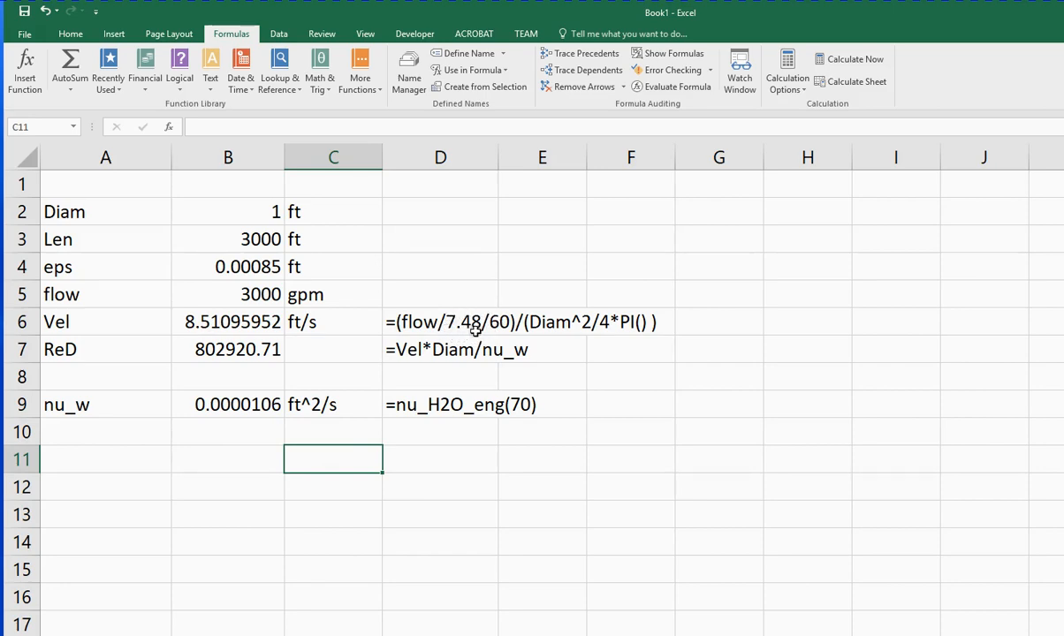
{"action": "mouse_move", "coordinate": [544, 338]}
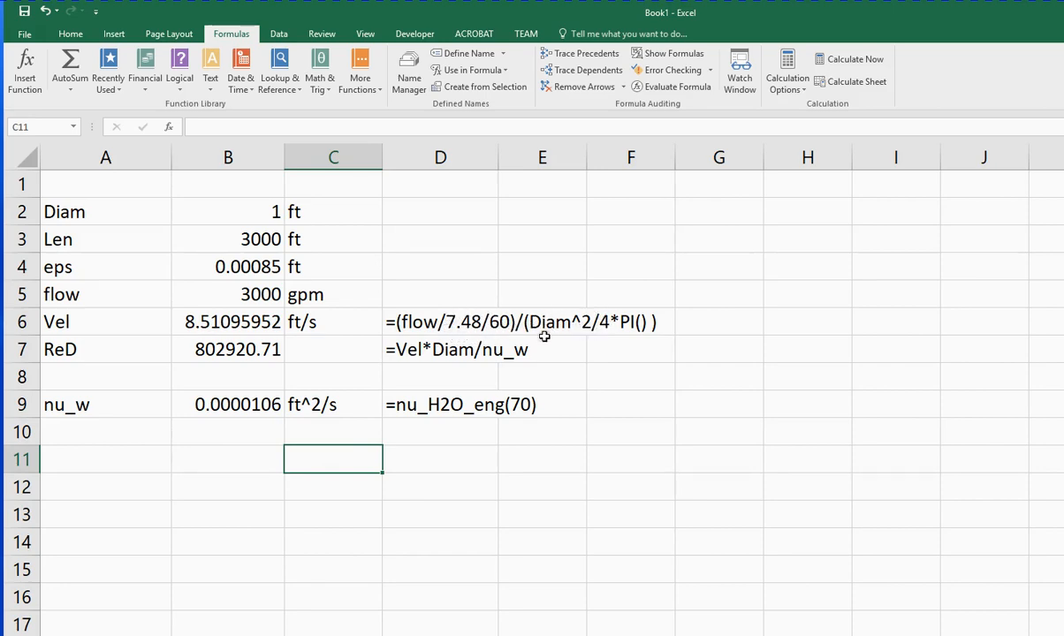
{"action": "mouse_move", "coordinate": [604, 332]}
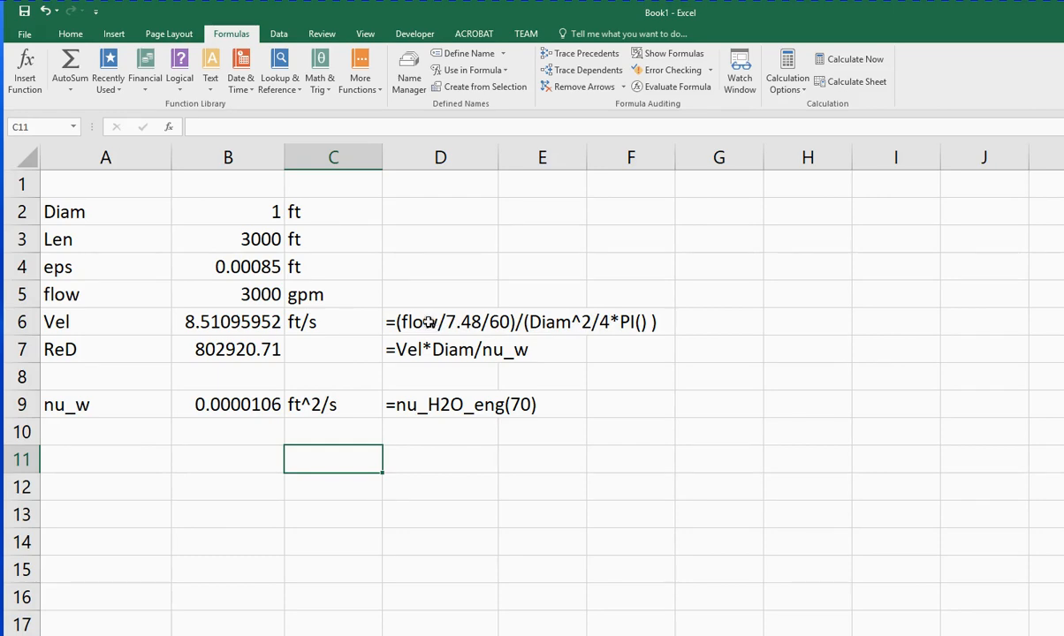
{"action": "mouse_move", "coordinate": [477, 318]}
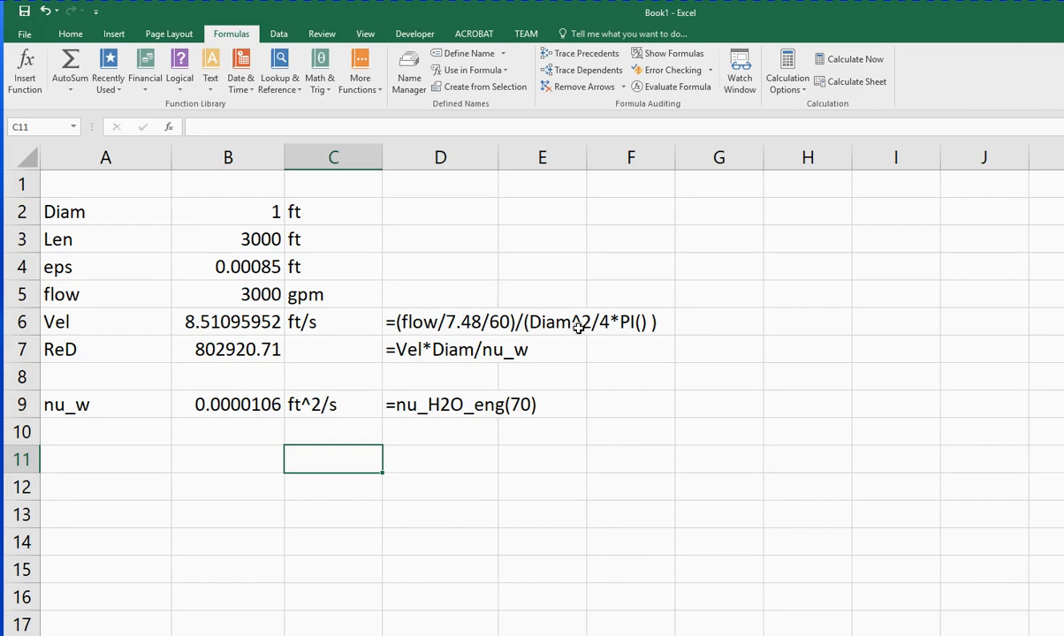
{"action": "mouse_move", "coordinate": [590, 330]}
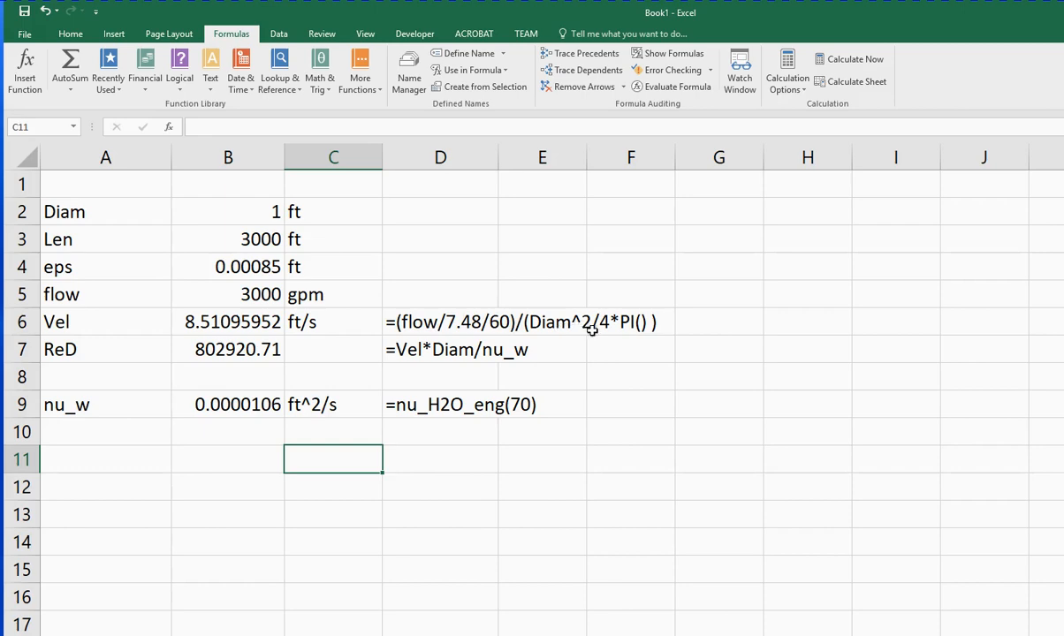
{"action": "mouse_move", "coordinate": [619, 353]}
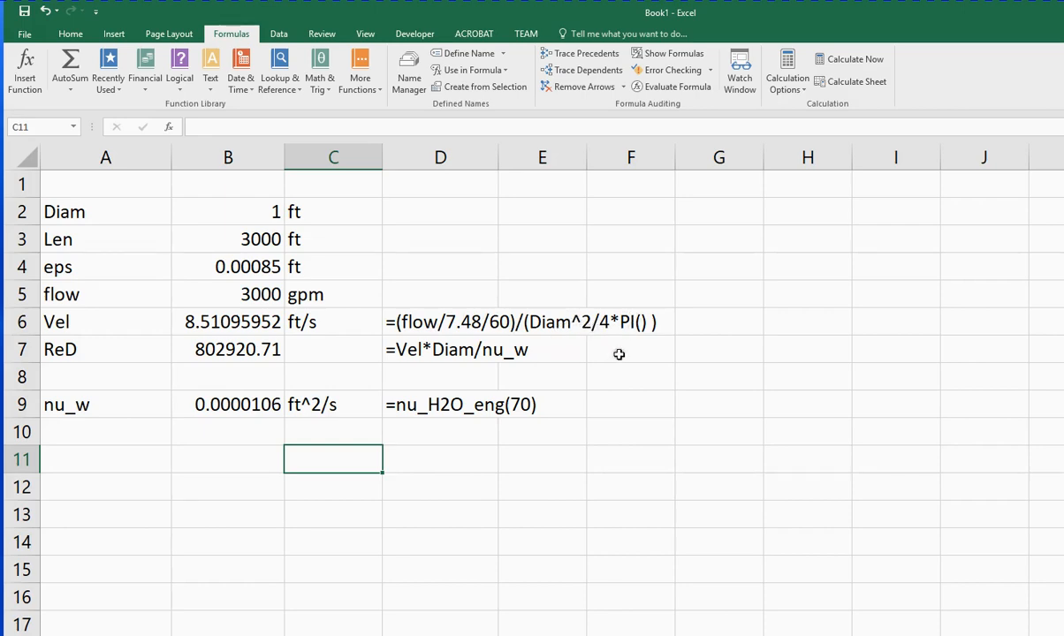
{"action": "mouse_move", "coordinate": [516, 311]}
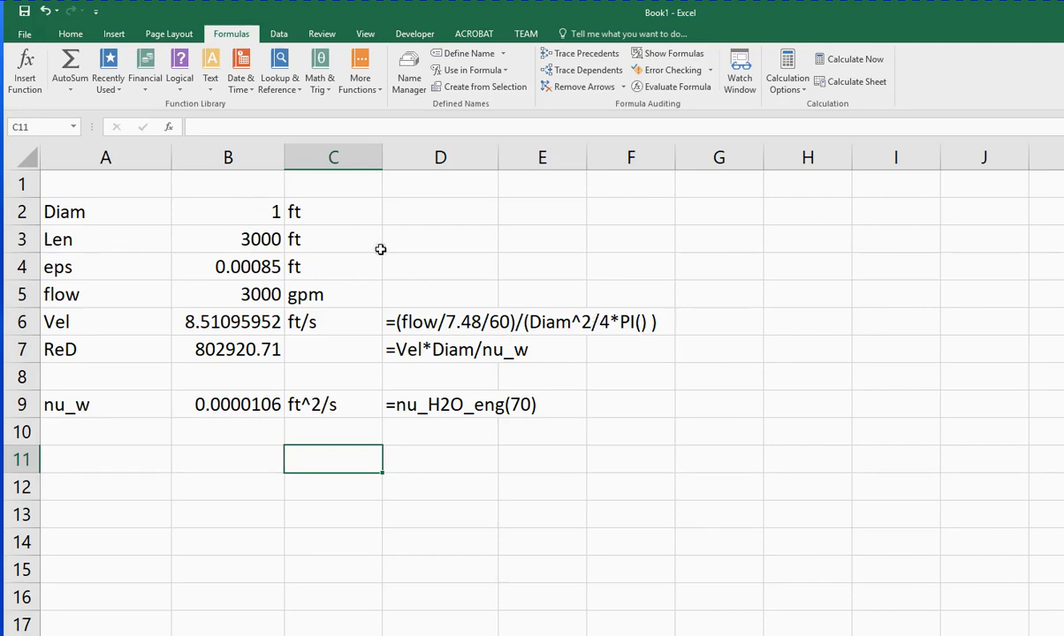
{"action": "mouse_move", "coordinate": [414, 290]}
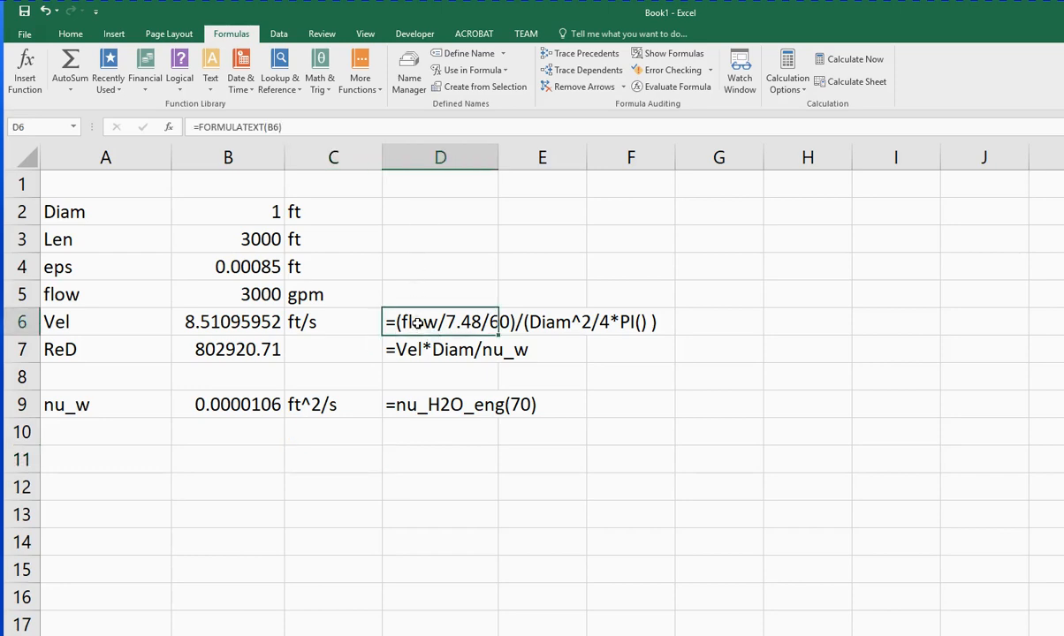
{"action": "left_click", "coordinate": [228, 322]}
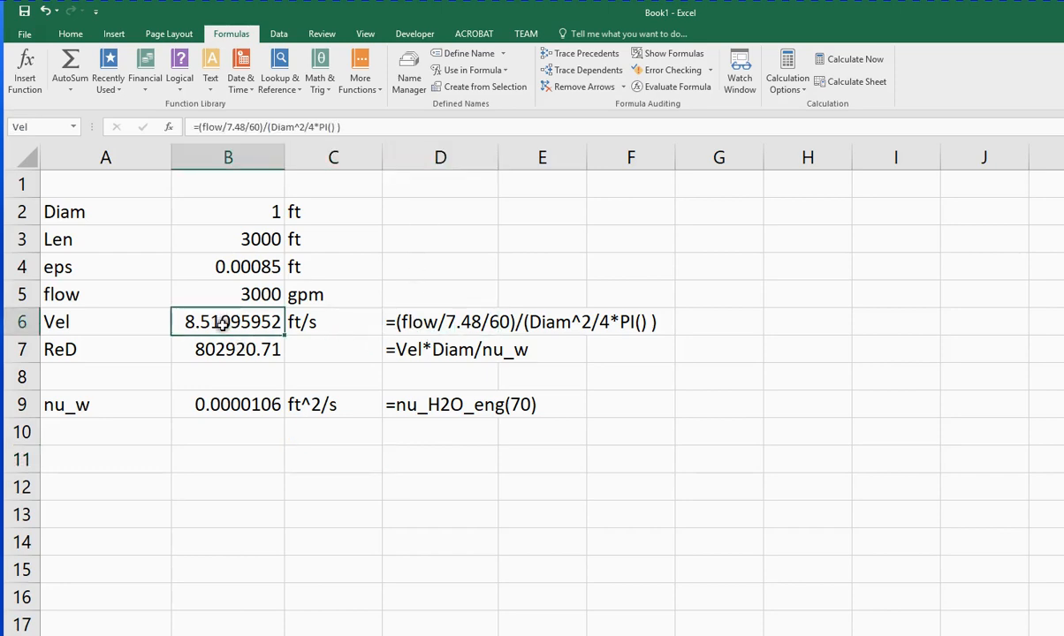
{"action": "left_click", "coordinate": [440, 322]}
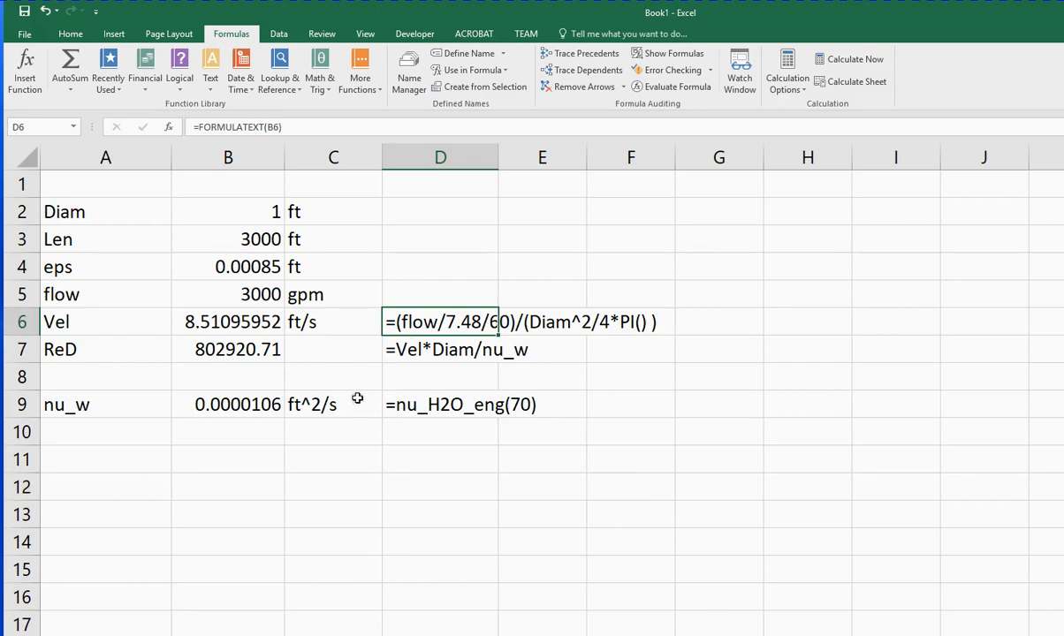
{"action": "mouse_move", "coordinate": [251, 321]}
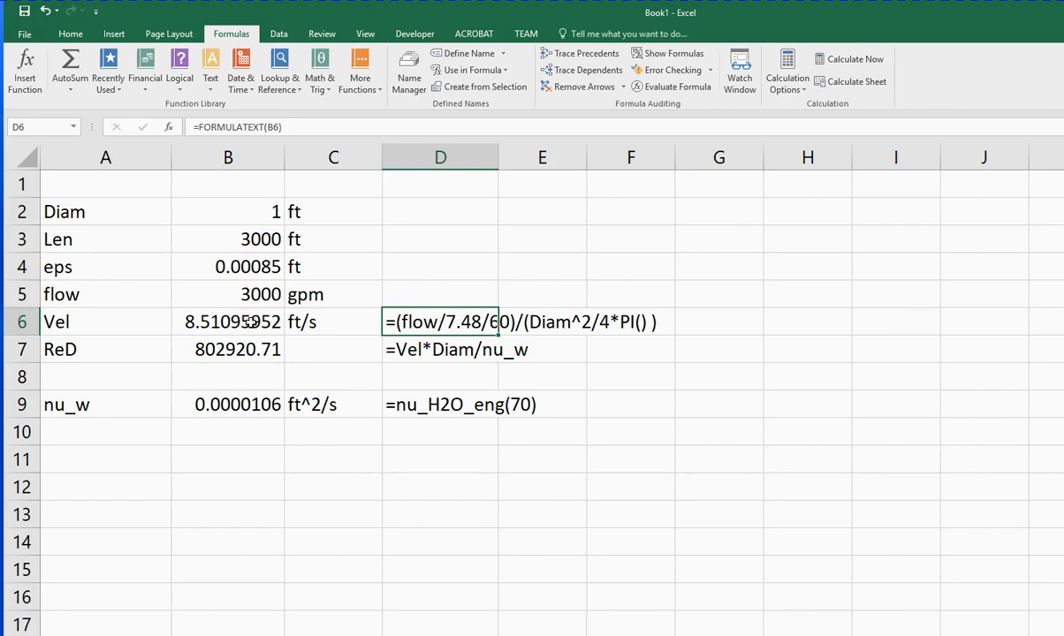